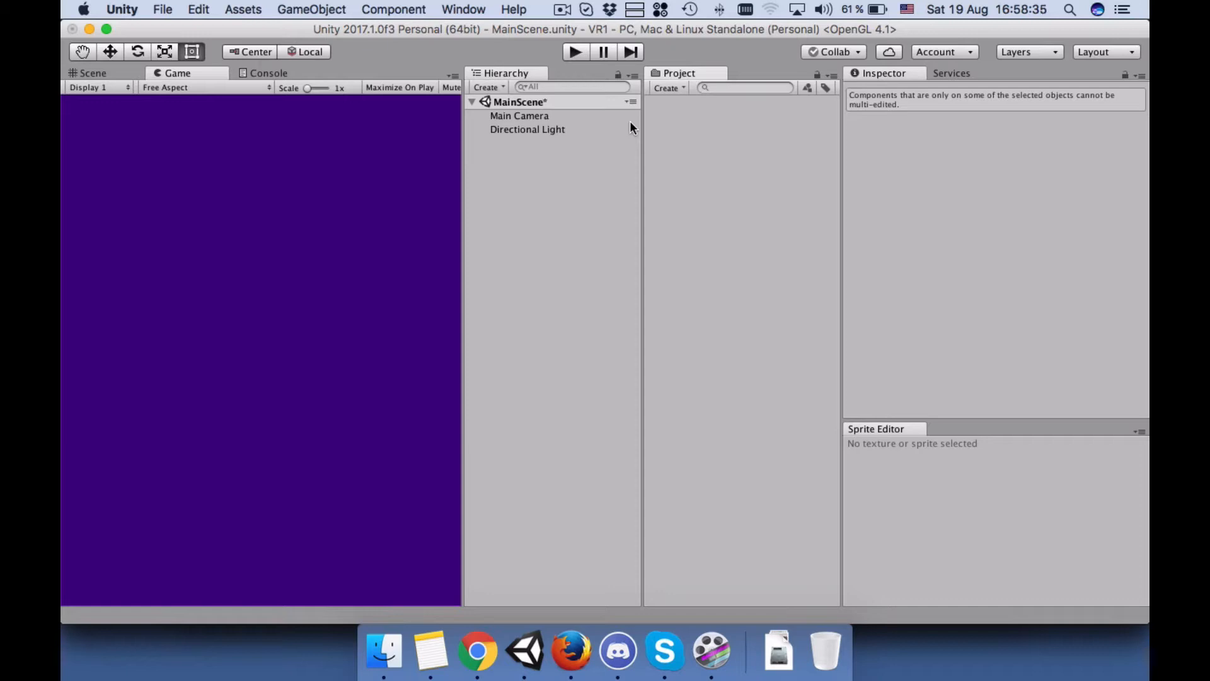
mouse_move(679, 104)
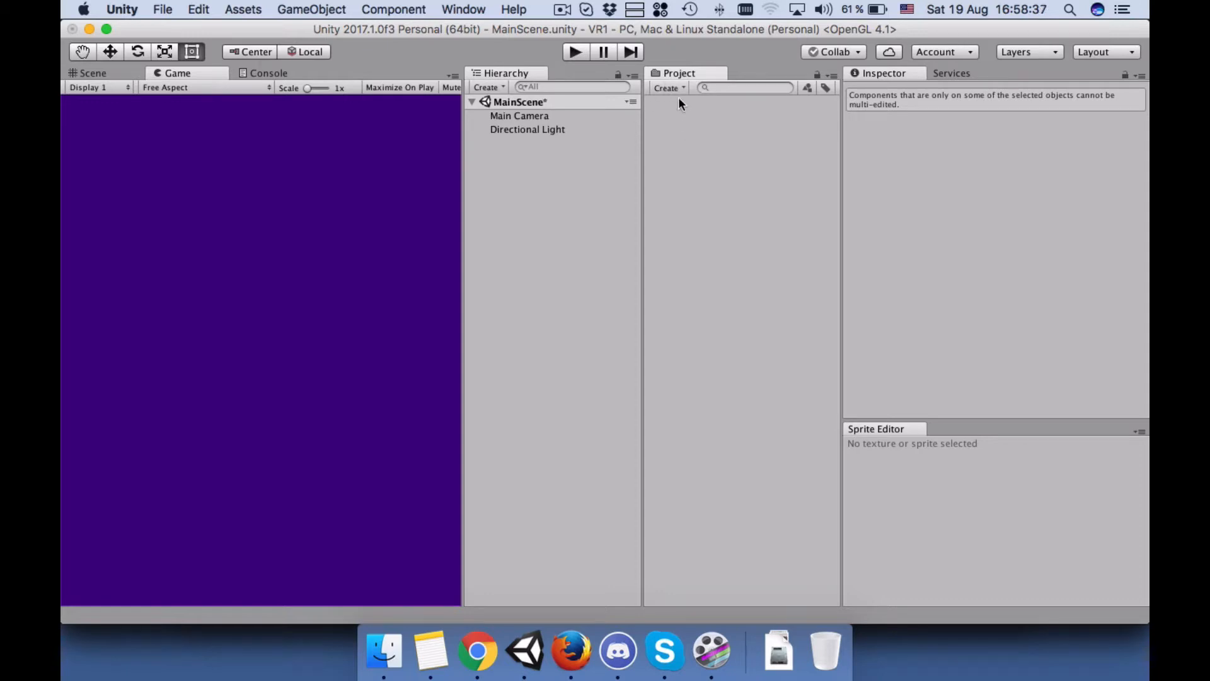
- Save the open scene as MainScene
click(666, 86)
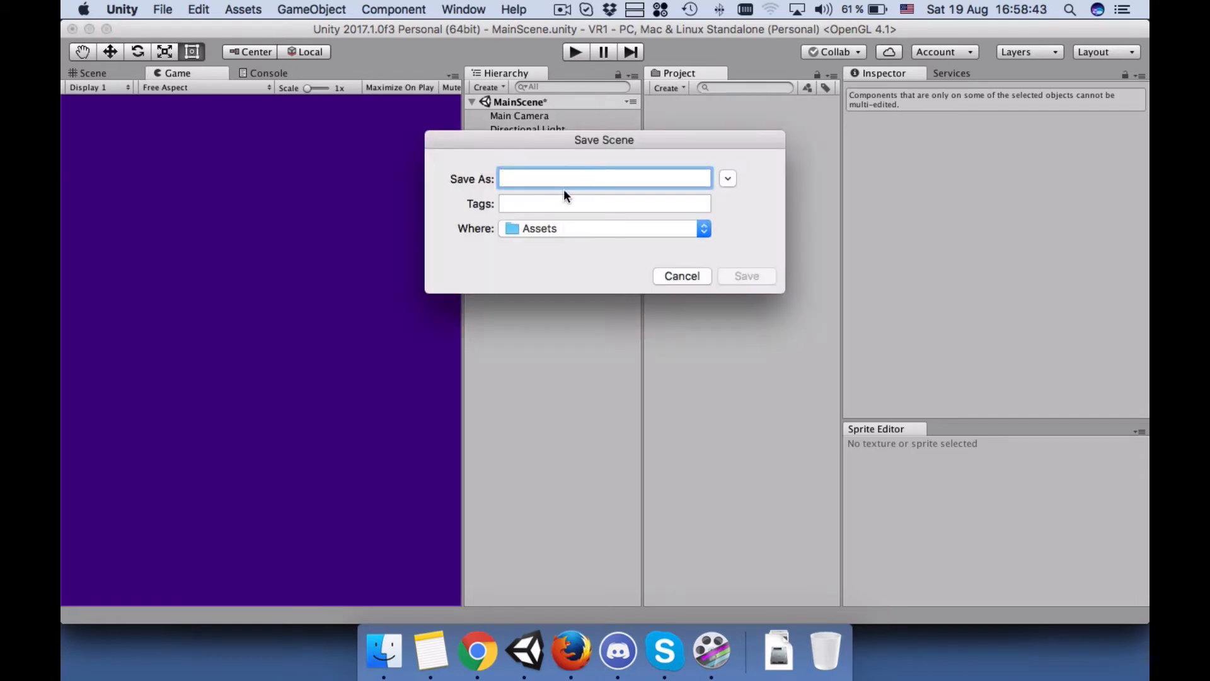
text(Main)
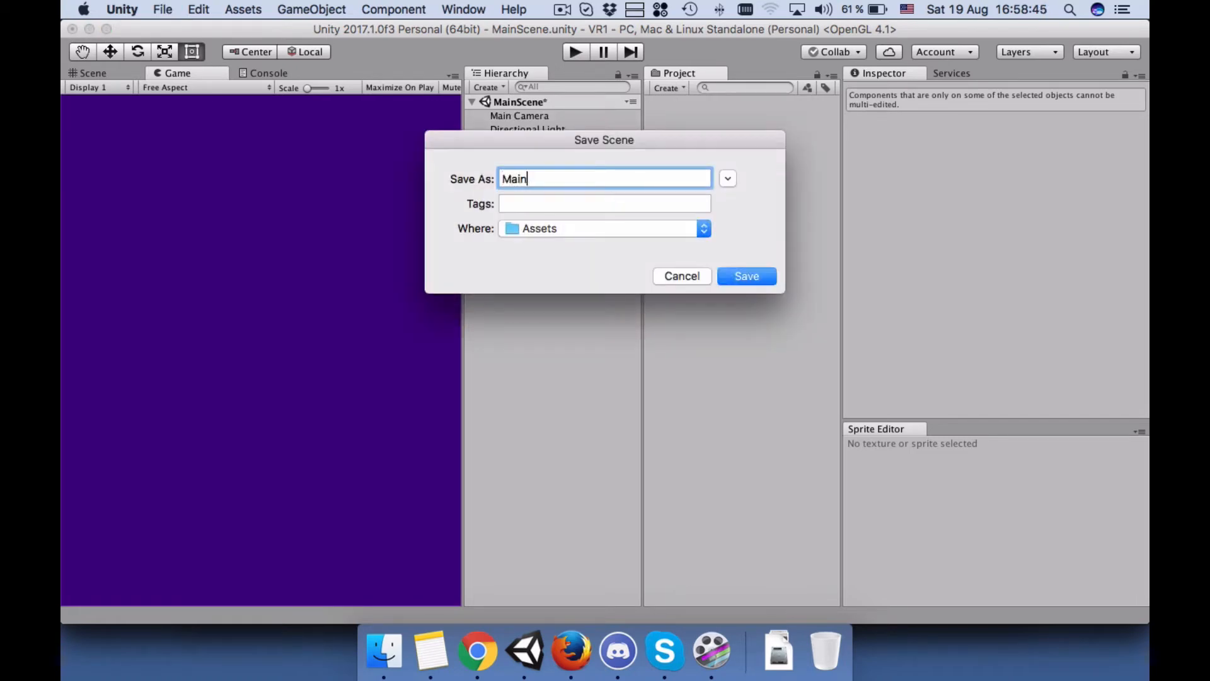
click(745, 276)
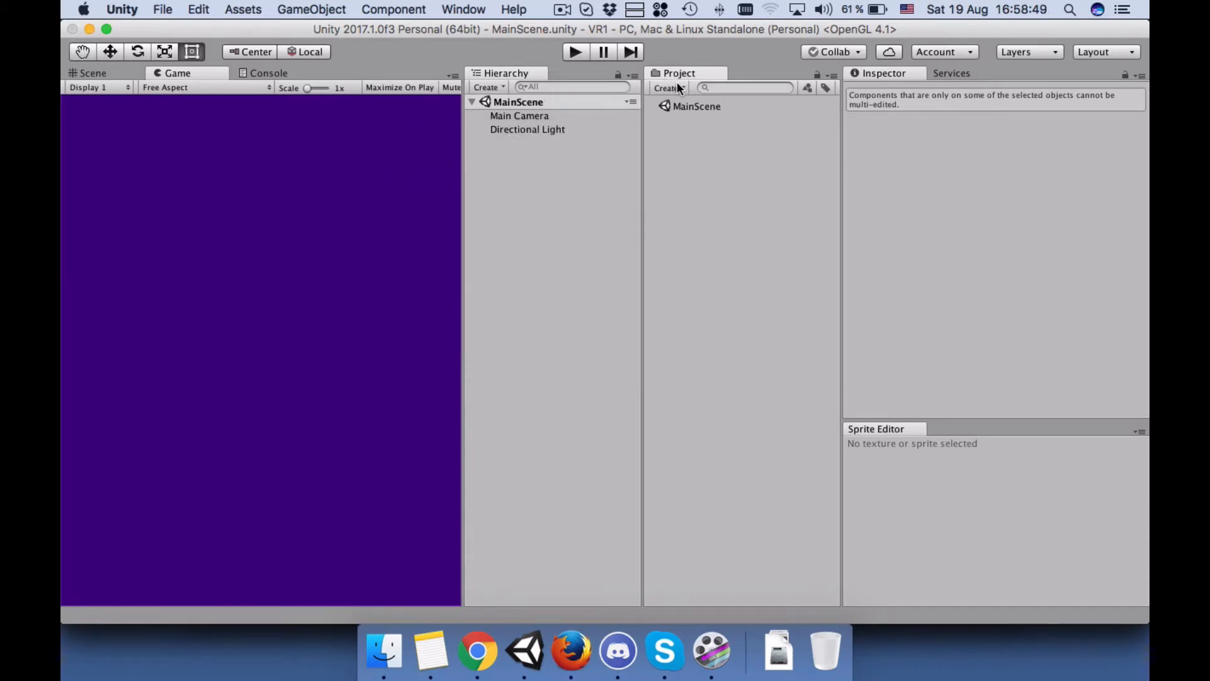
- Create a new scene asset and name it NewScene, fixing its capitalisation
click(668, 87)
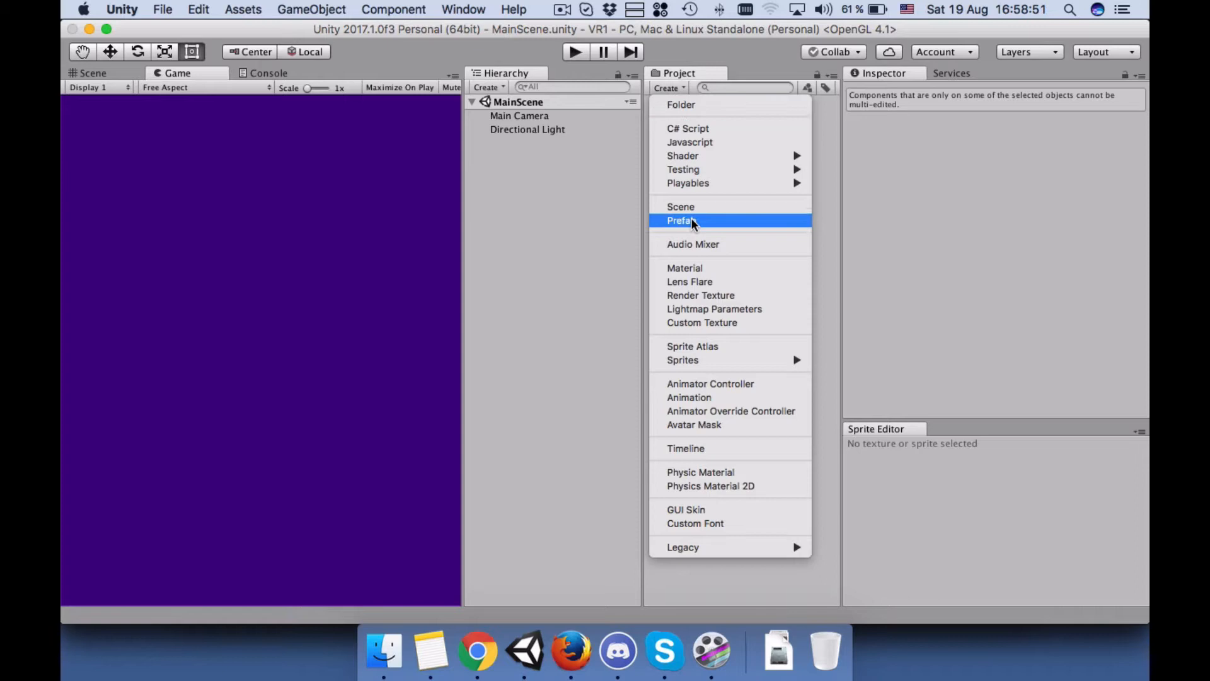
click(679, 205)
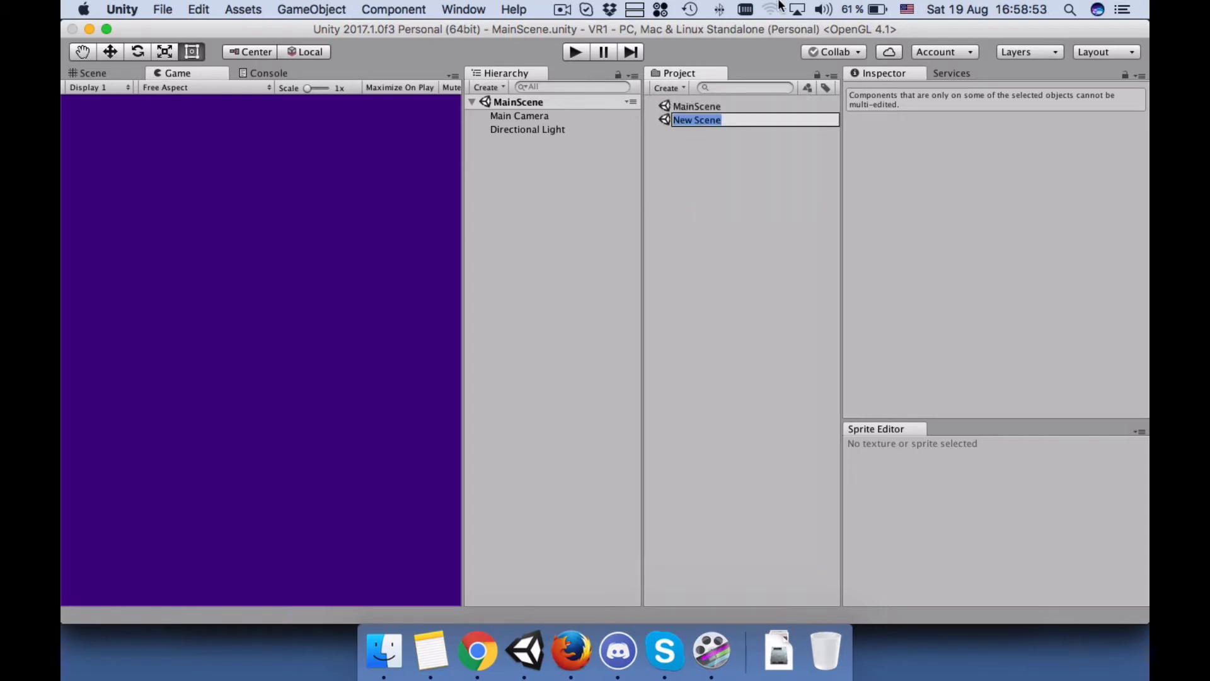
text(NewSCene)
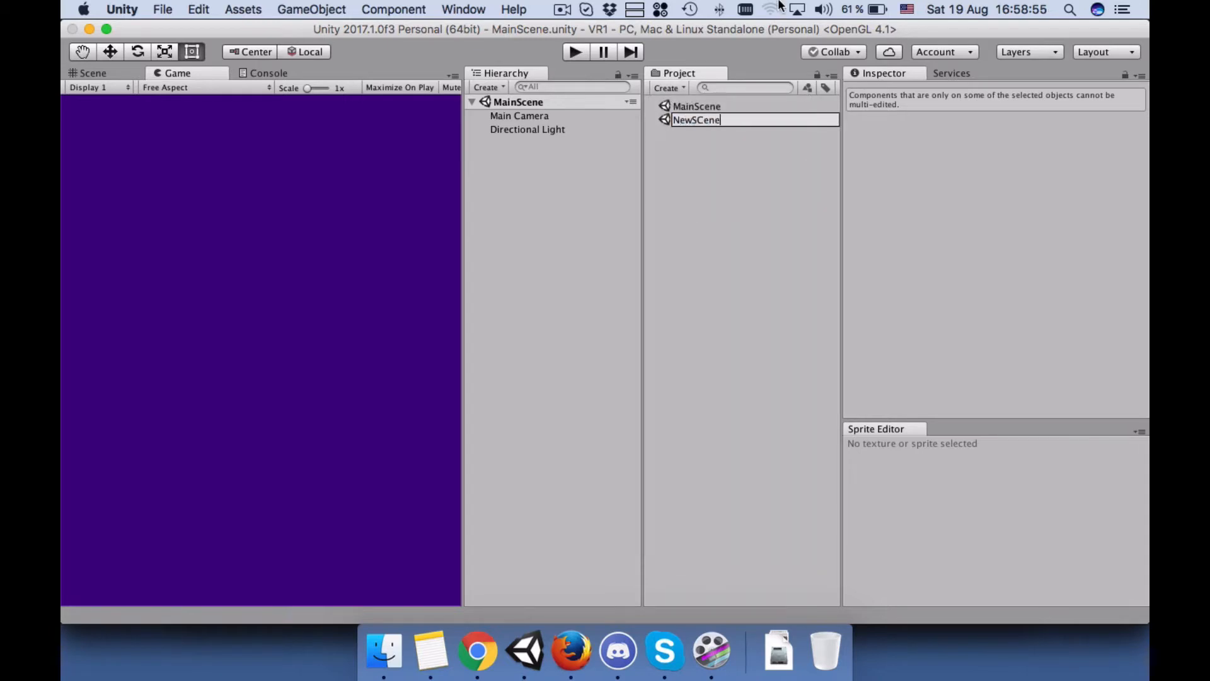
key(Return)
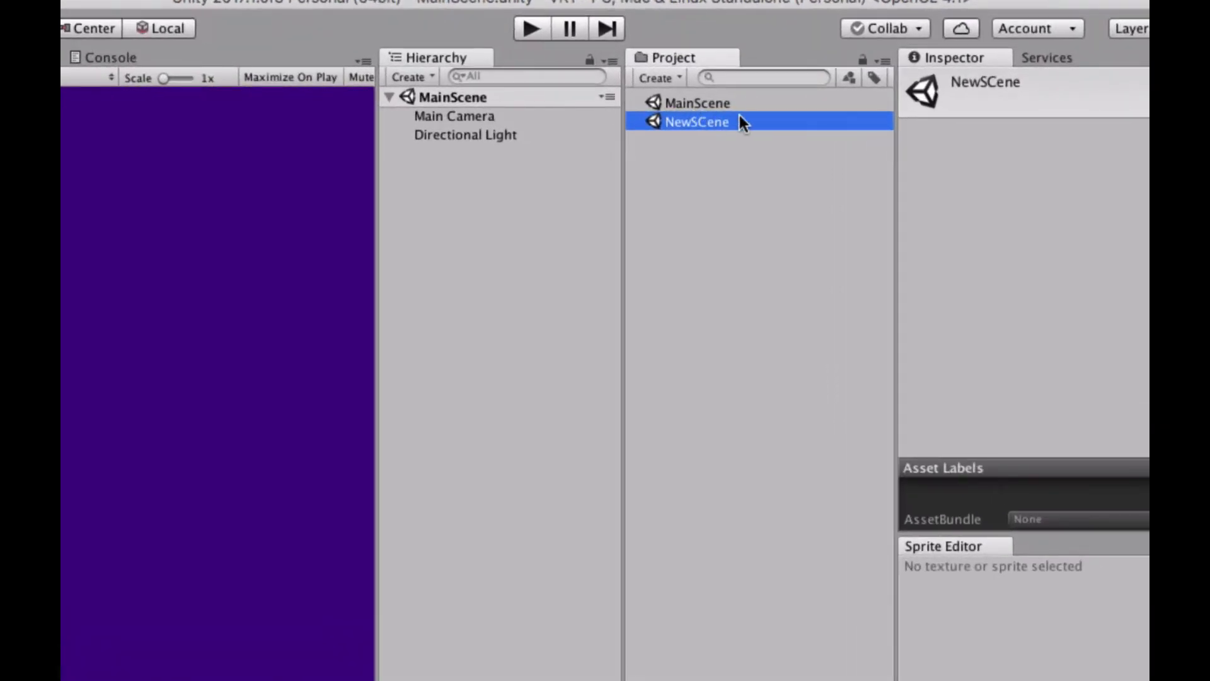
double_click(695, 123)
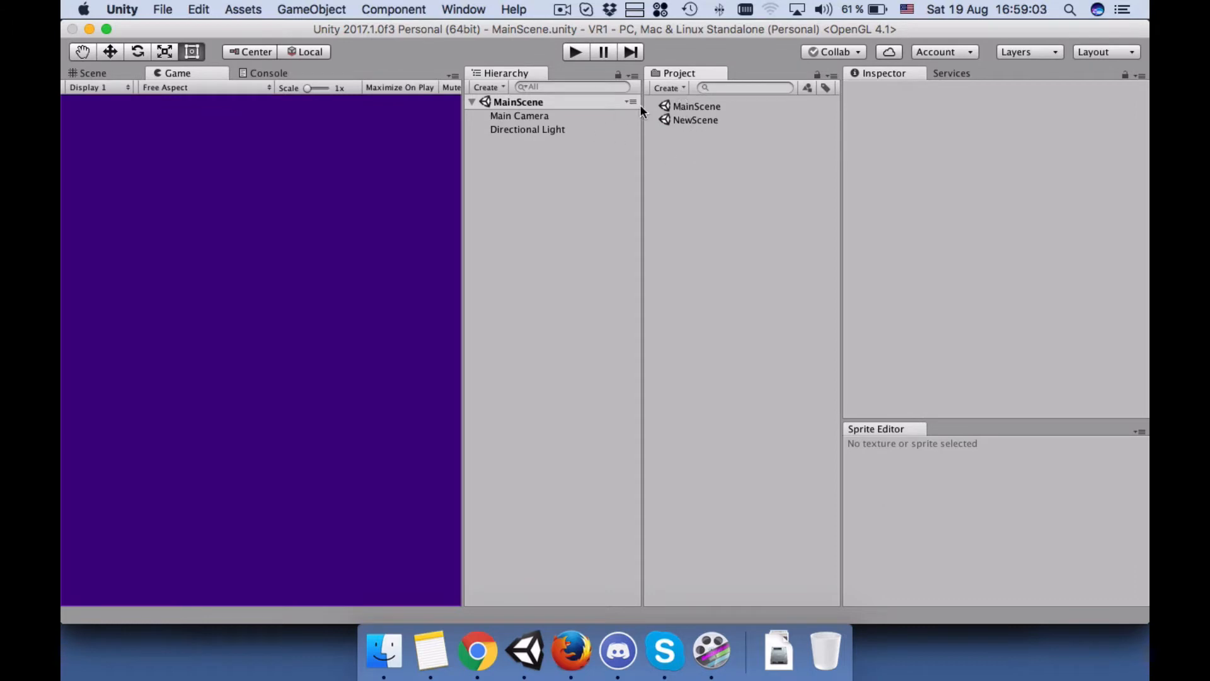
- Set NewScene's Main Camera to clear with a solid dark red colour, then reopen MainScene
click(519, 116)
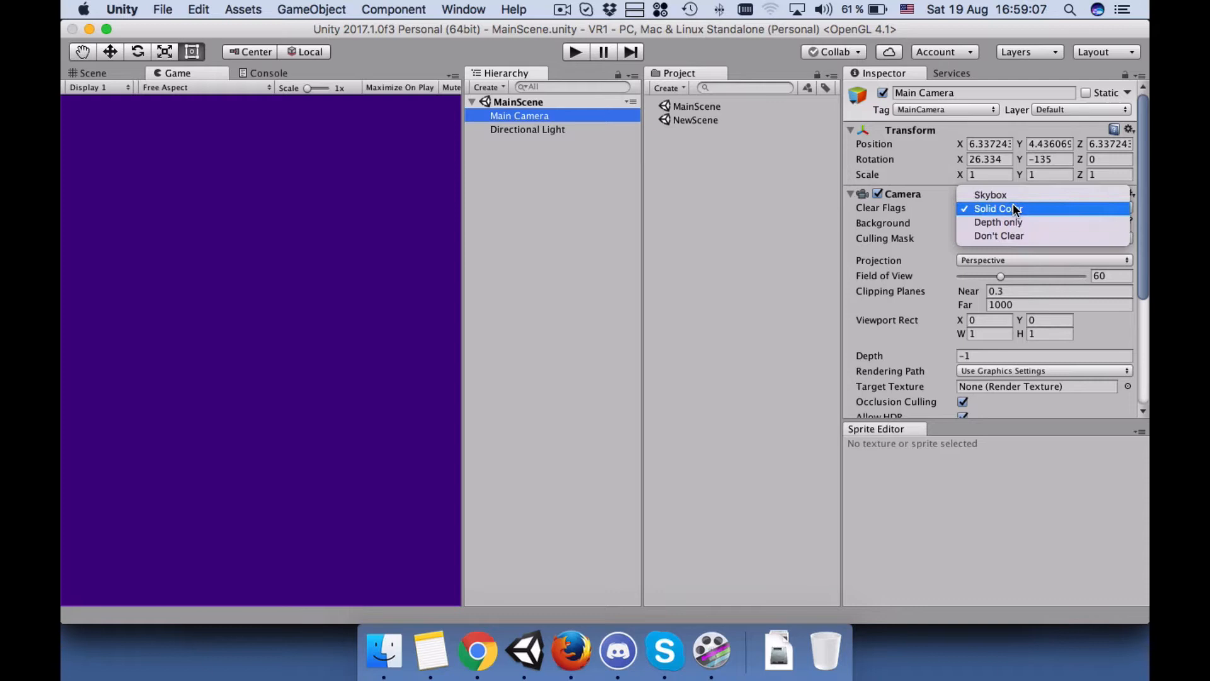
mouse_move(1011, 209)
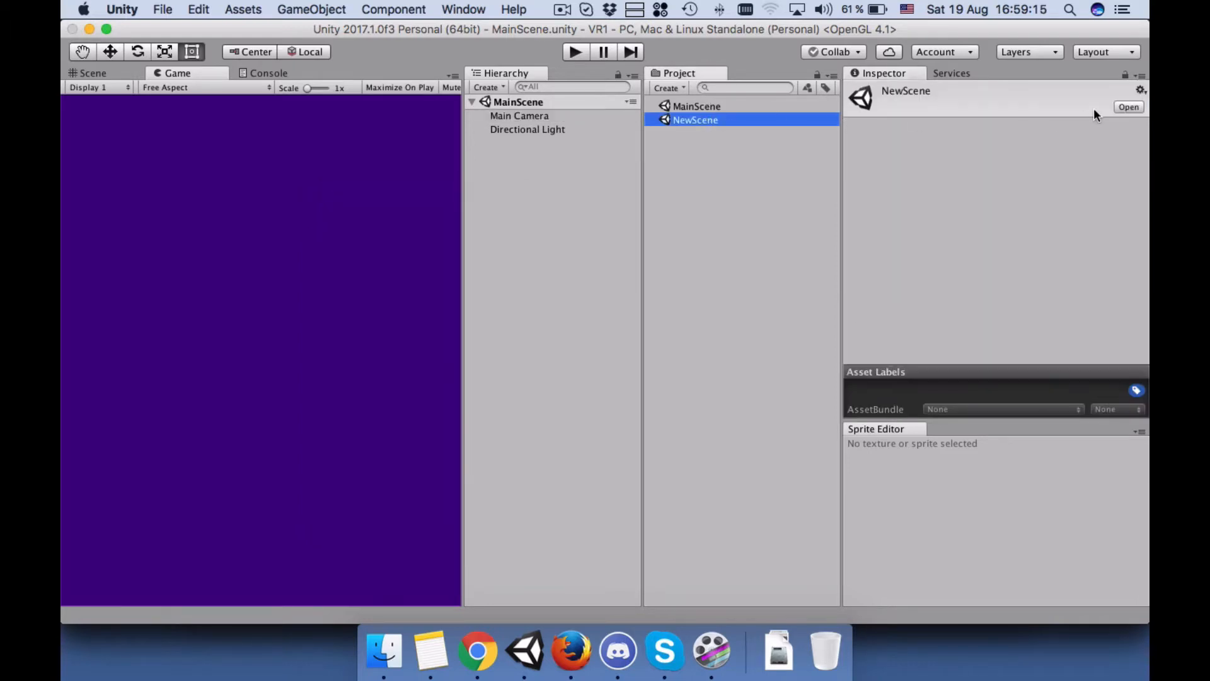
double_click(694, 119)
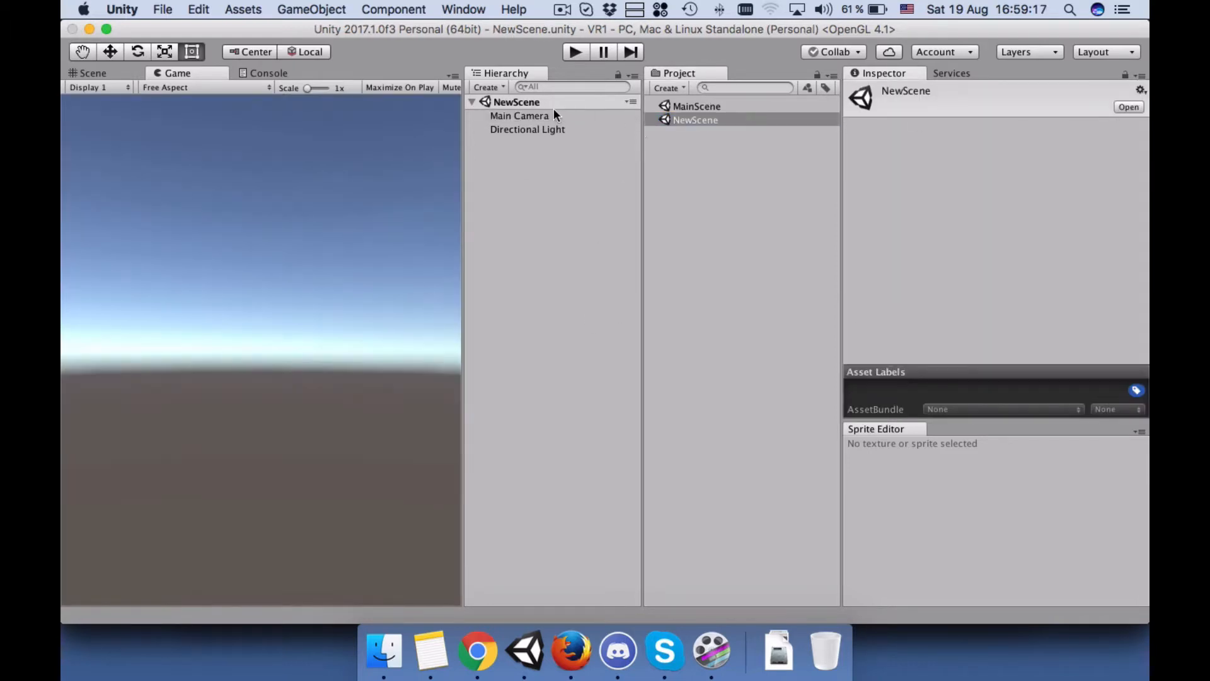
click(519, 114)
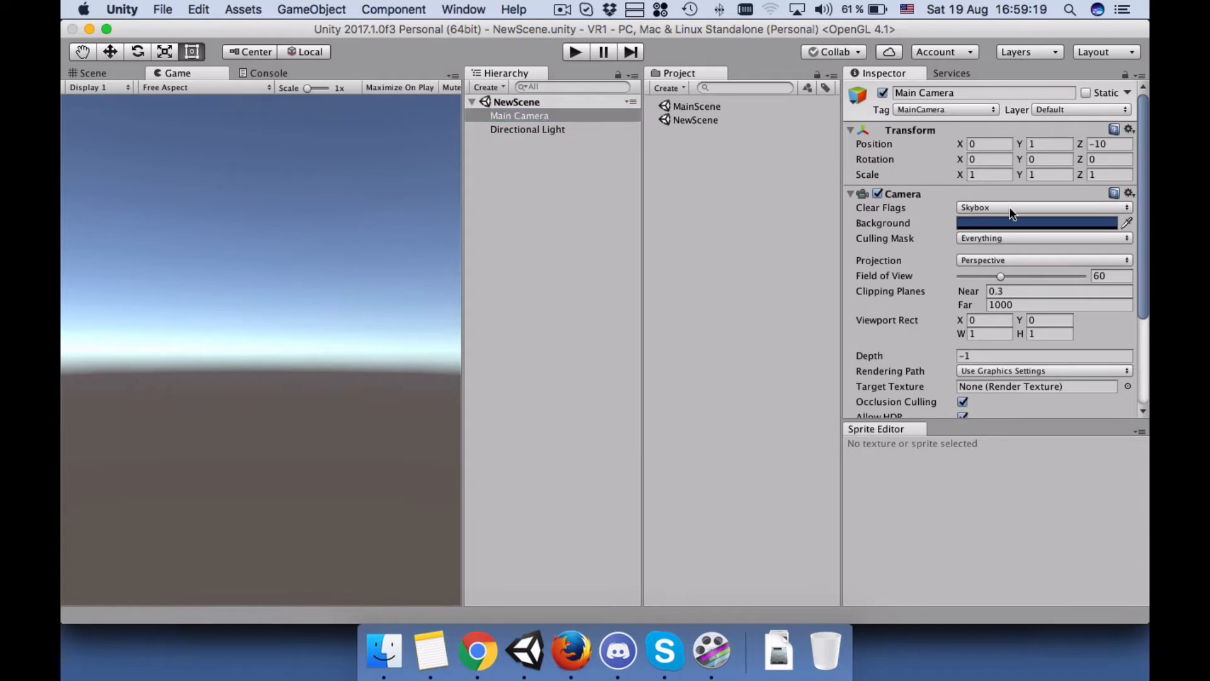
click(1036, 223)
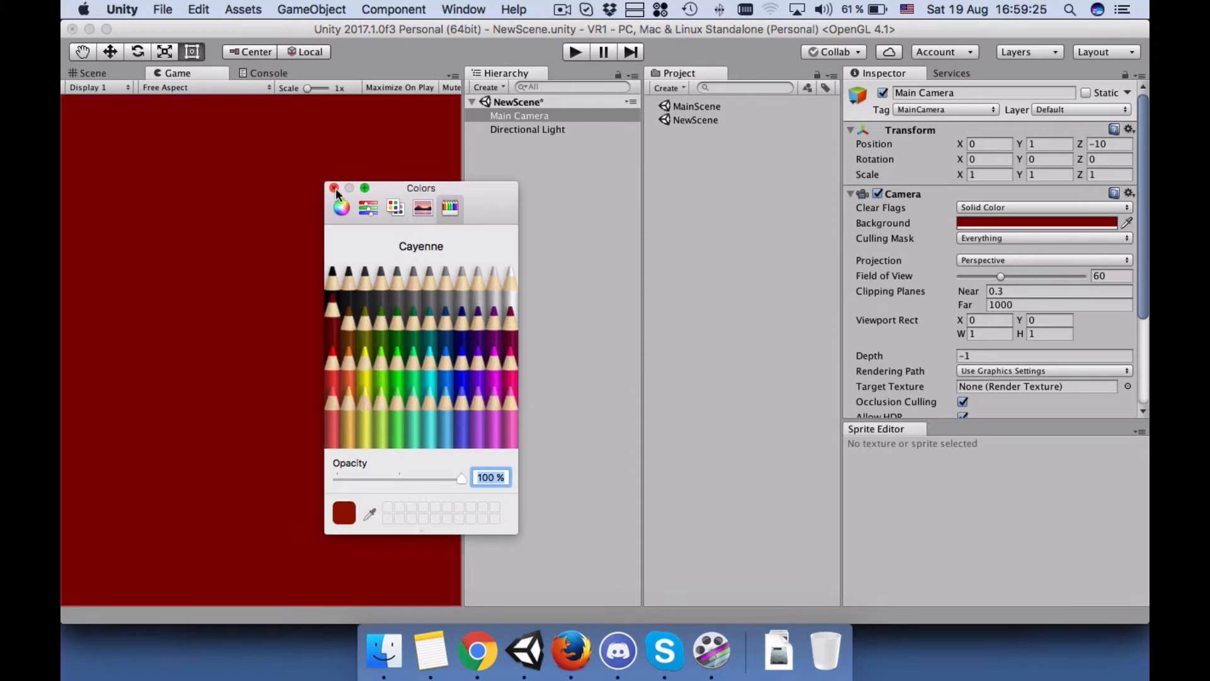
click(334, 188)
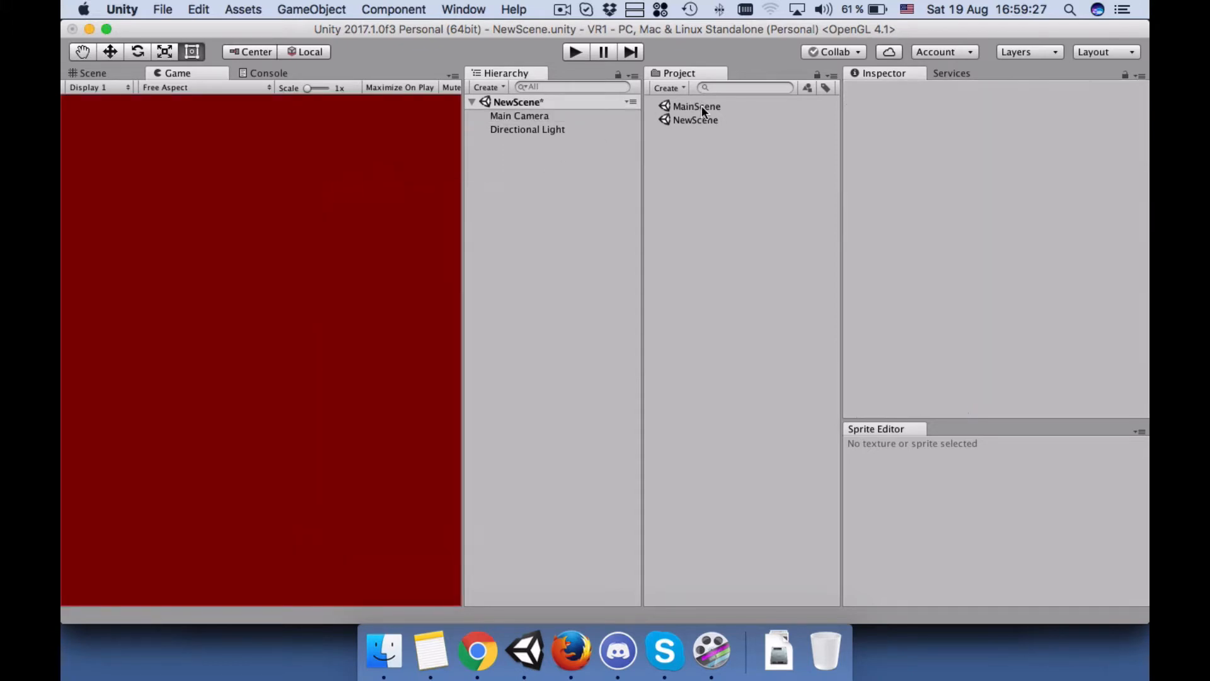
double_click(696, 106)
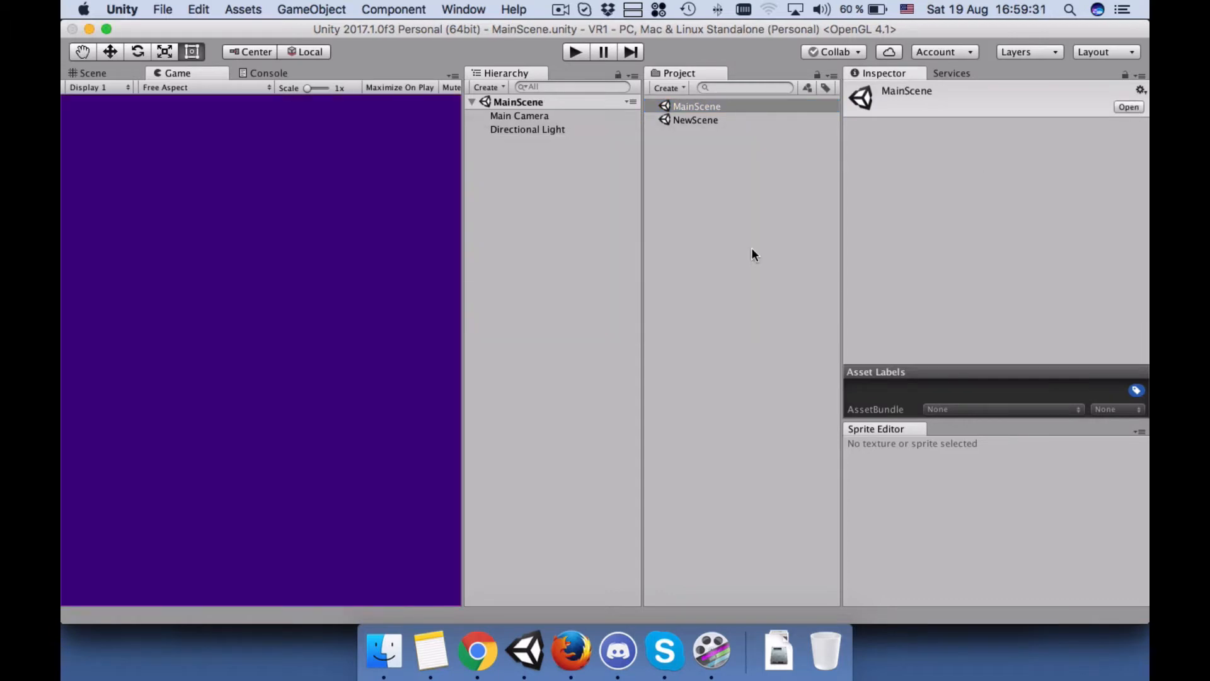
mouse_move(688, 146)
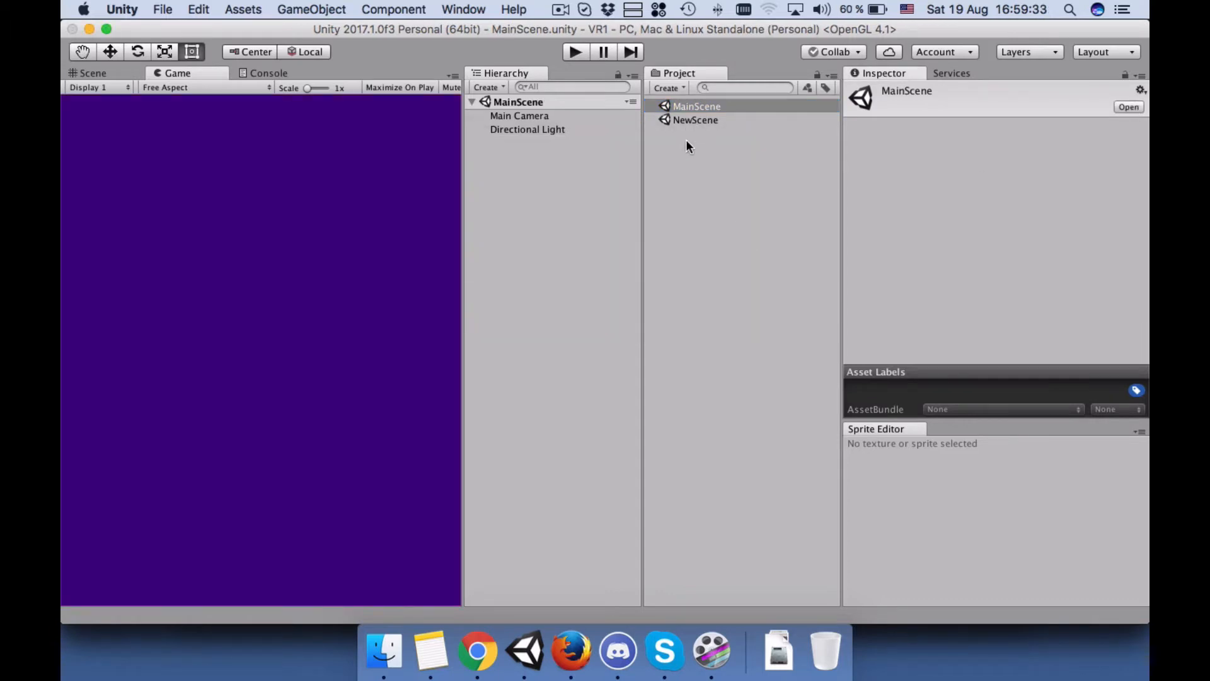
- Create a new C# script asset named Script1
click(666, 87)
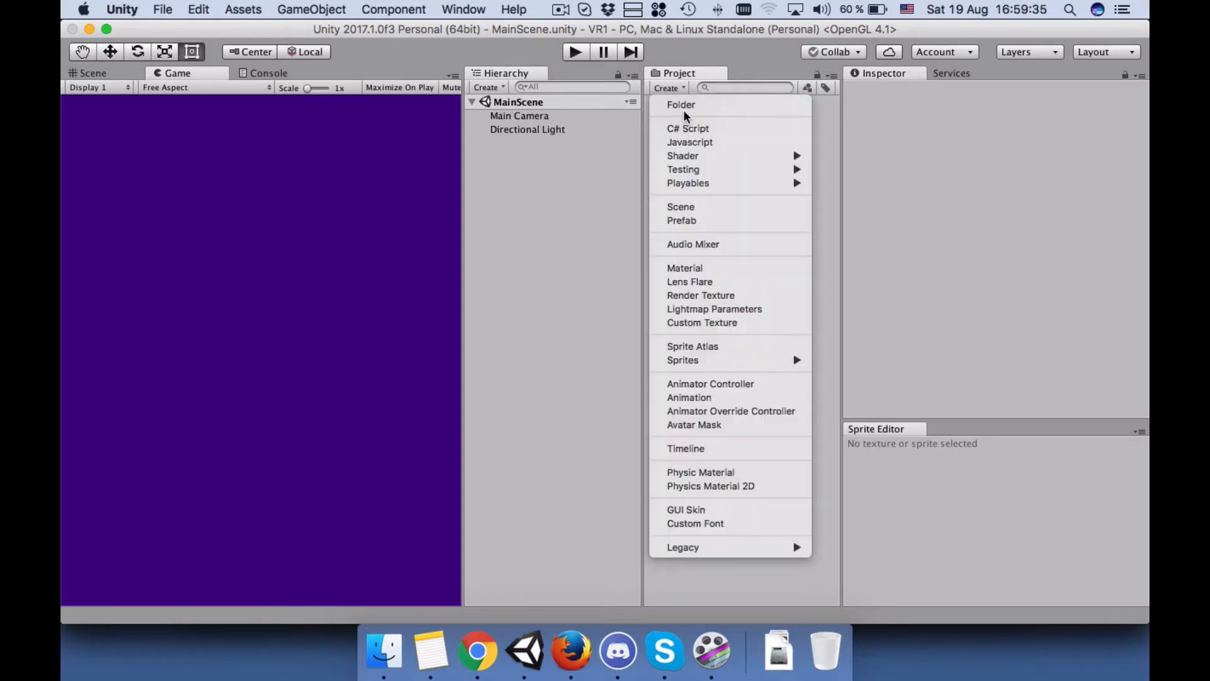
click(689, 129)
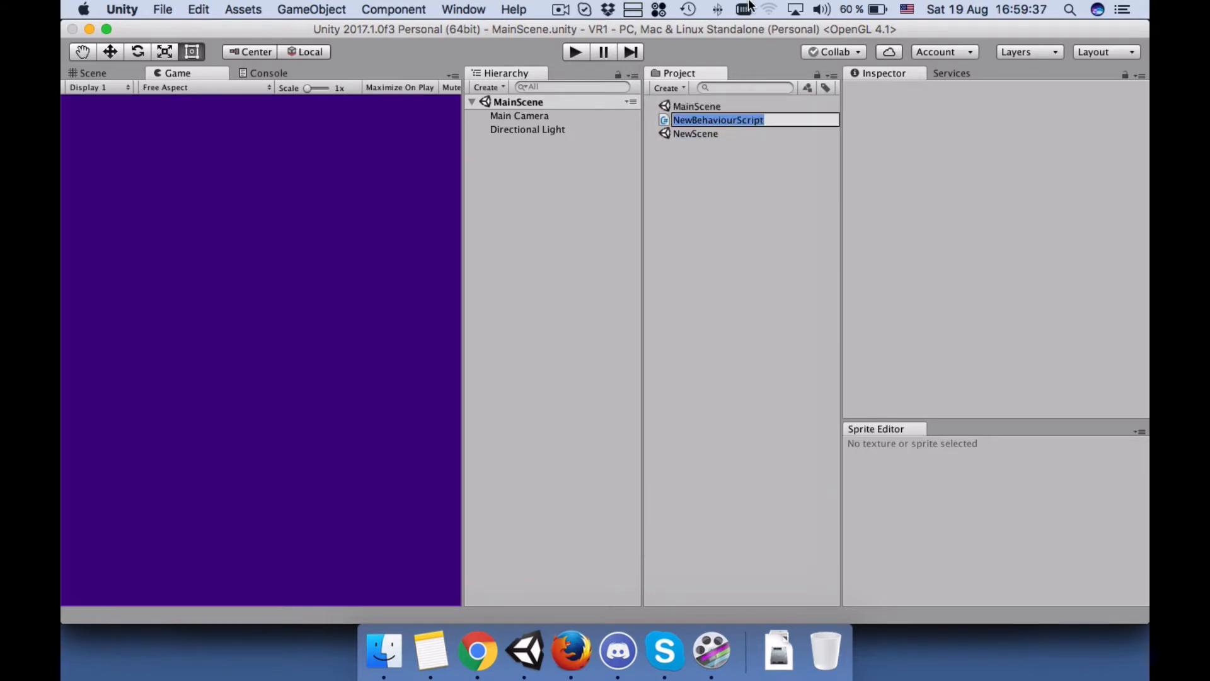
text(Script1)
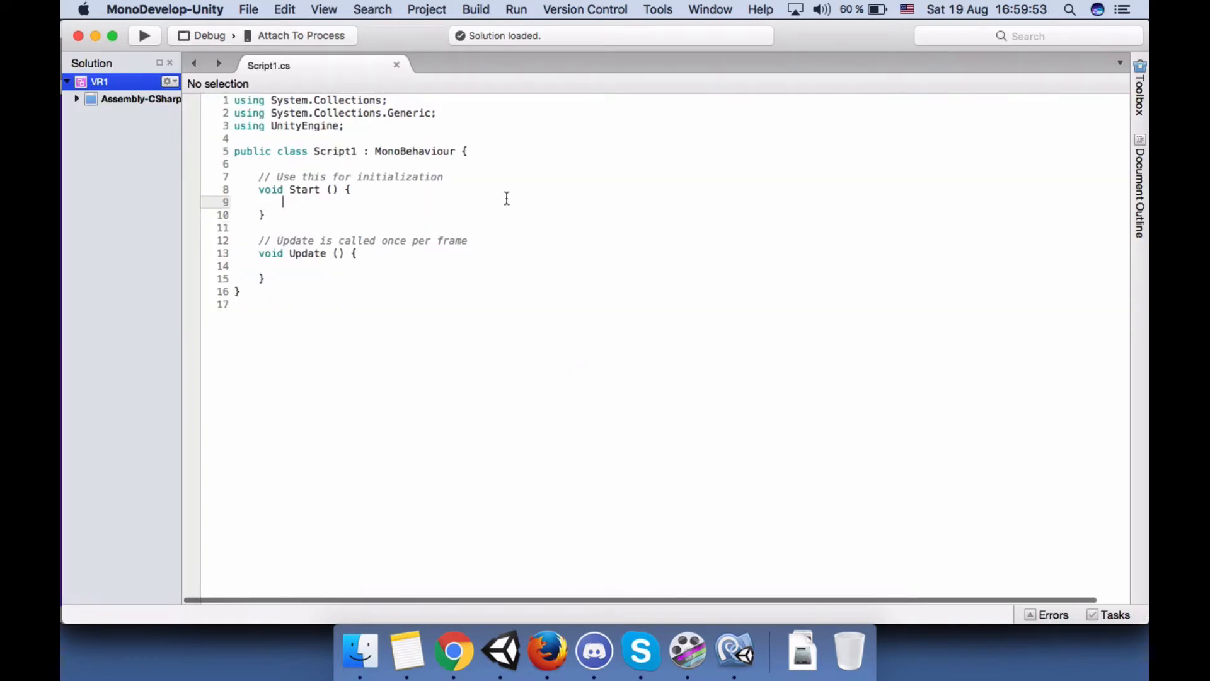
- Write an empty void WaitingMethod() {} after Update in Script1
click(316, 201)
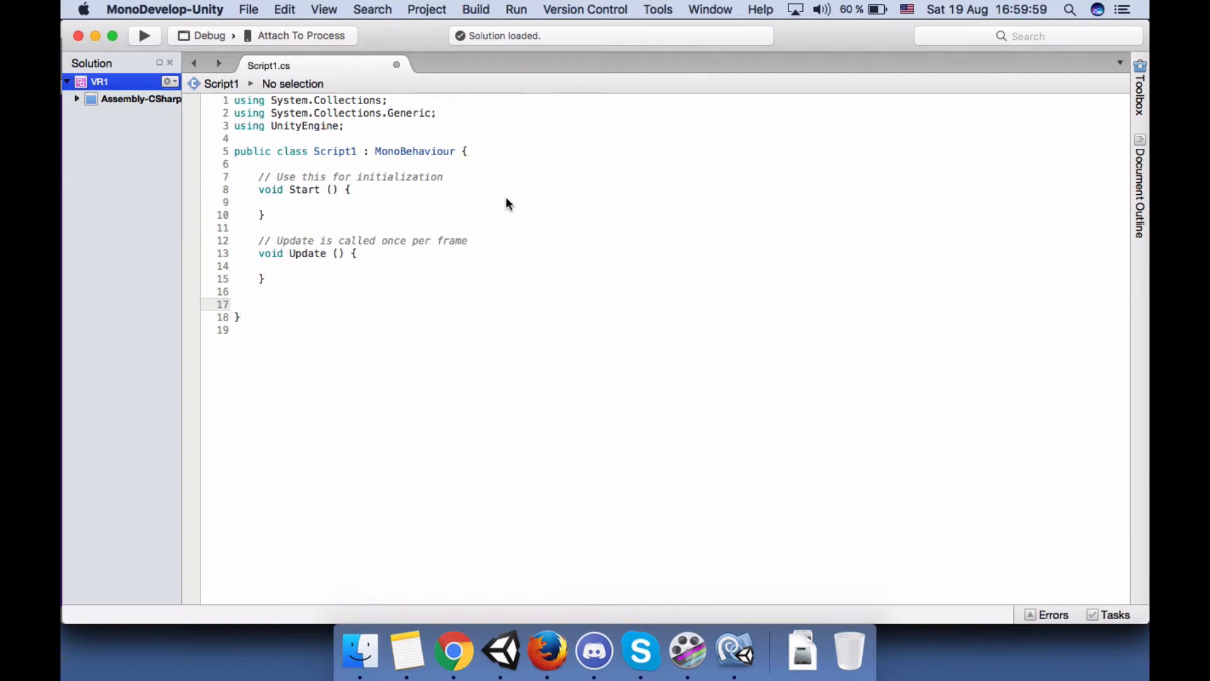
text(void)
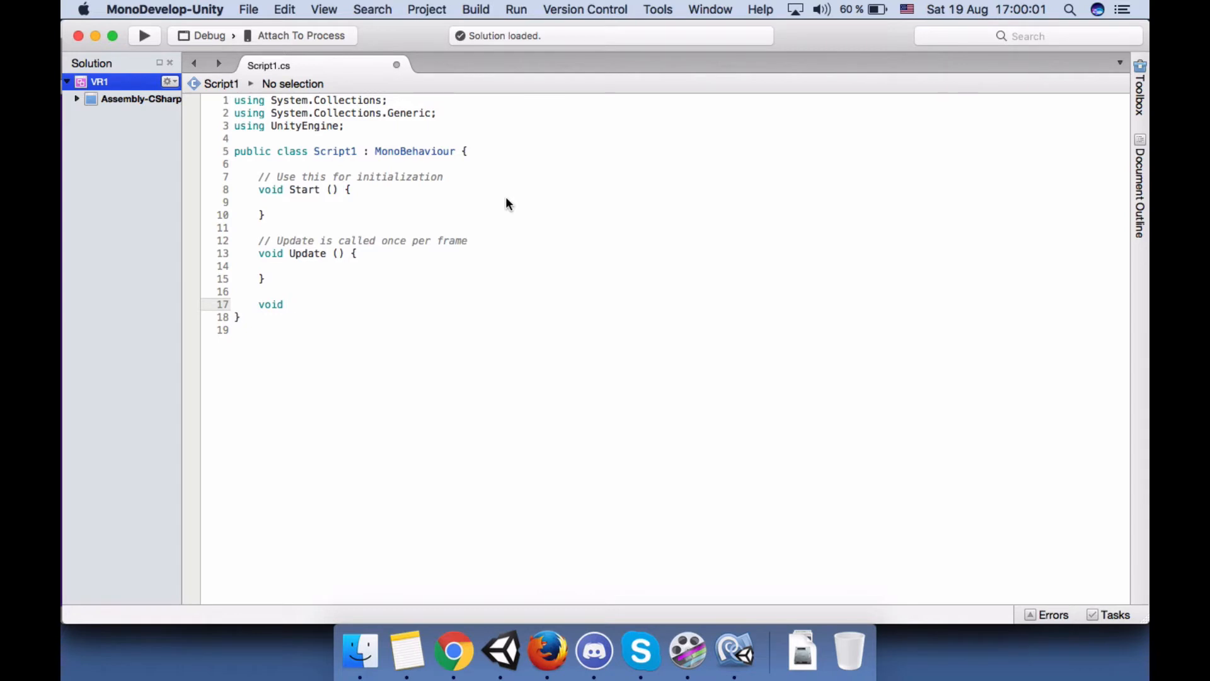
text(Wait)
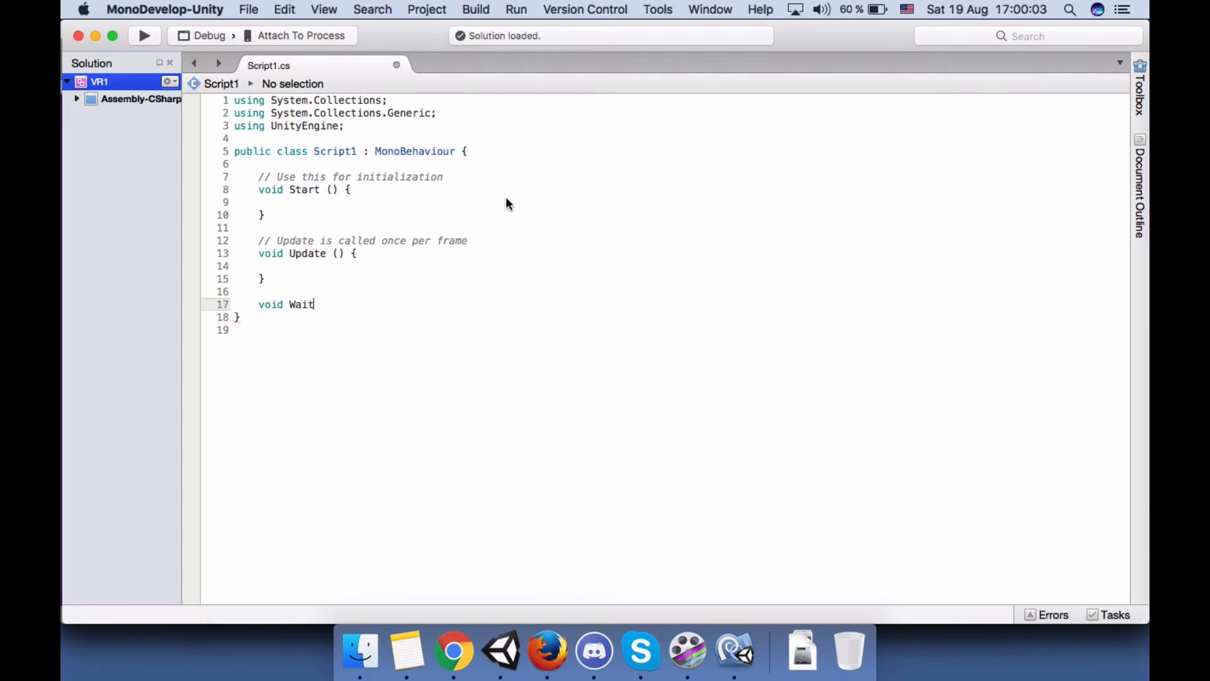
text(ingMethod)
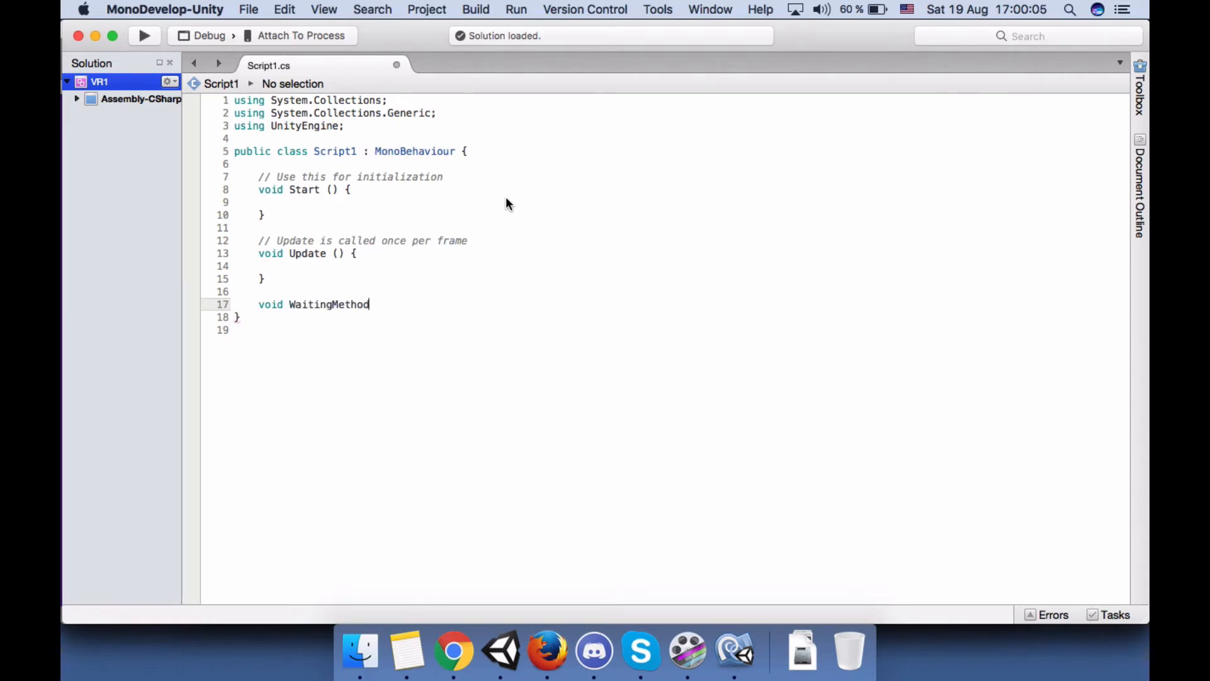
text((){})
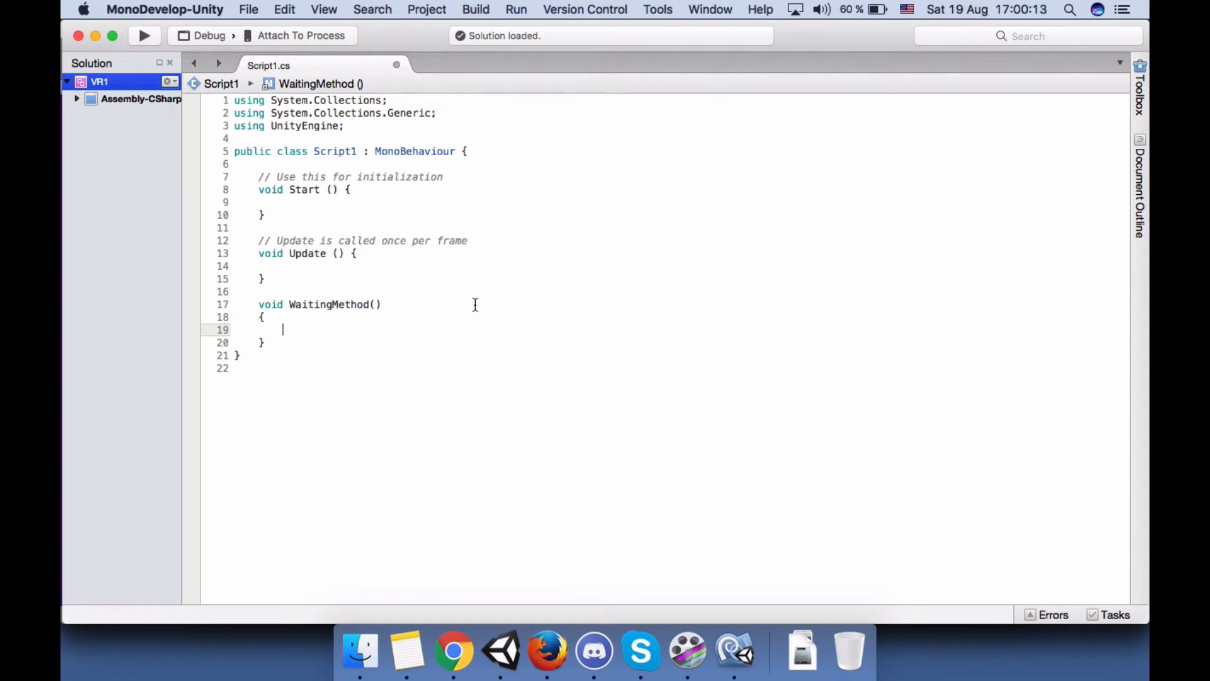
mouse_move(323, 220)
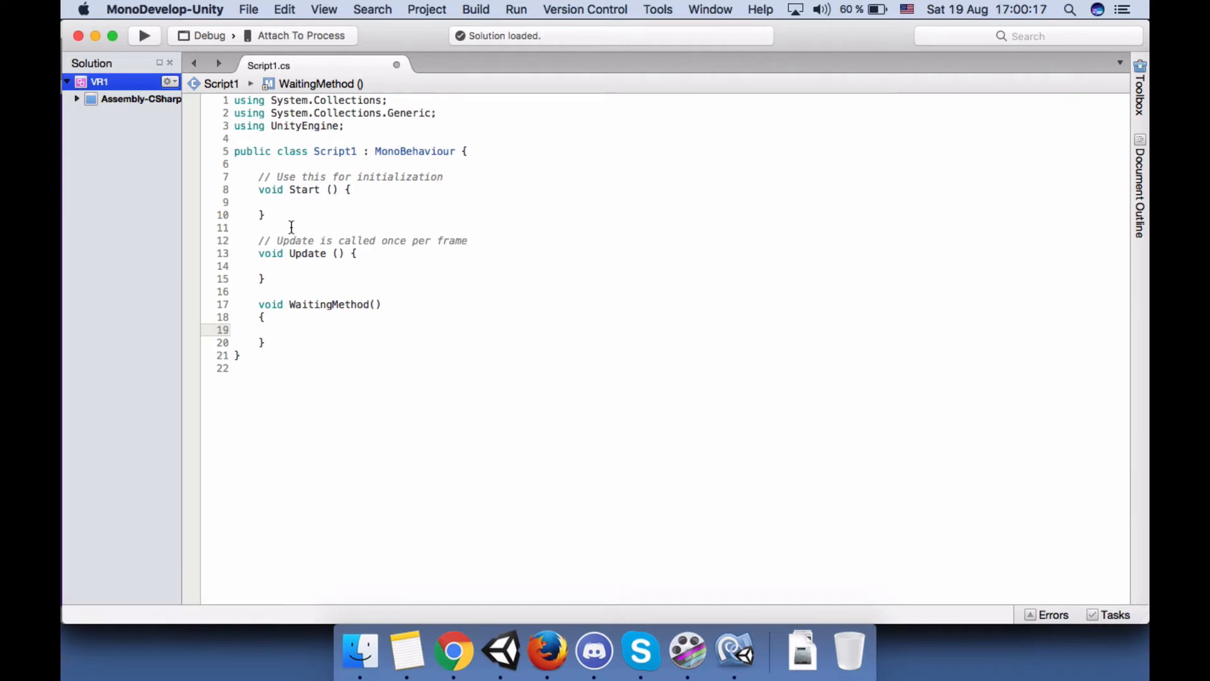
click(294, 202)
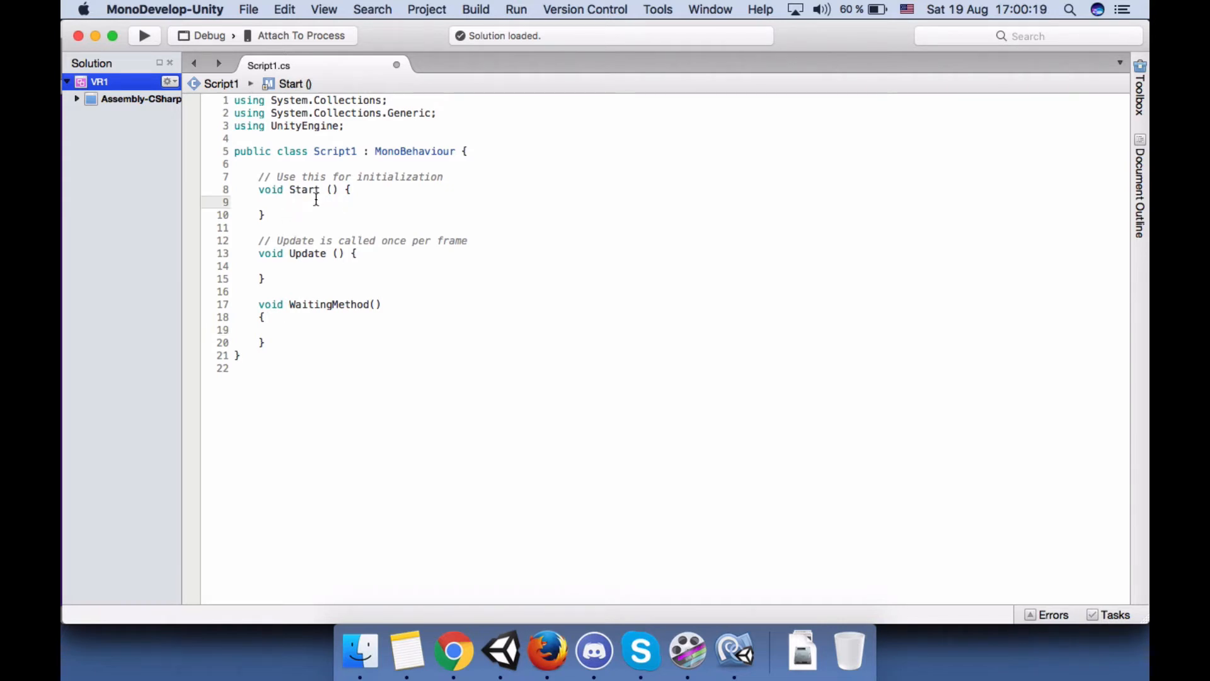
mouse_move(315, 269)
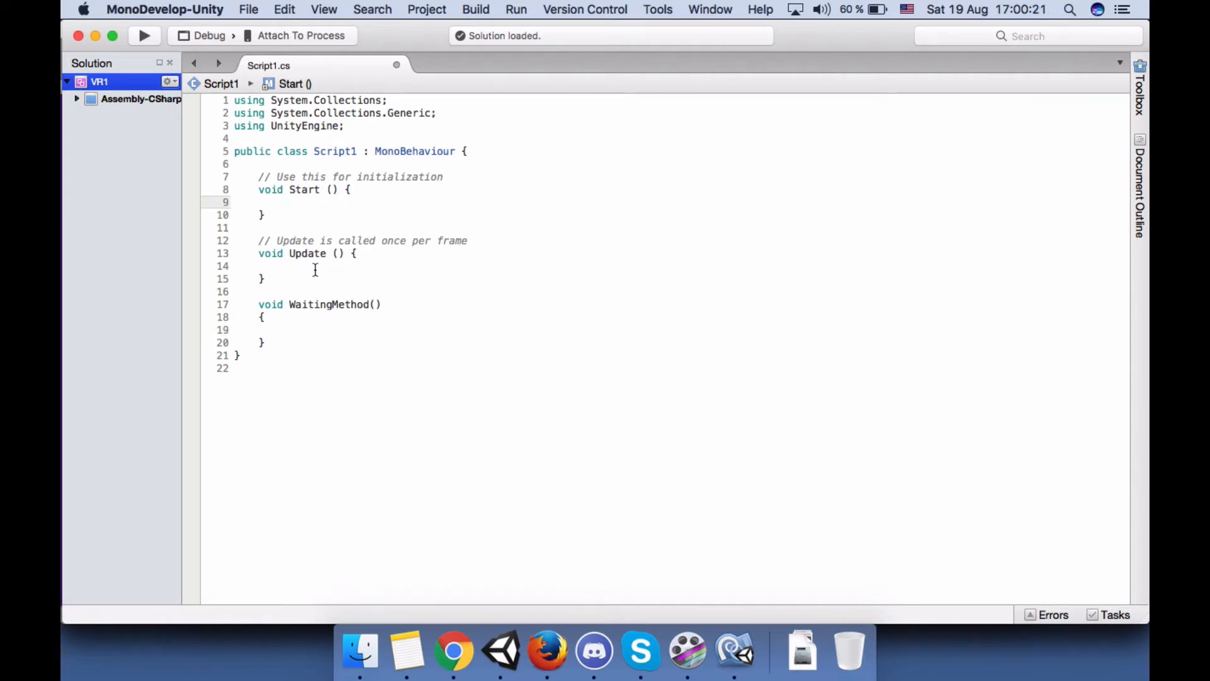
click(284, 202)
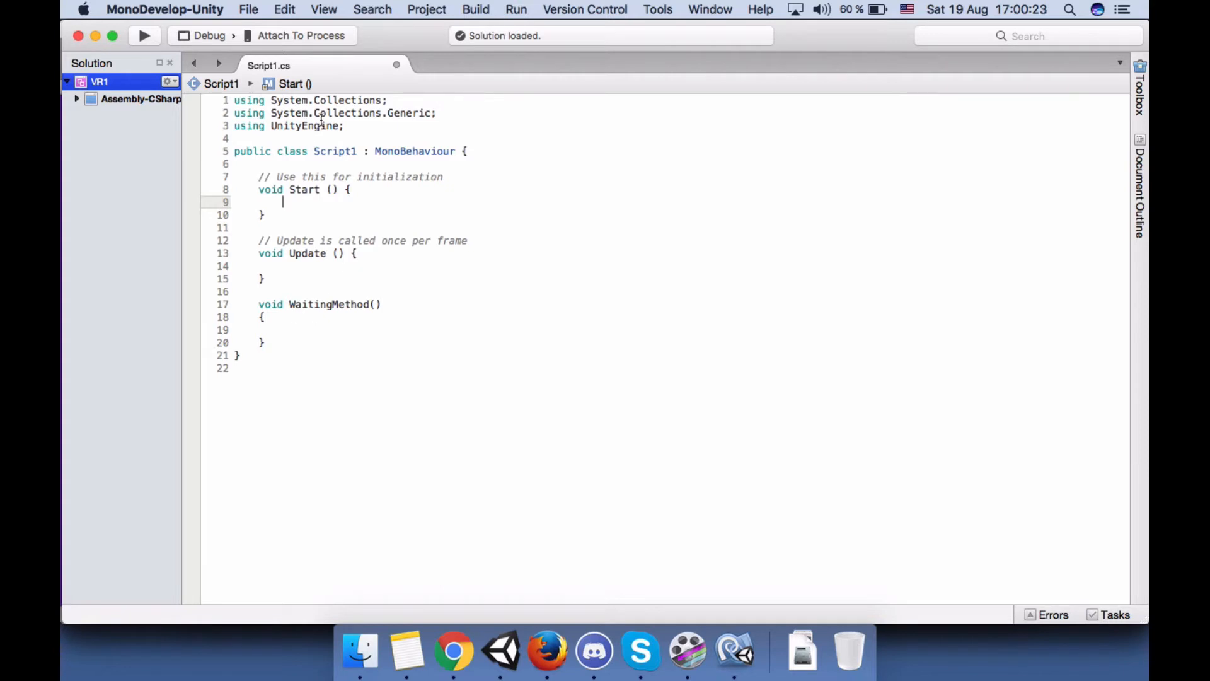
- Add a using UnityEngine.SceneManagement directive below the existing usings
key(Return)
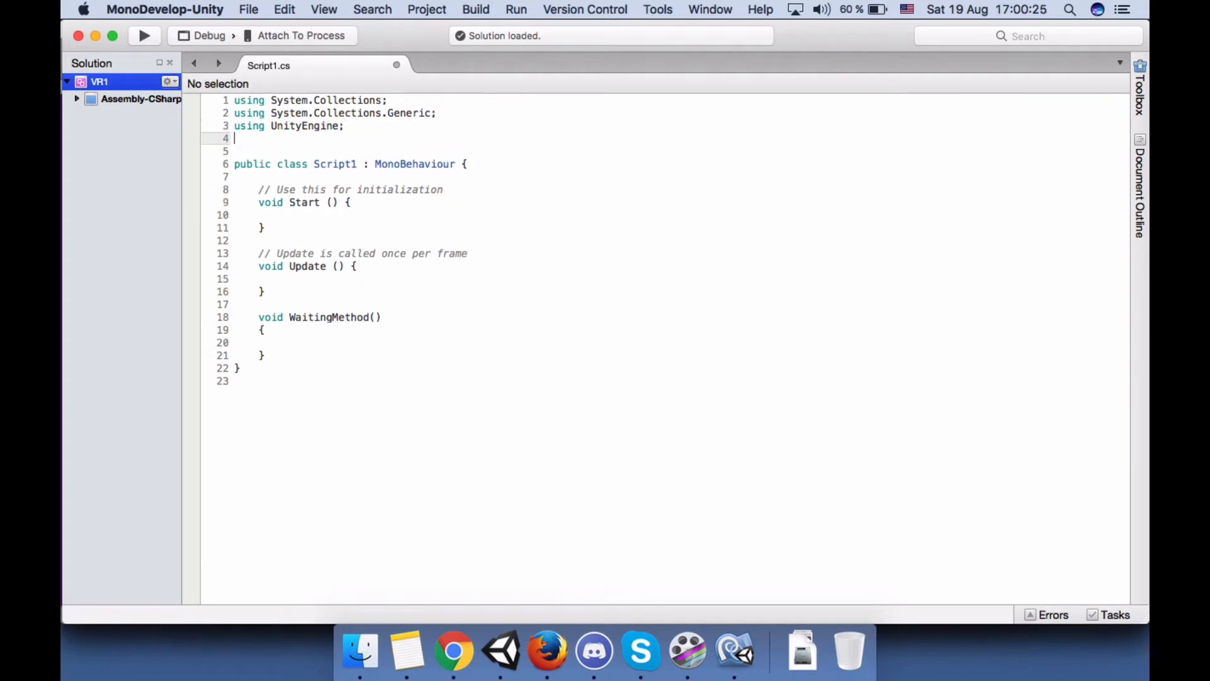
text(using)
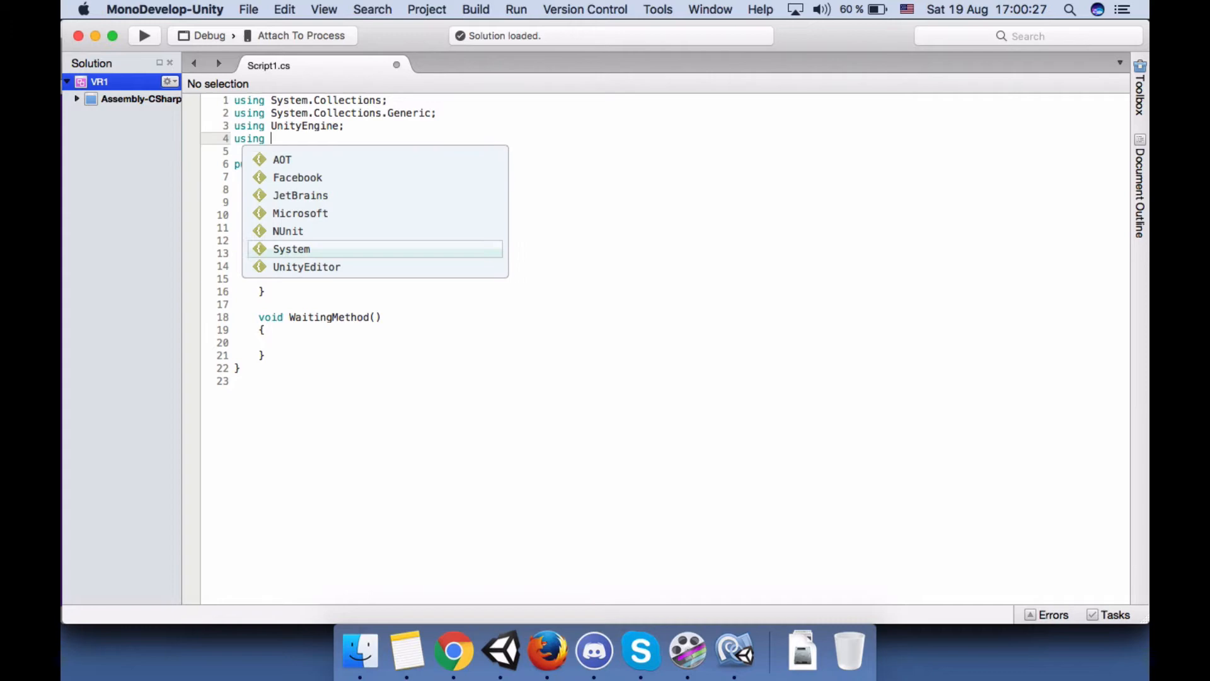
text(UnityEngine.s)
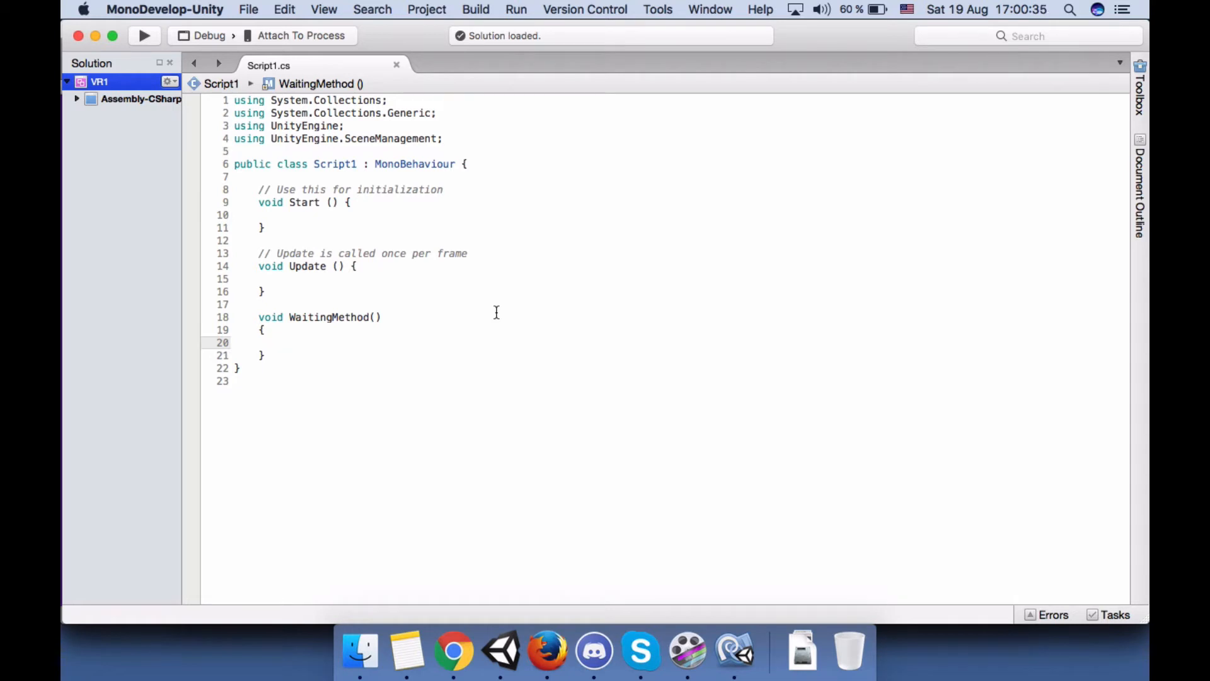
- Make WaitingMethod call SceneManager.LoadScene("NewScene");
text(sce)
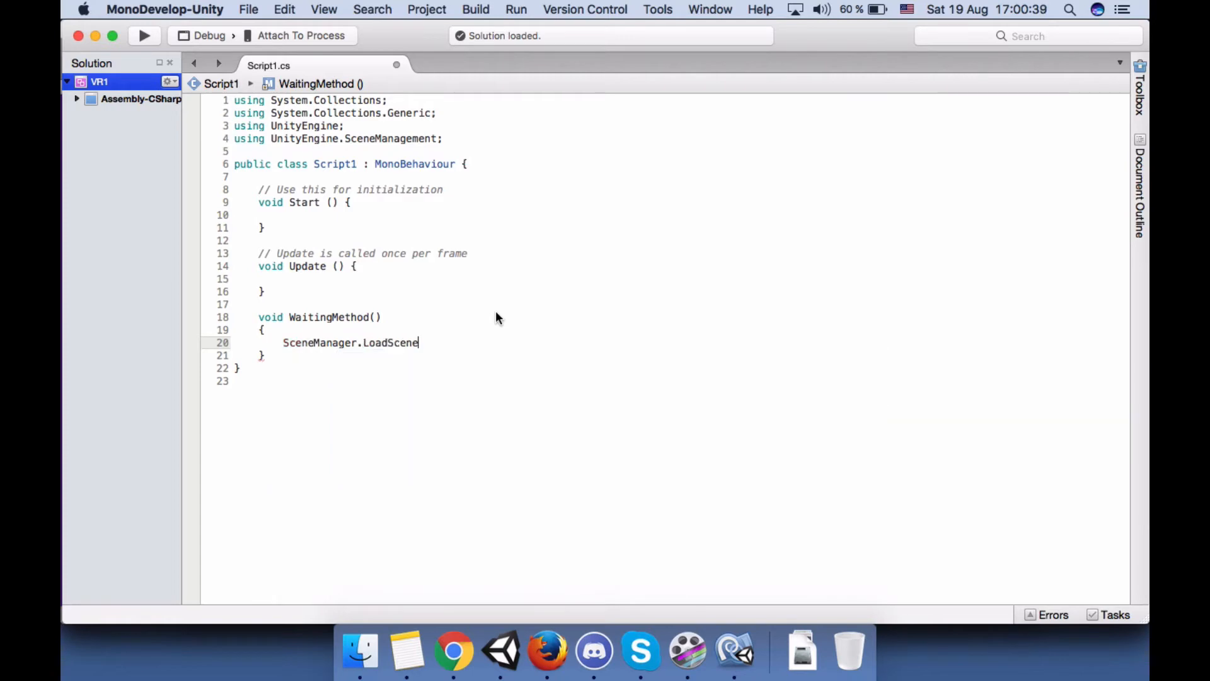
text((")
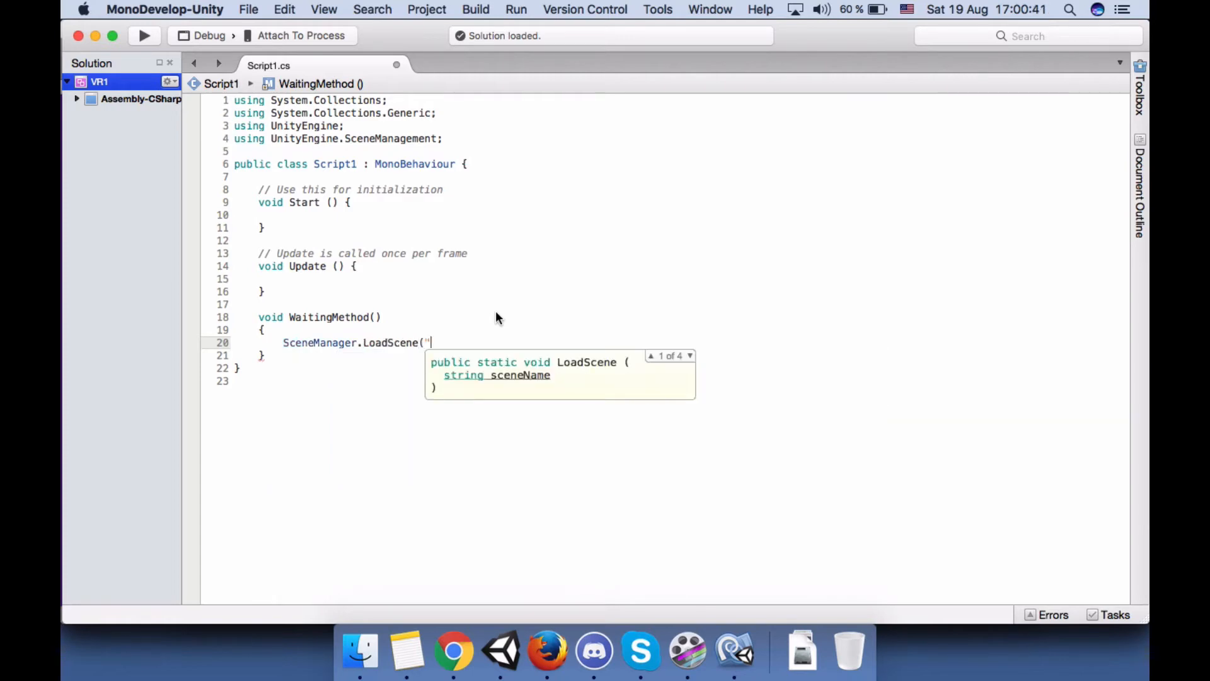
text(newc)
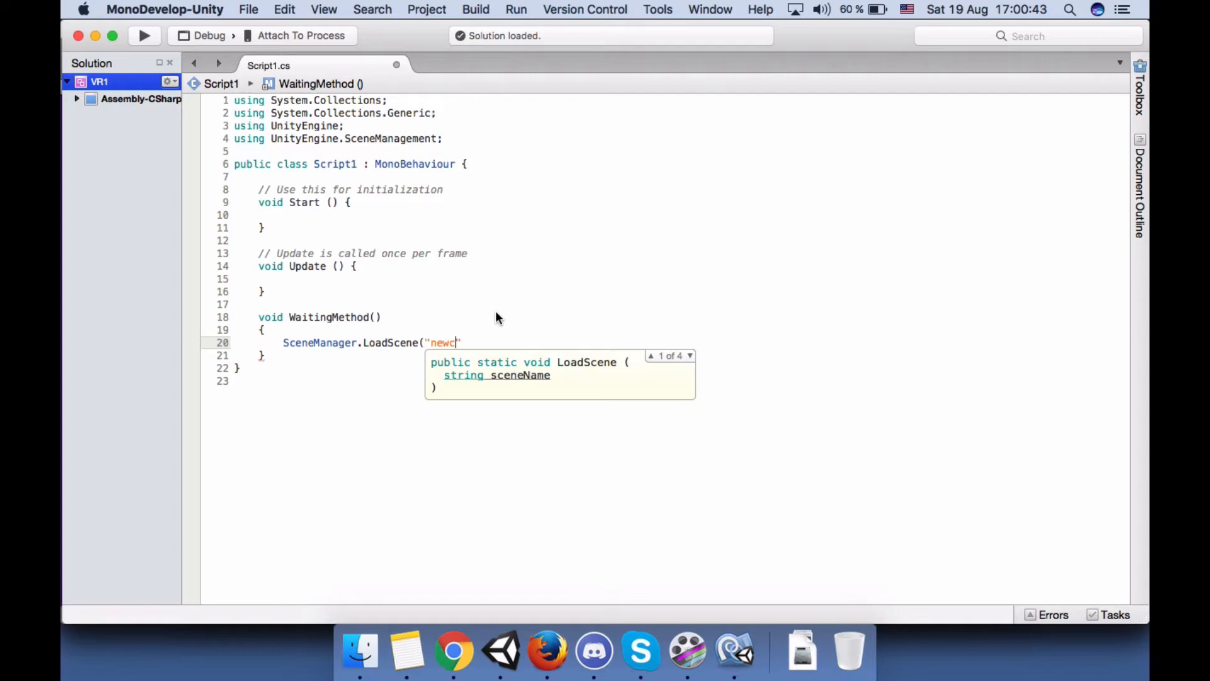
text(New)
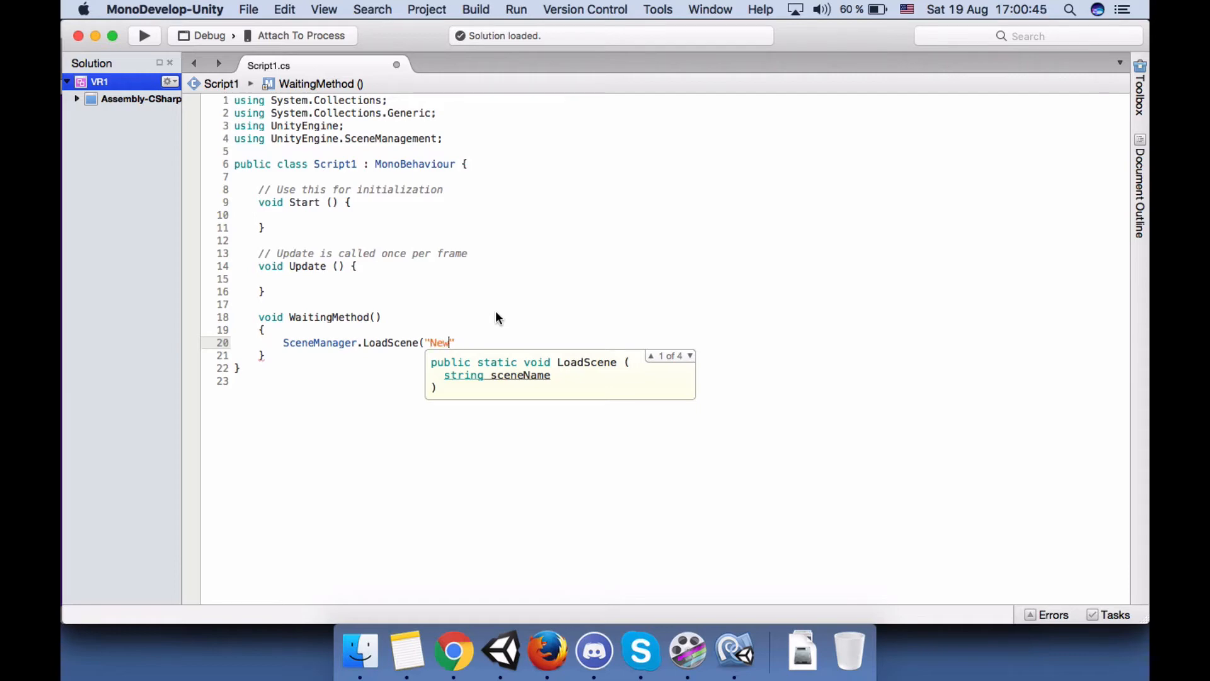
text(Scene)
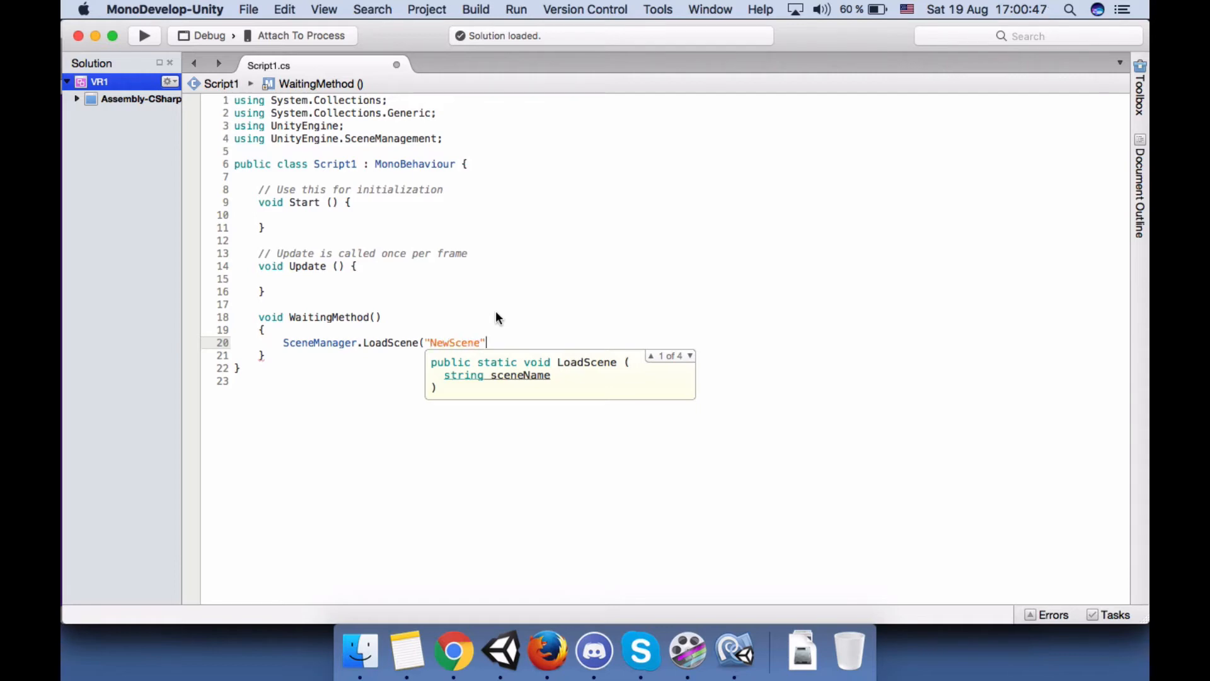
text();)
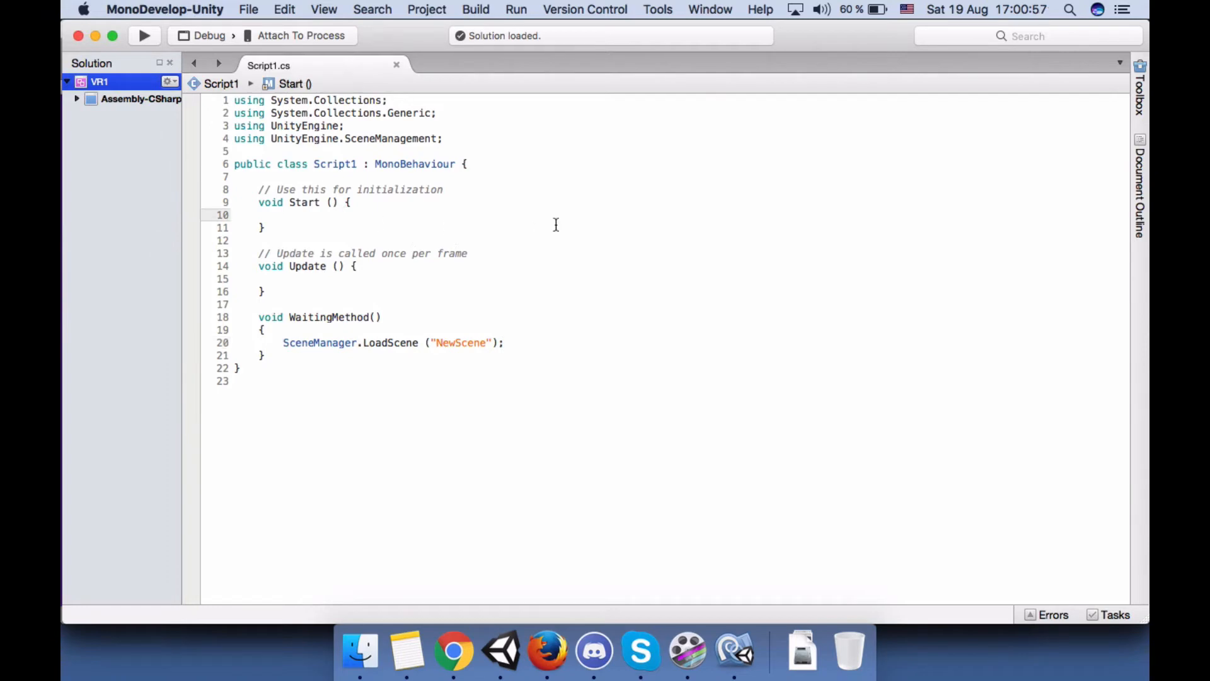
click(286, 278)
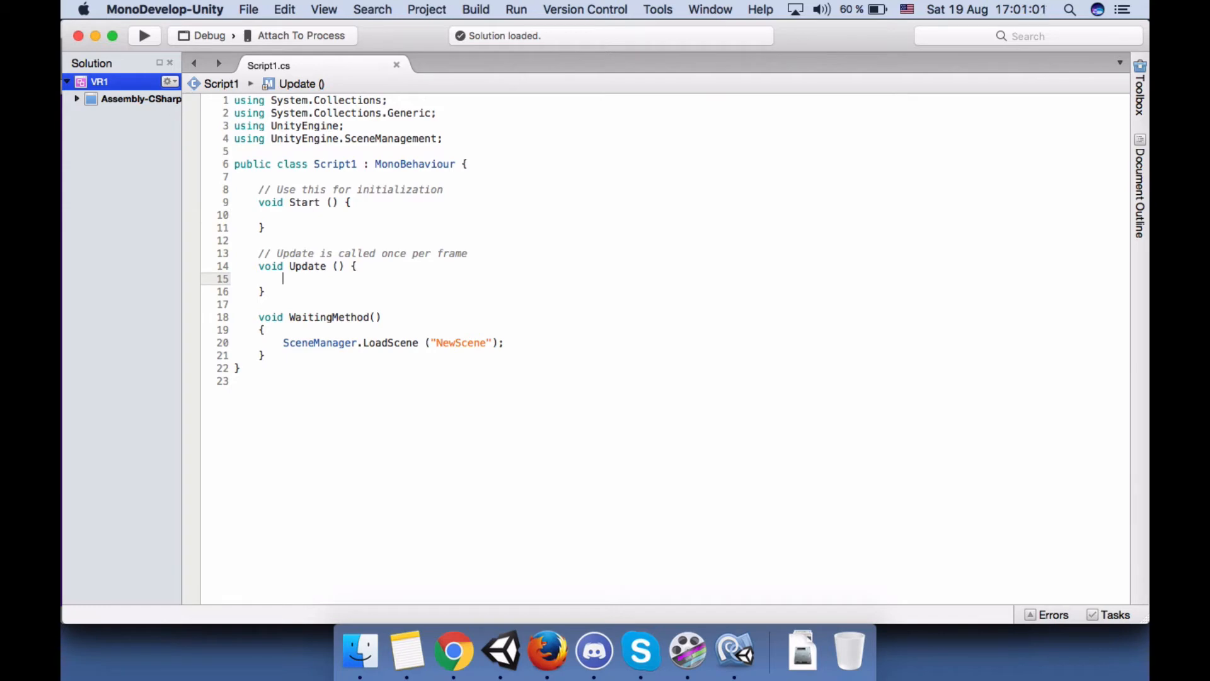
- Begin an Invoke call in Update by entering 'inv' for autocomplete
text(inv)
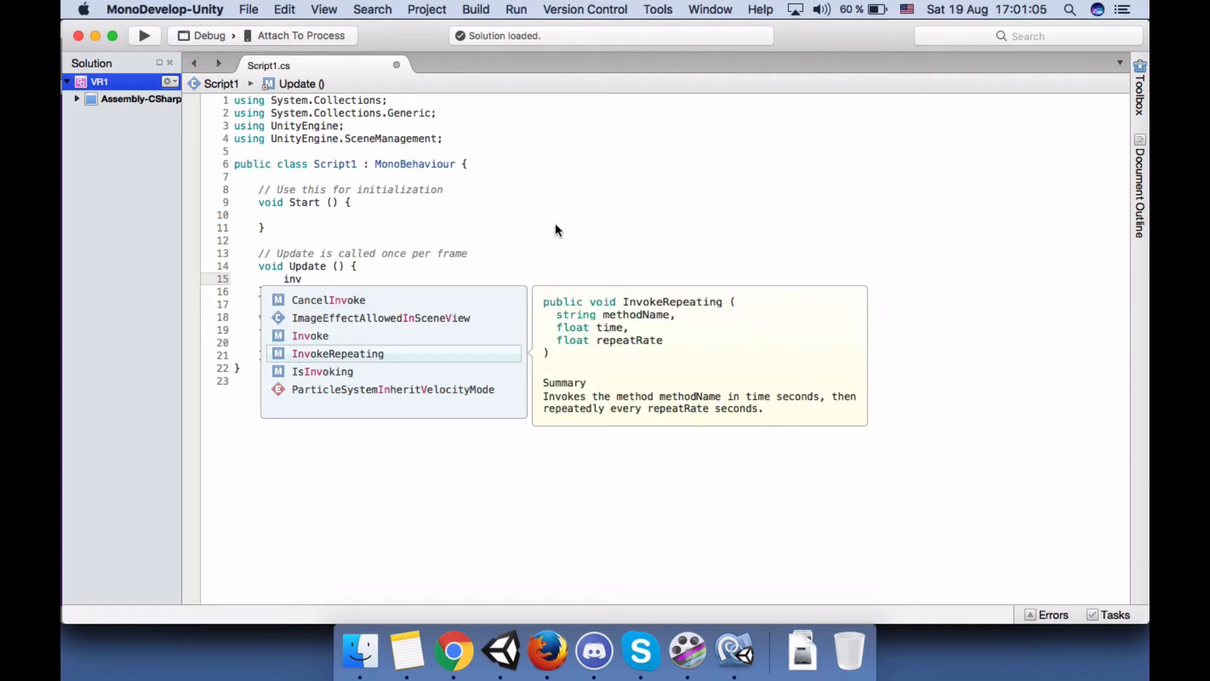
mouse_move(494, 277)
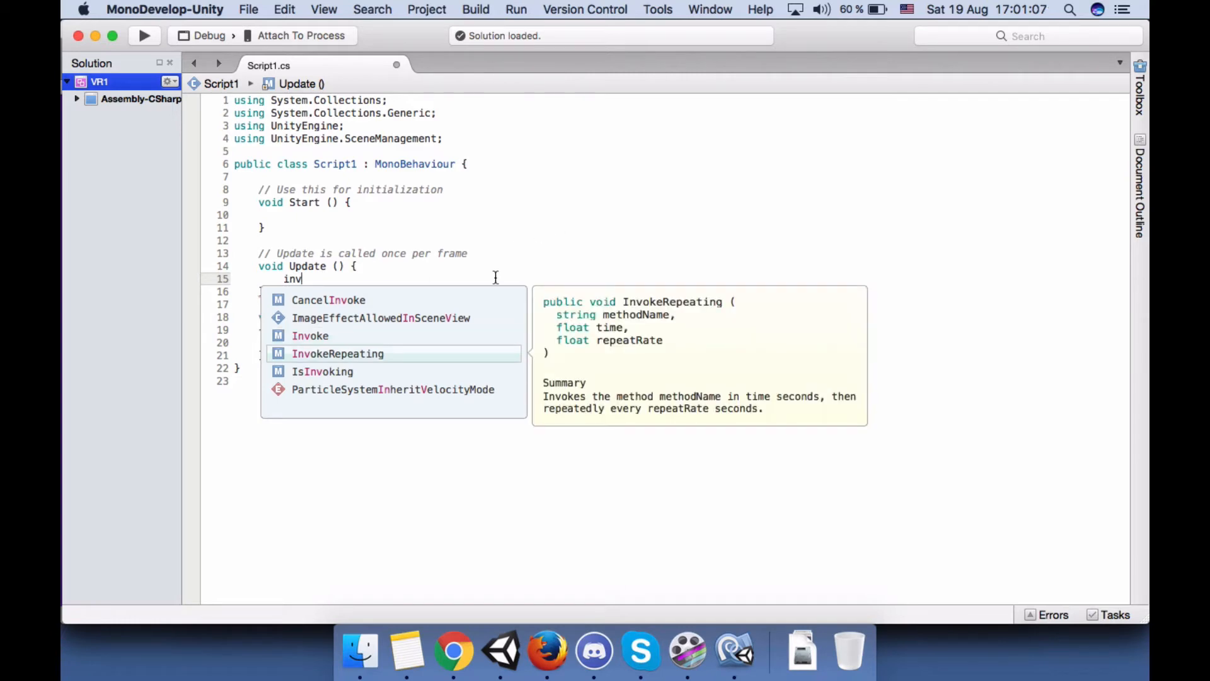
mouse_move(642, 349)
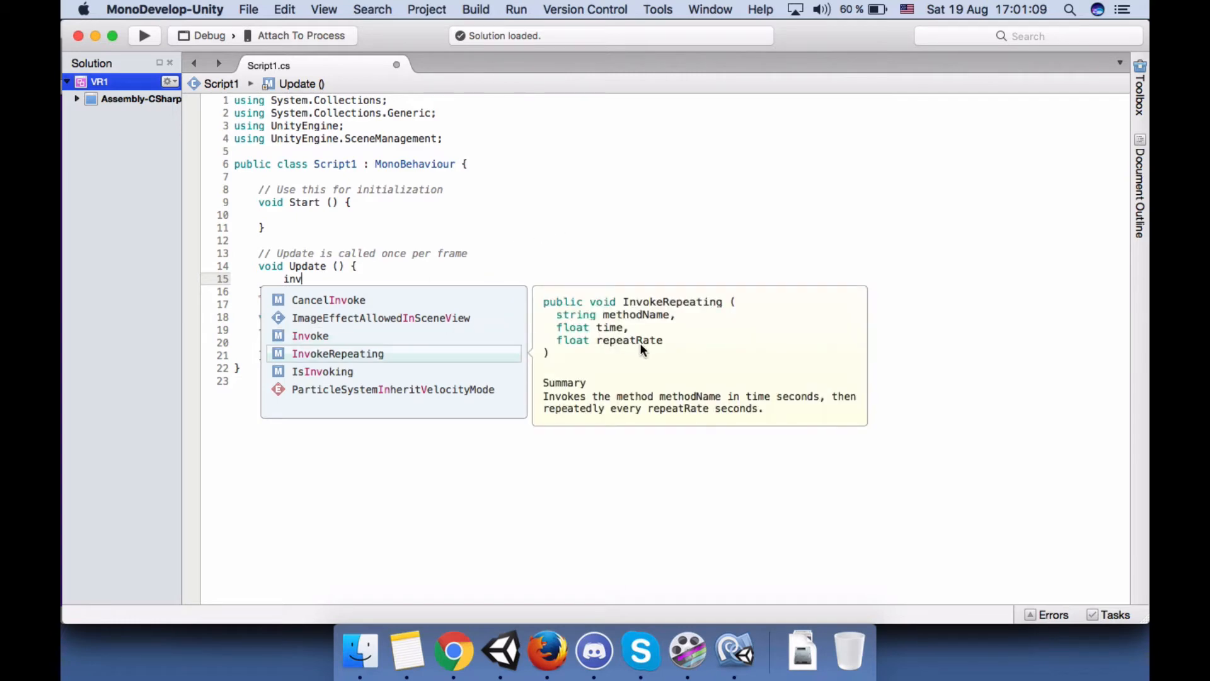
mouse_move(624, 364)
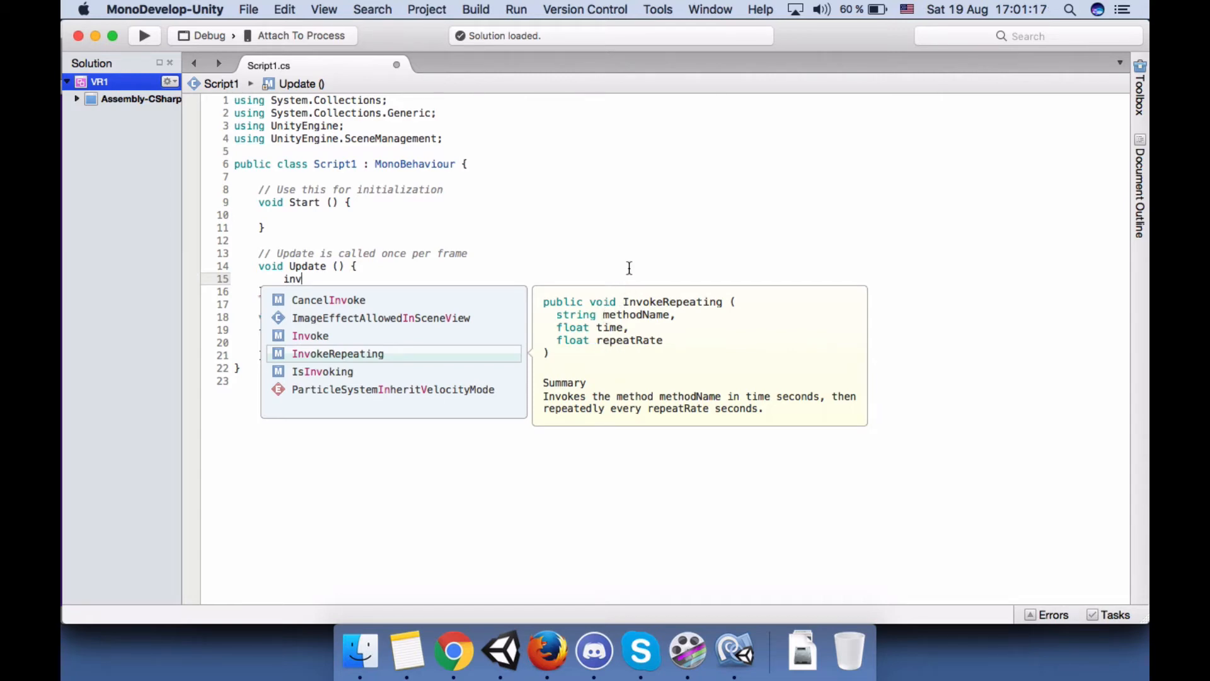
mouse_move(630, 328)
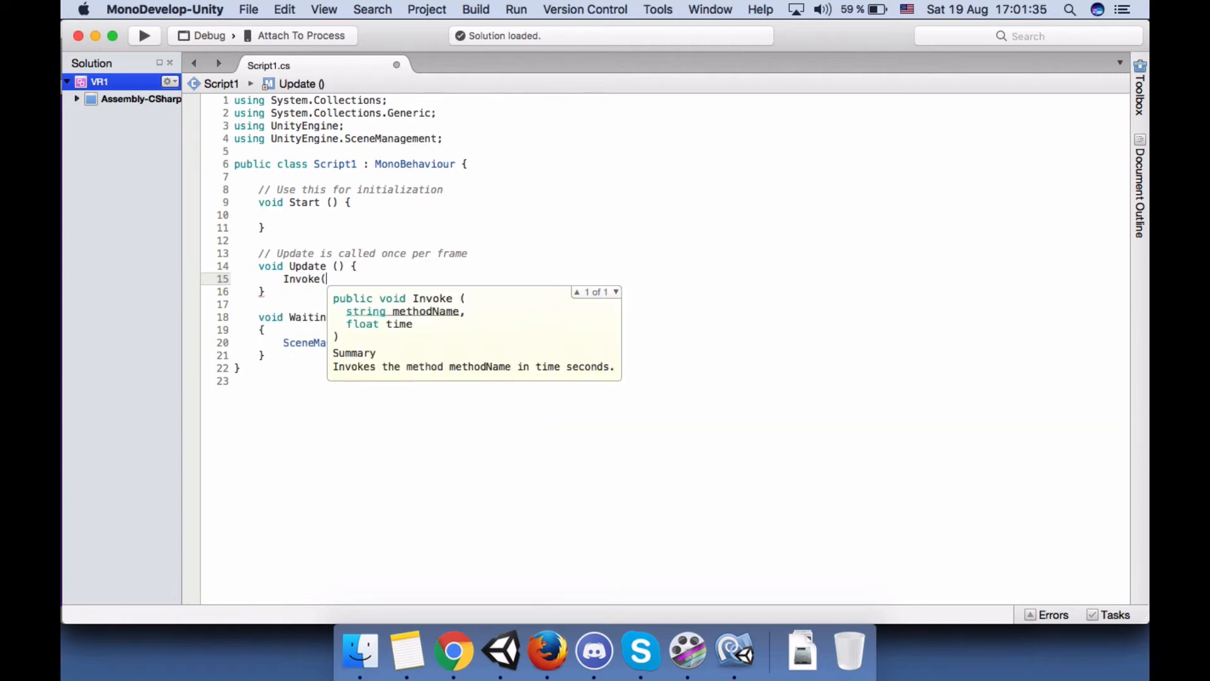
- Complete the call as Invoke("WaitingMethod", 5f); inside Update
text(")
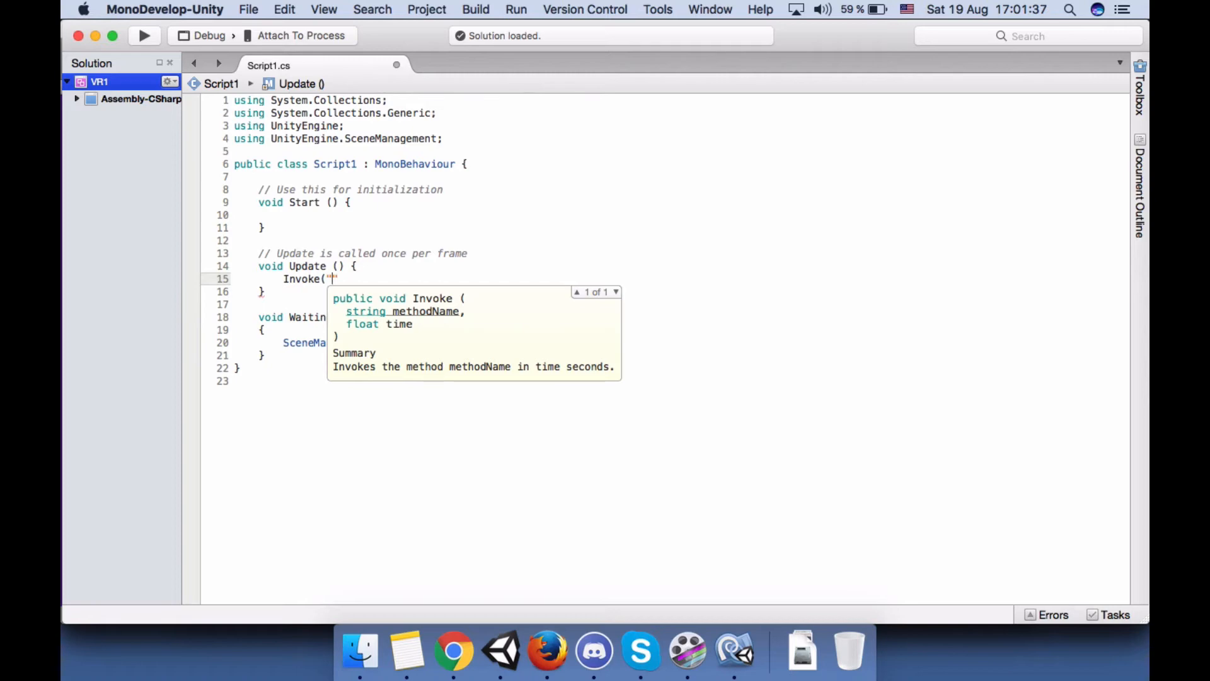
text(")
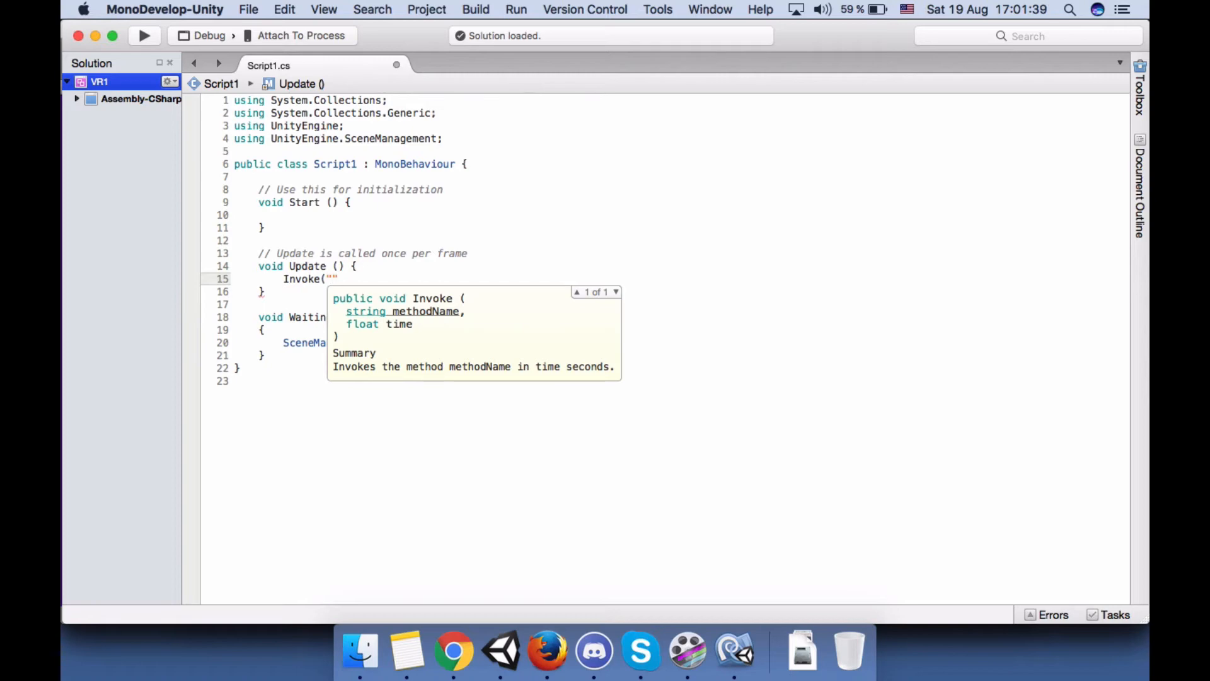
text(Wai)
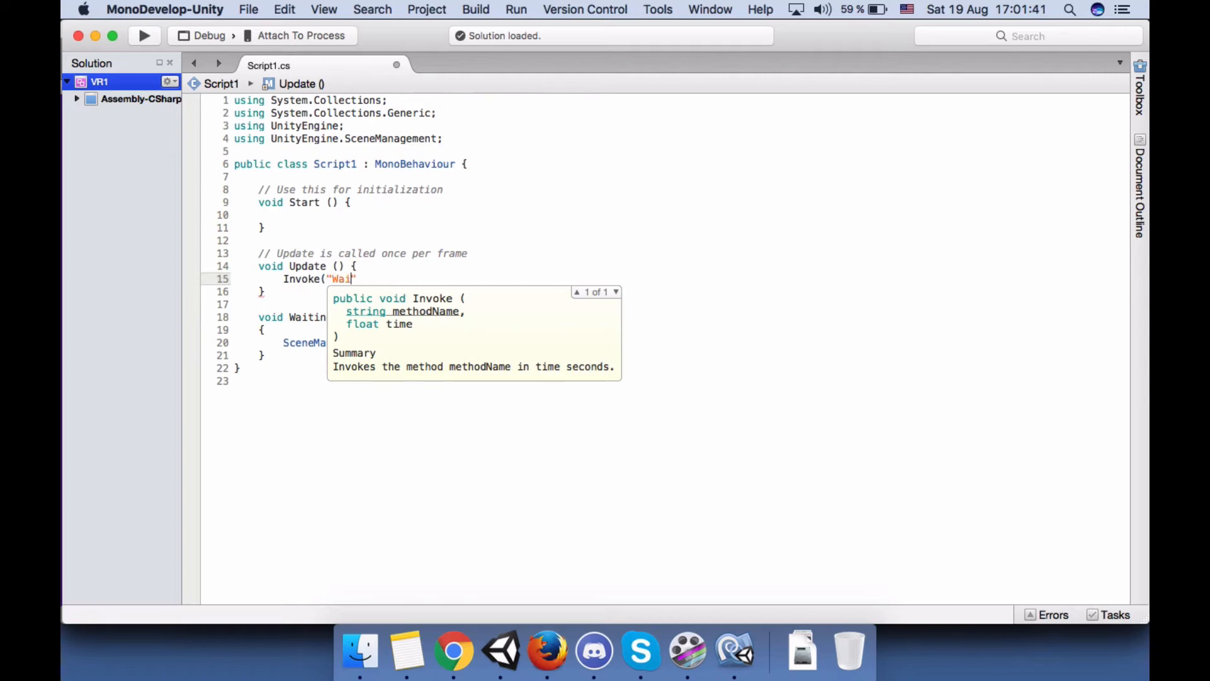
text(tingMethod)
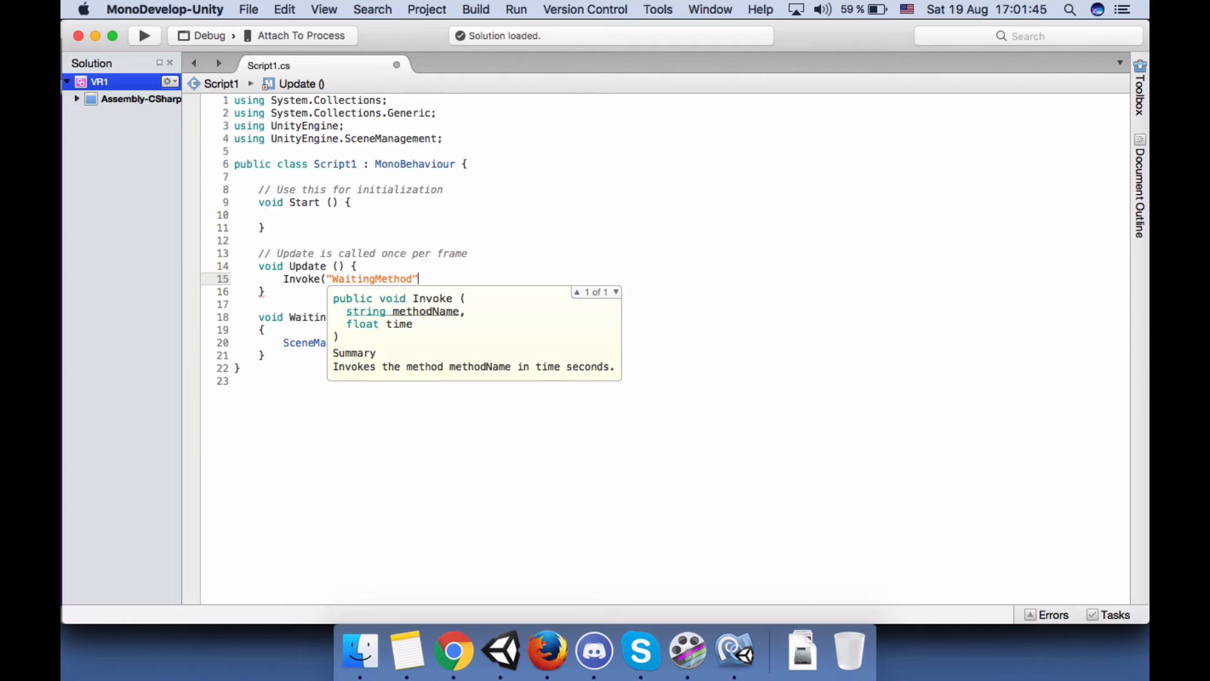
text(,)
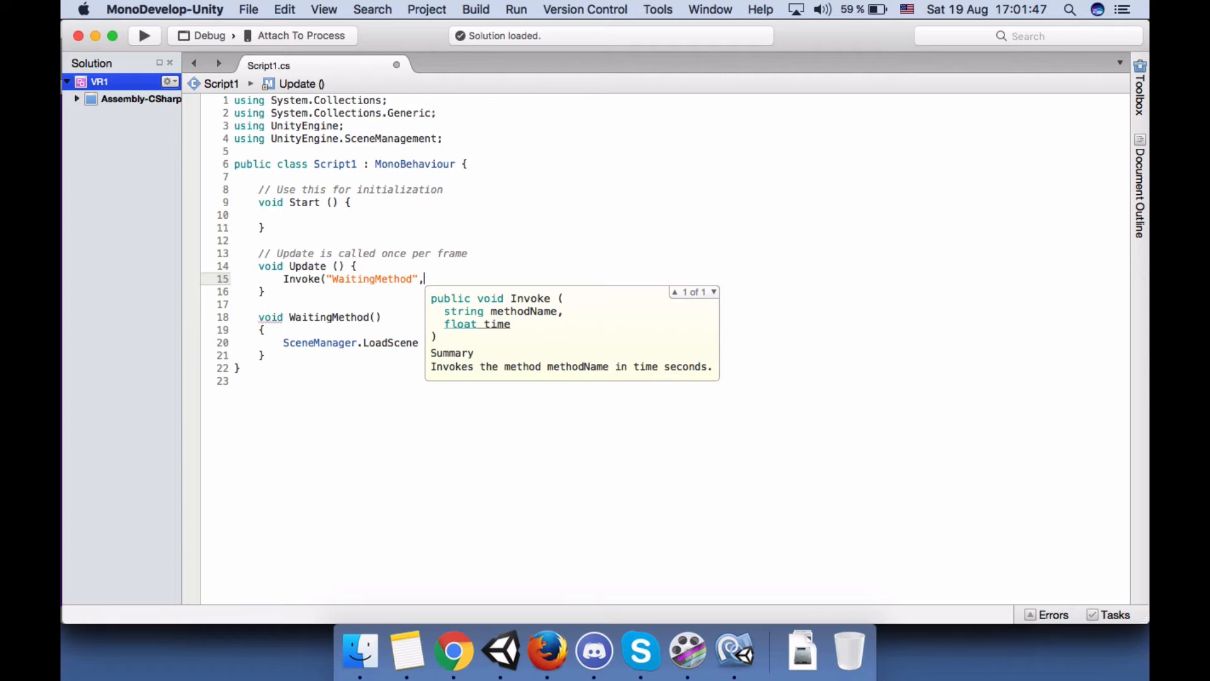
text(5)
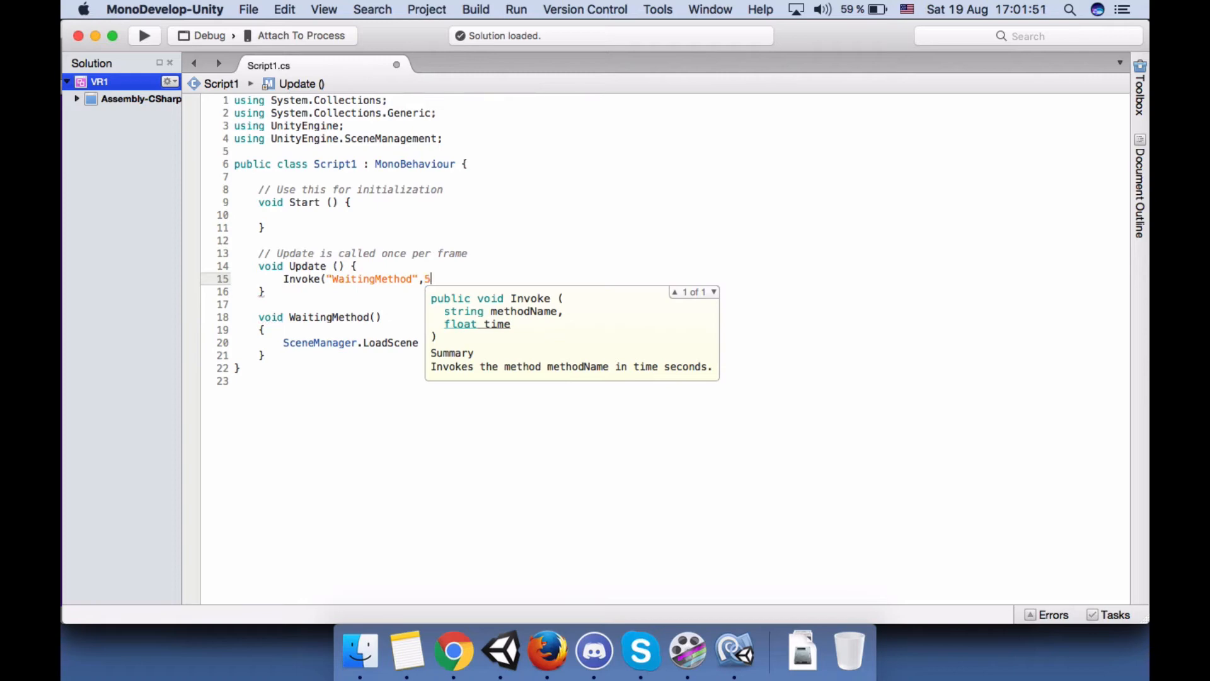
text(f)
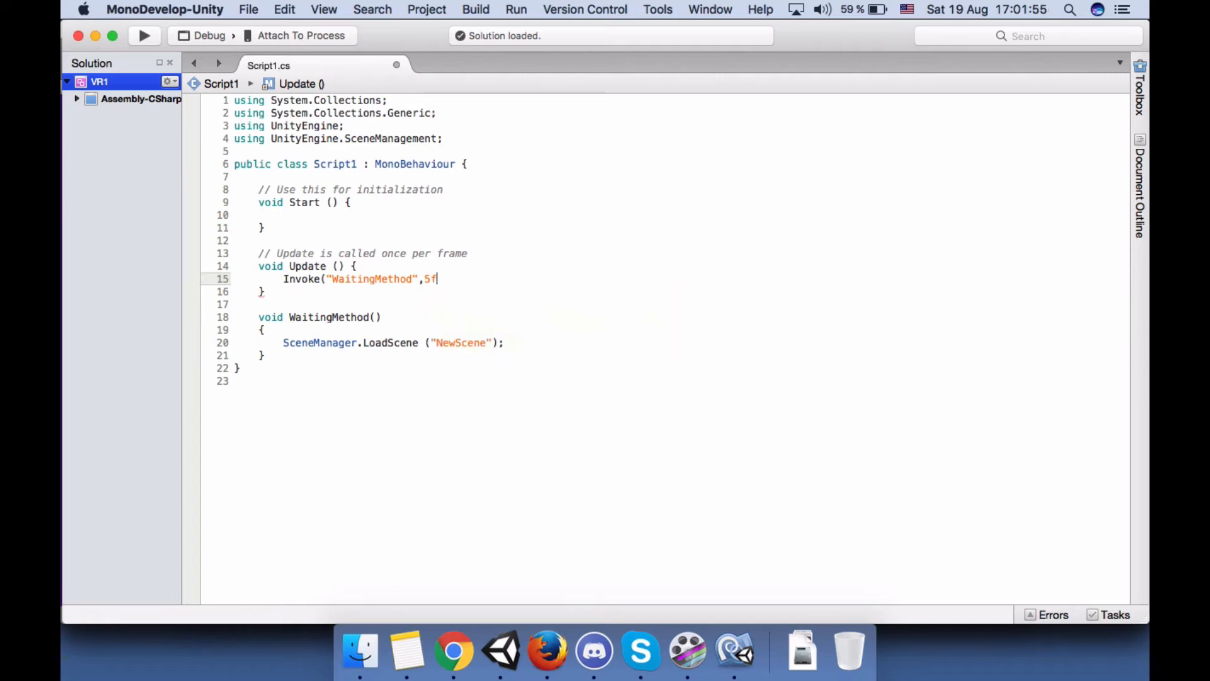
text();)
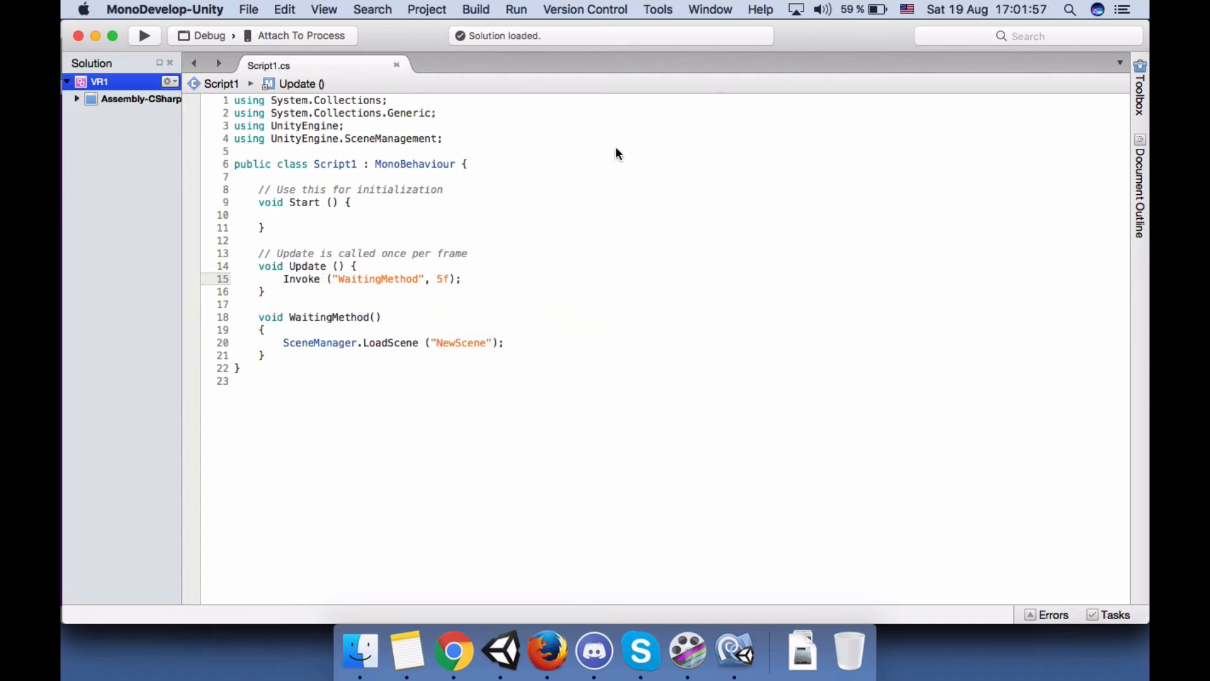
- Try an InvokeRepeating line below the Invoke call, then remove it again
click(461, 278)
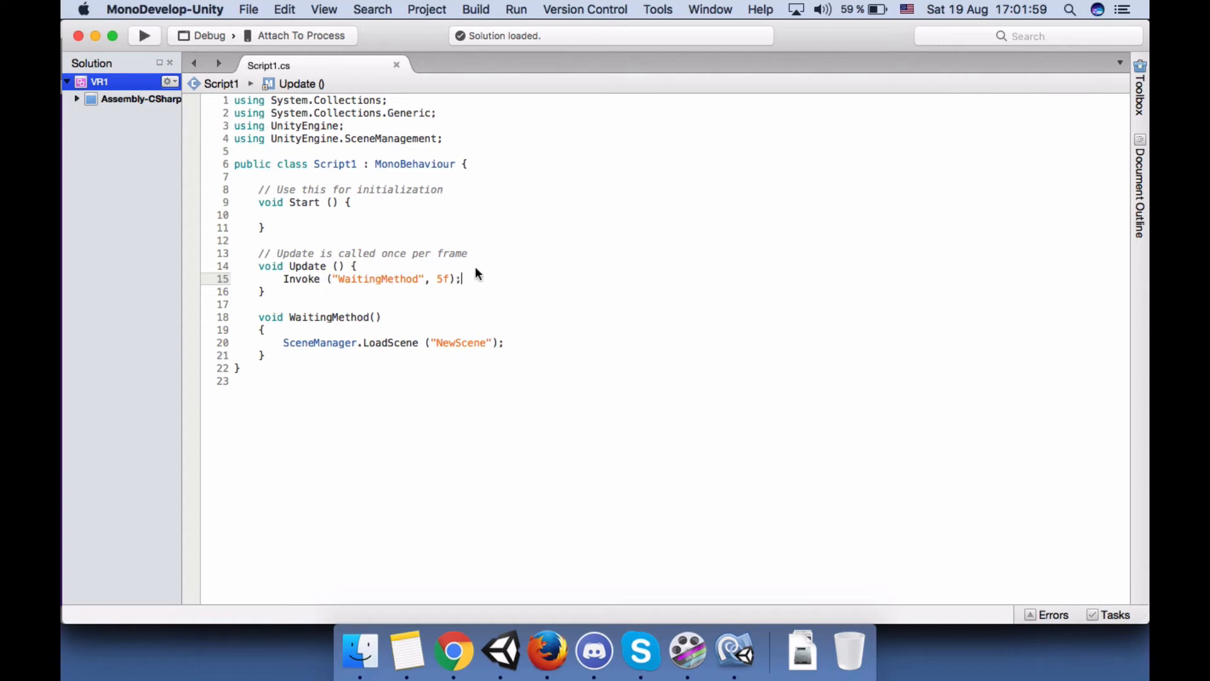
text(invo)
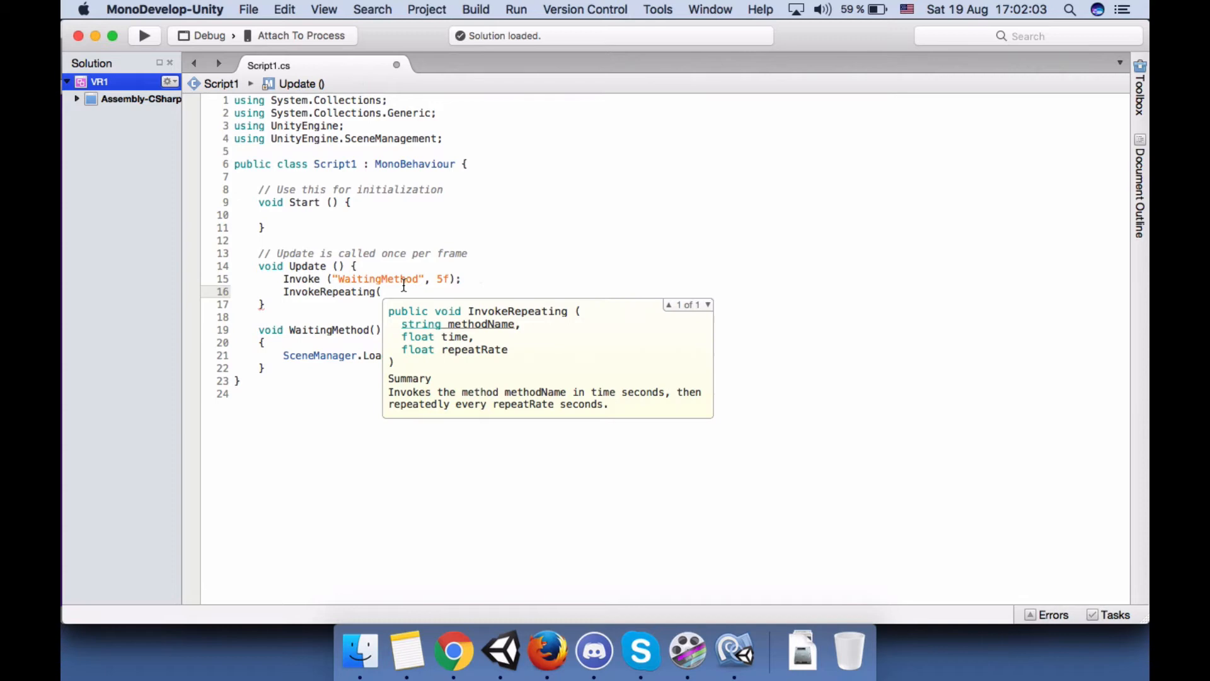
mouse_move(498, 365)
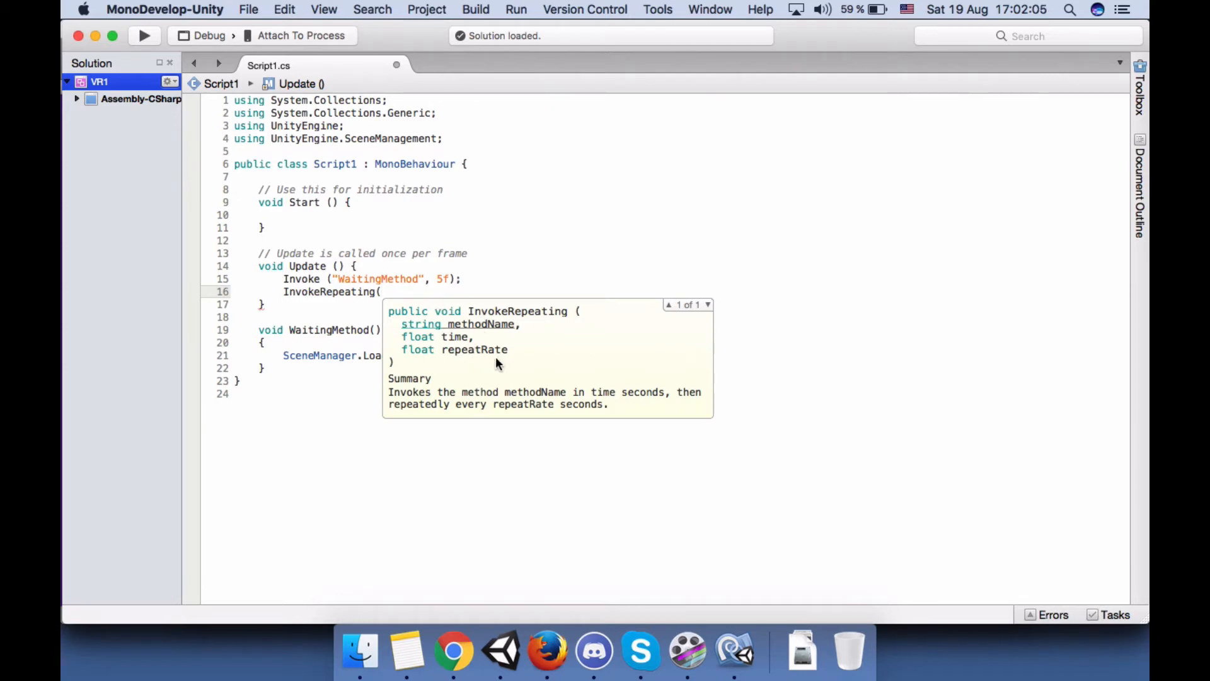
mouse_move(550, 226)
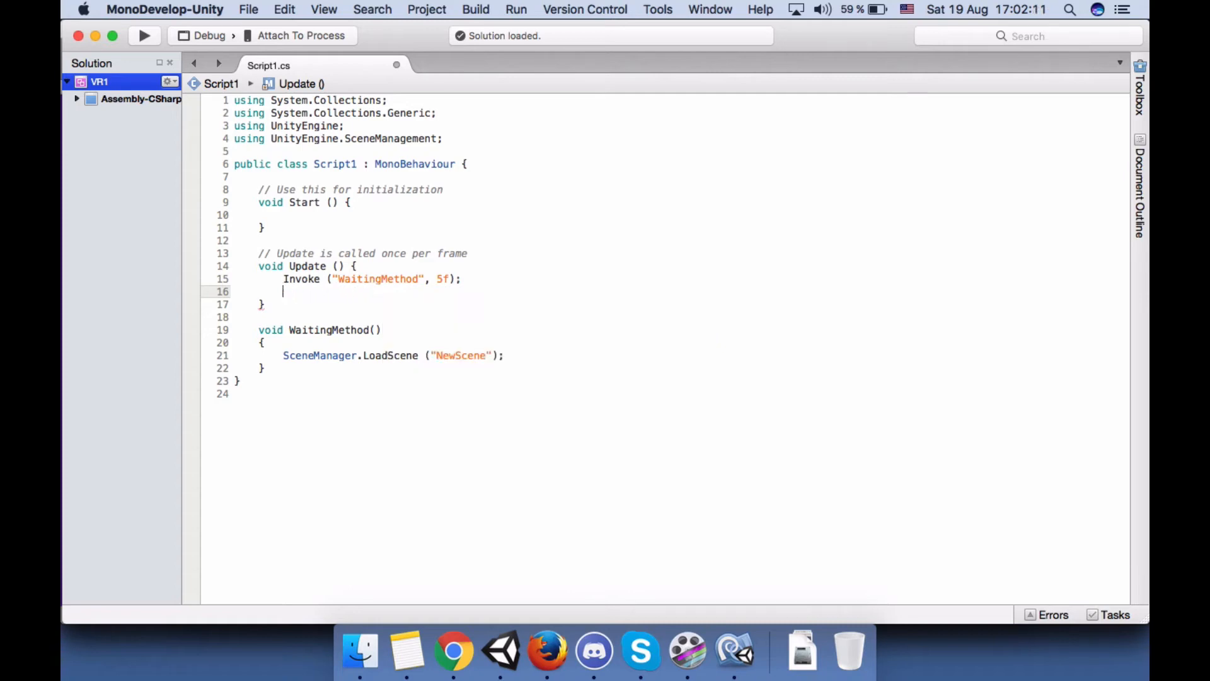
key(Backspace)
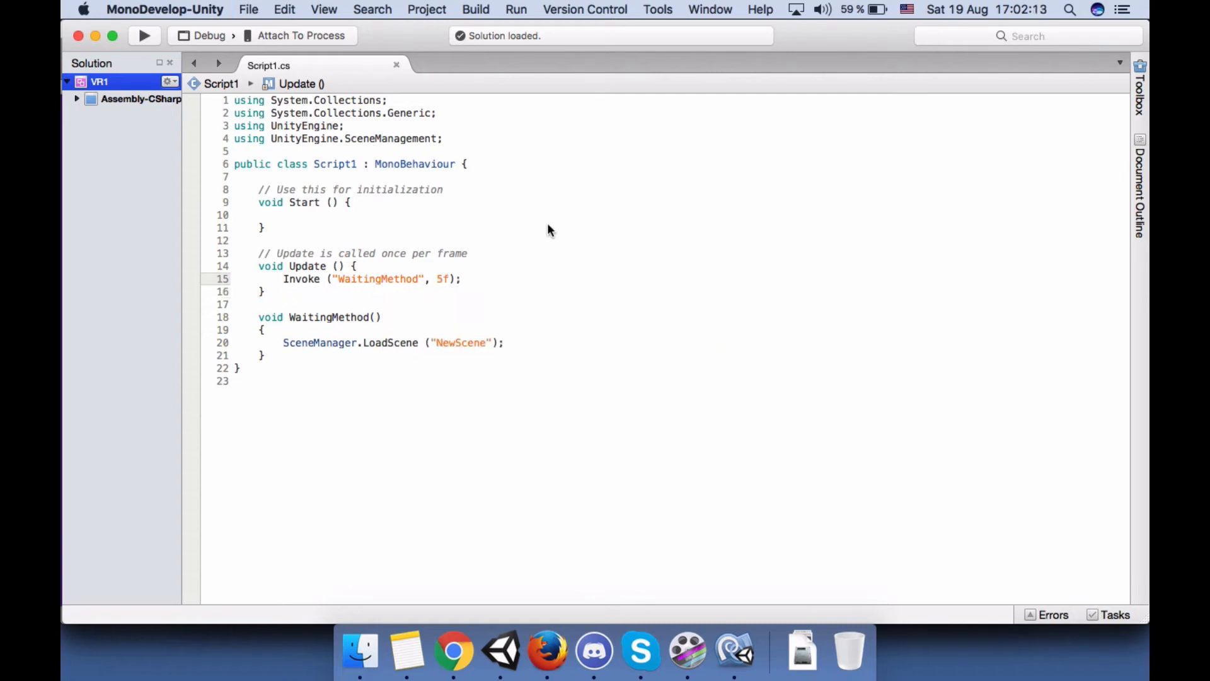
- Add an empty GameObject to MainScene and rename it WaitManager
click(500, 651)
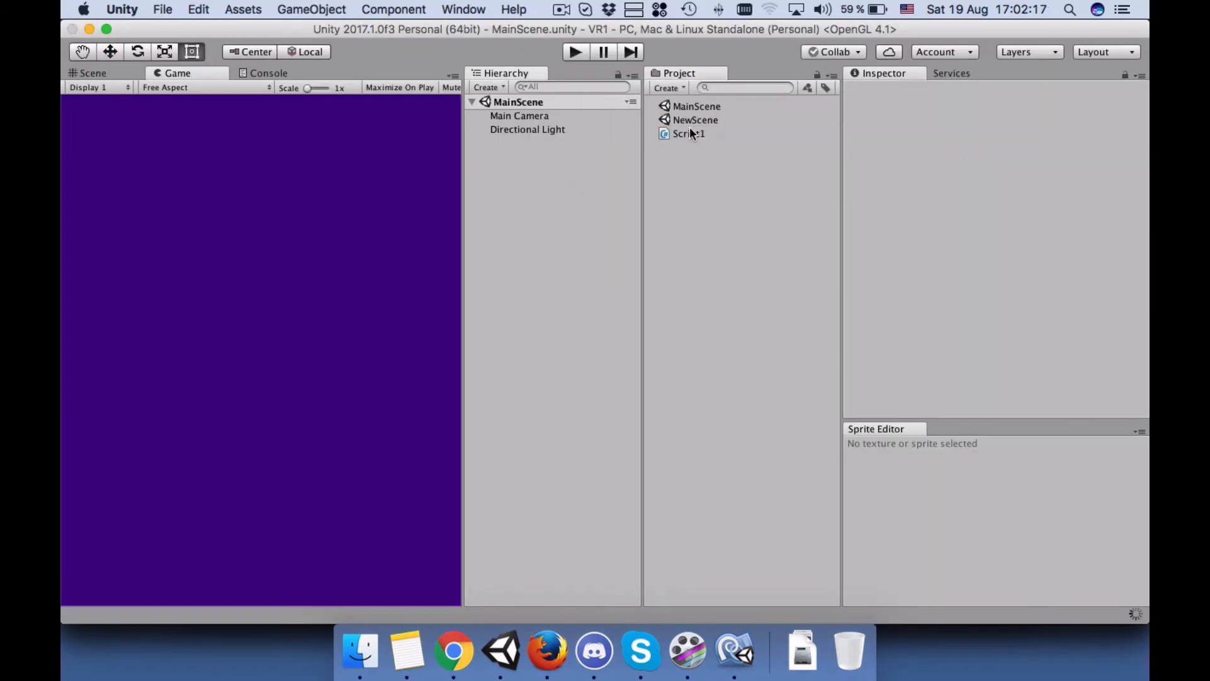
click(486, 87)
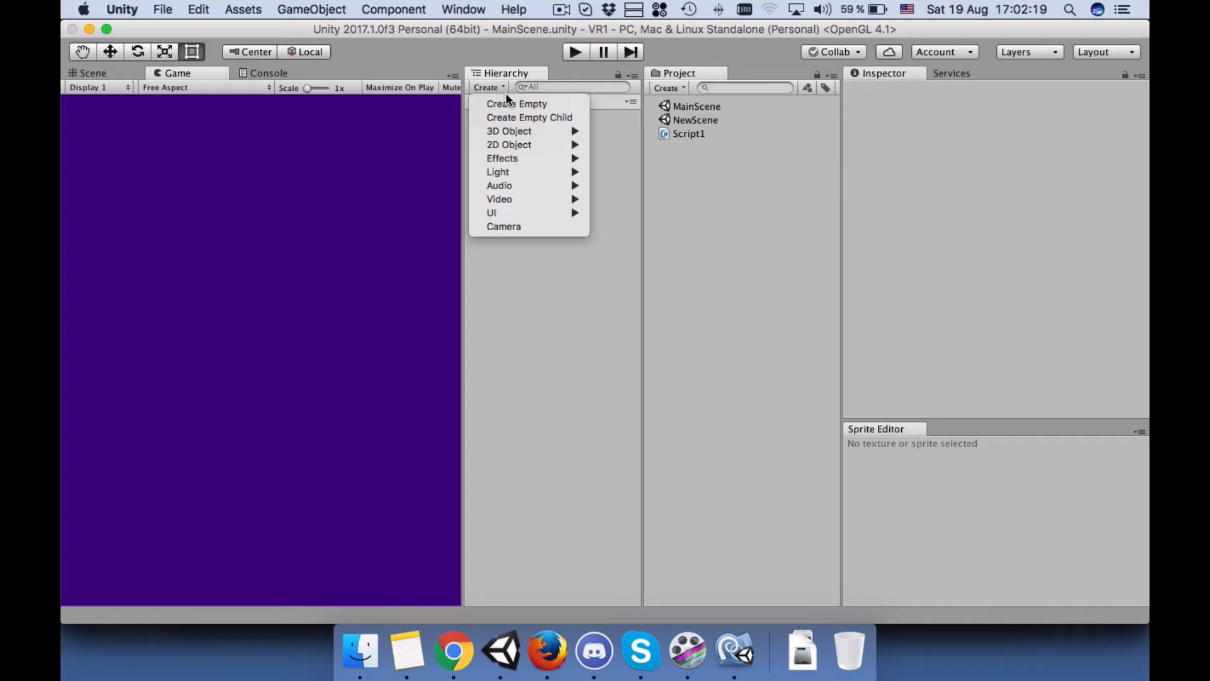
click(517, 103)
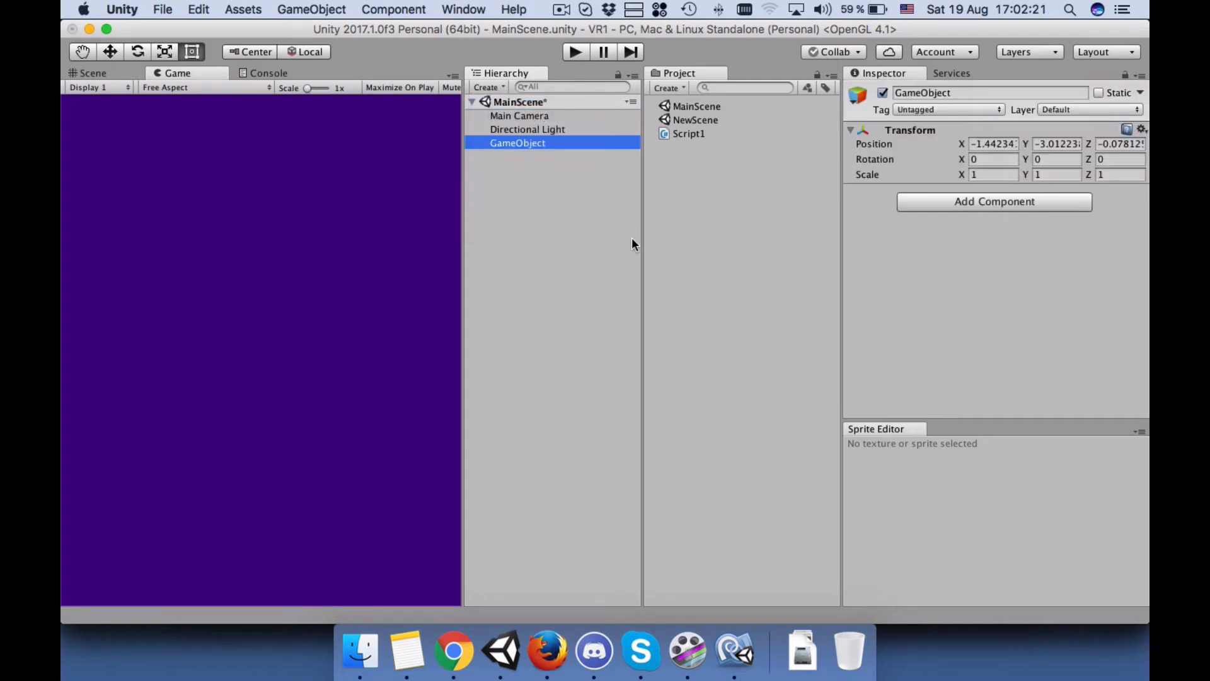
double_click(516, 143)
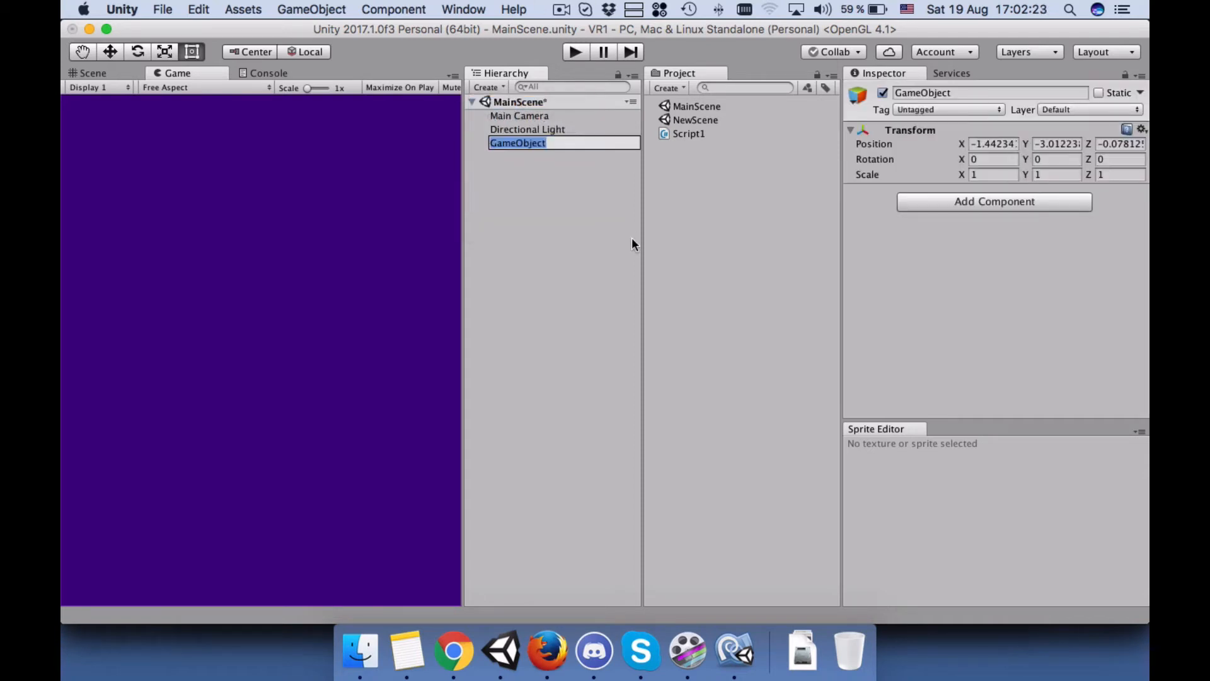
text(Wait)
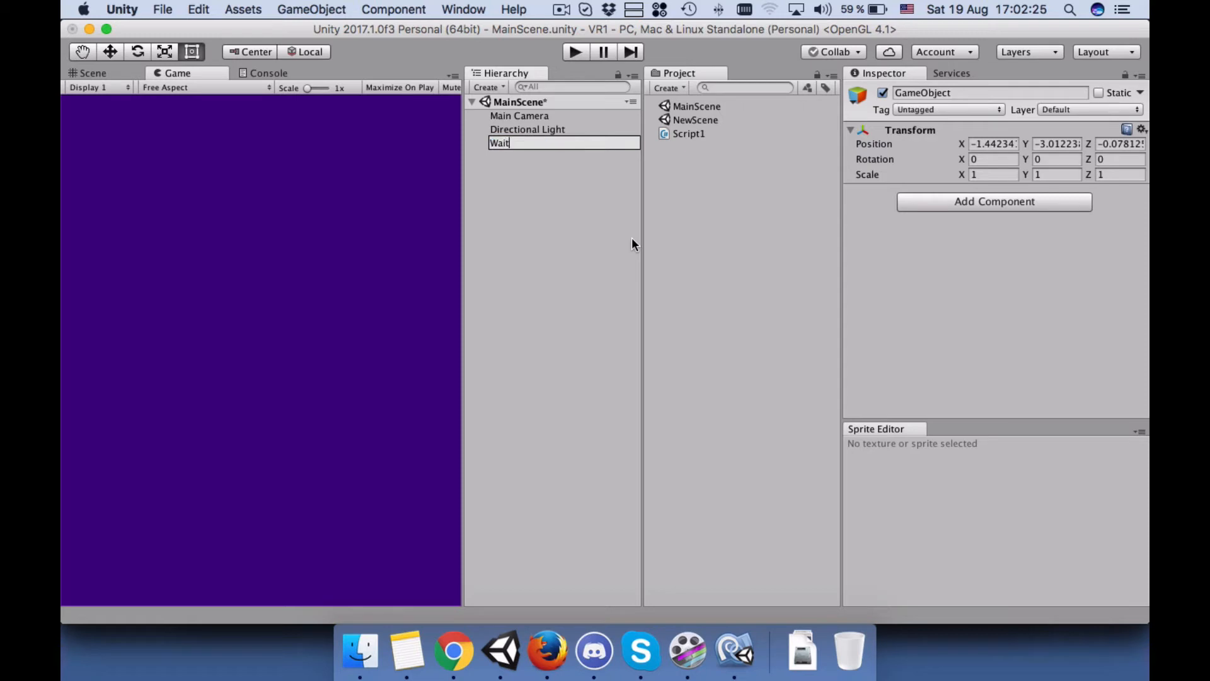
text(Manager)
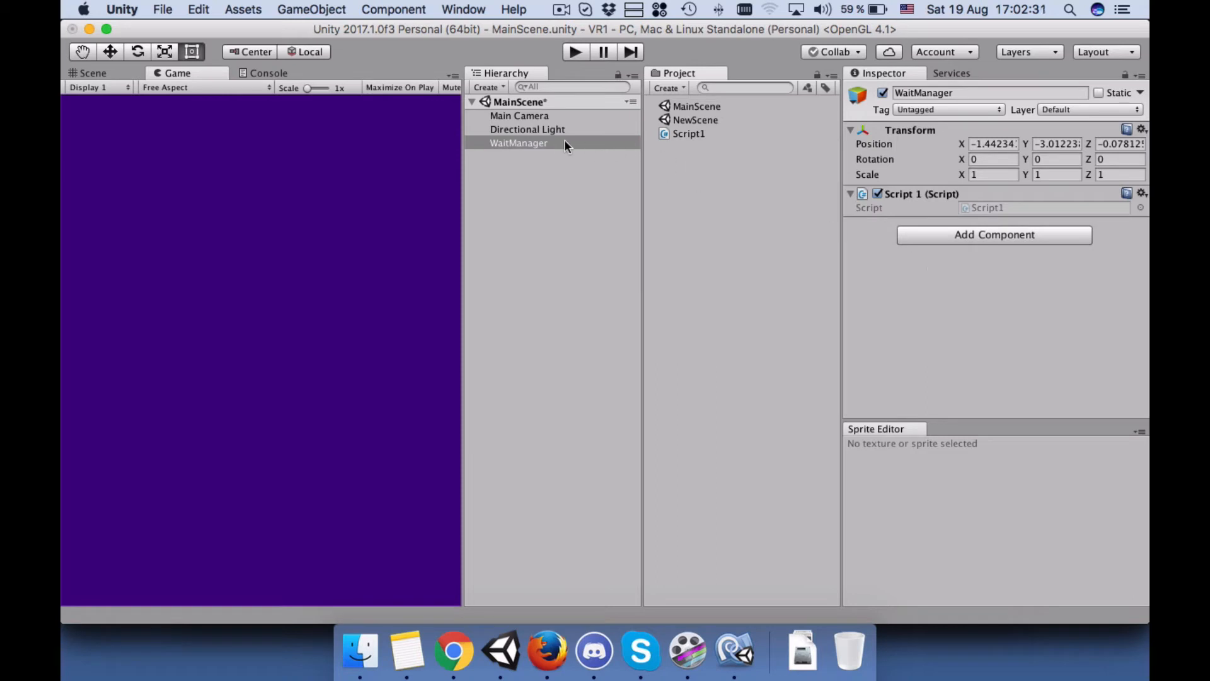
- Run the scene in Play mode, pause it, then stop playback
click(575, 52)
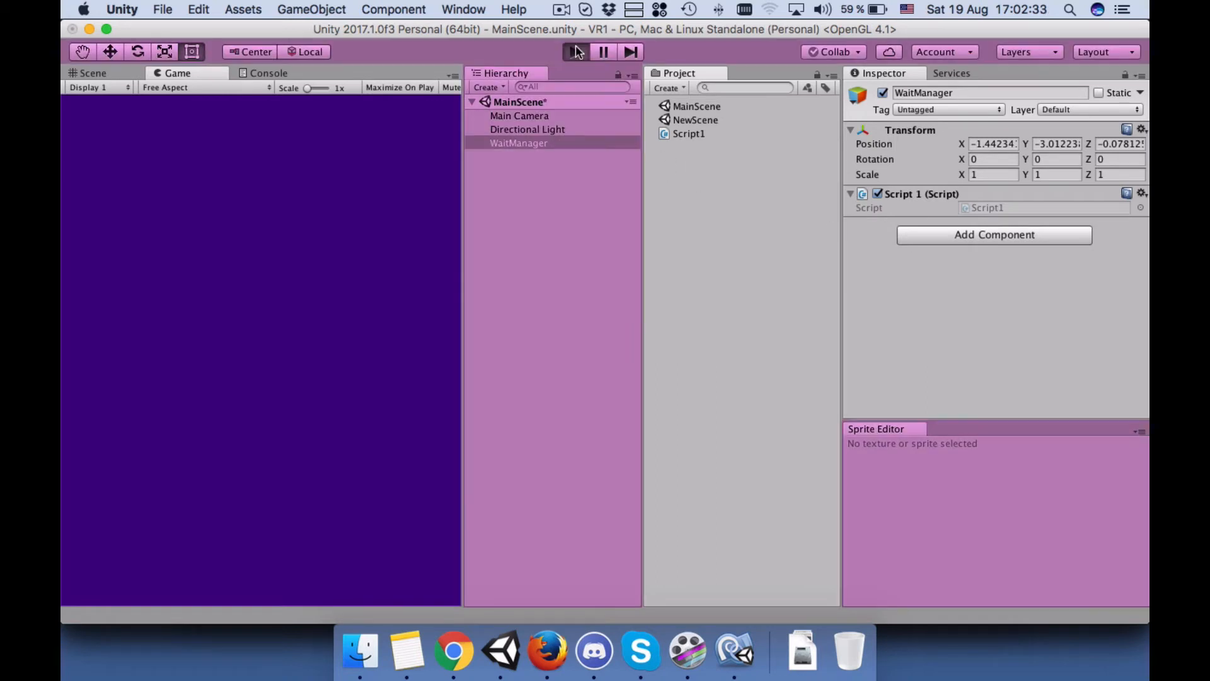
click(575, 52)
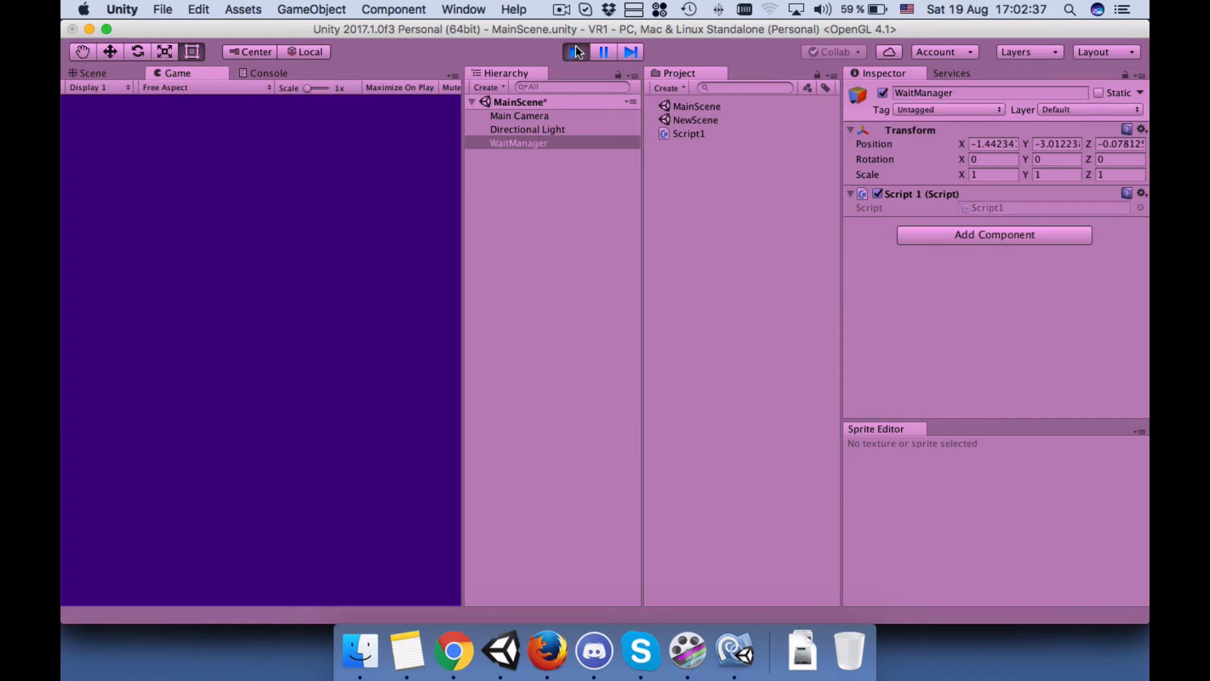
click(575, 52)
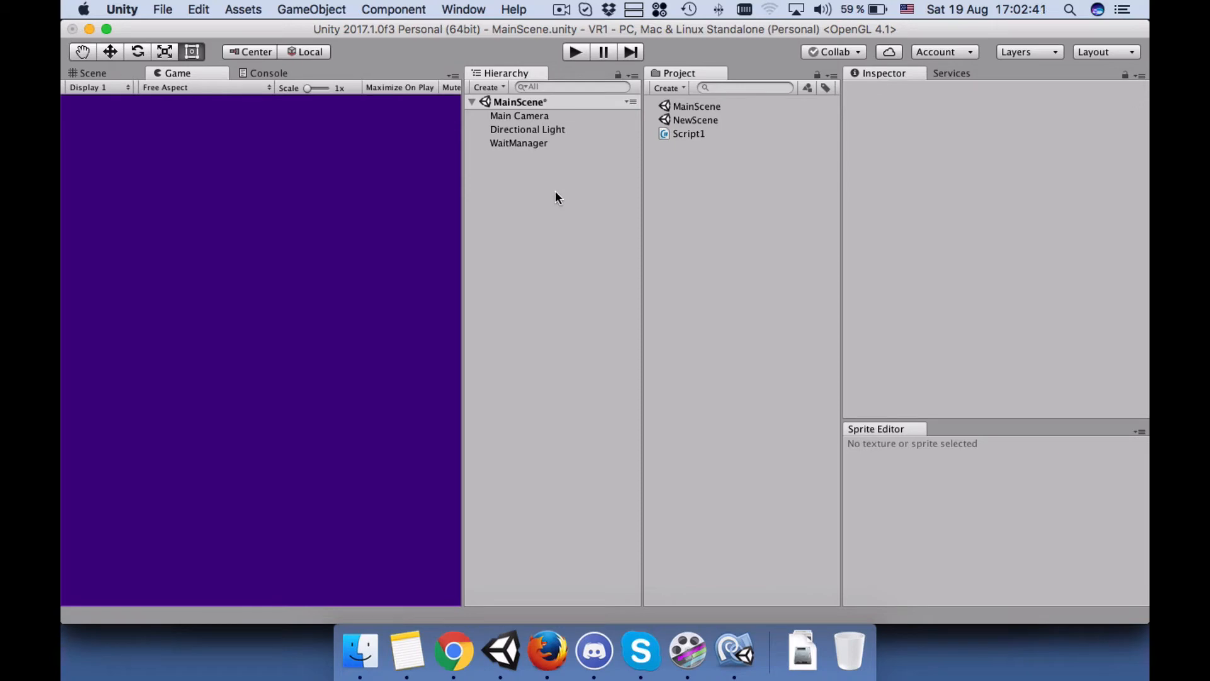
- Add MainScene and NewScene to Scenes In Build in Build Settings and close it
click(163, 9)
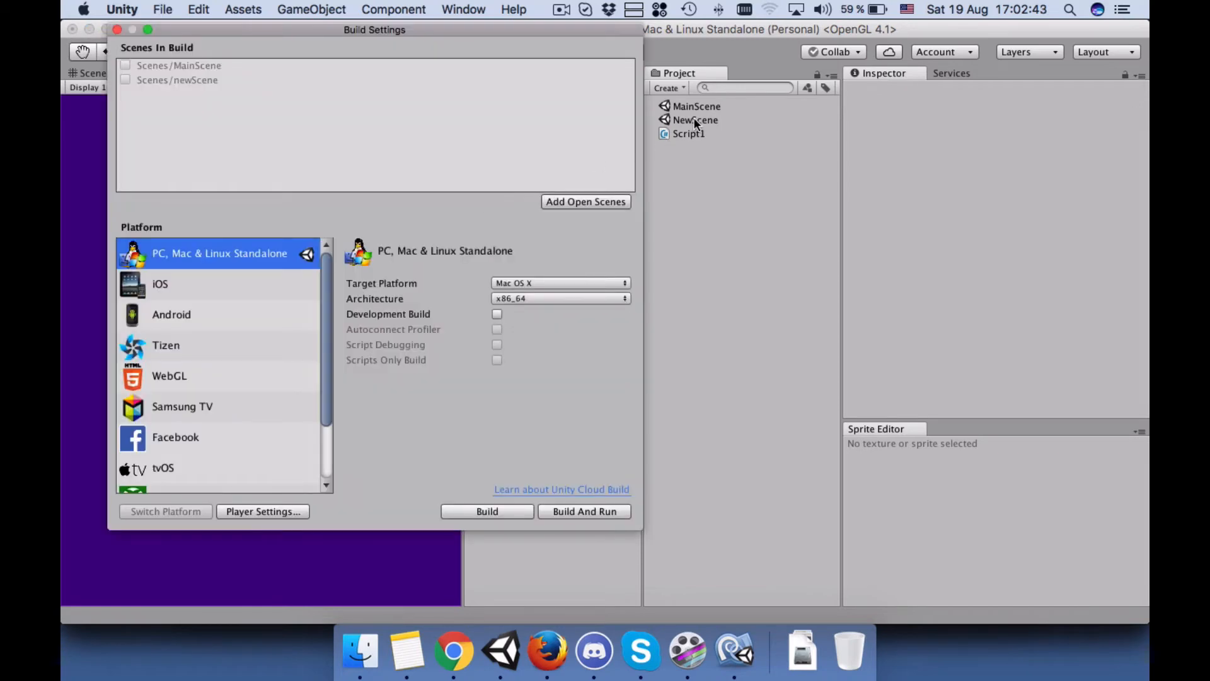
click(693, 119)
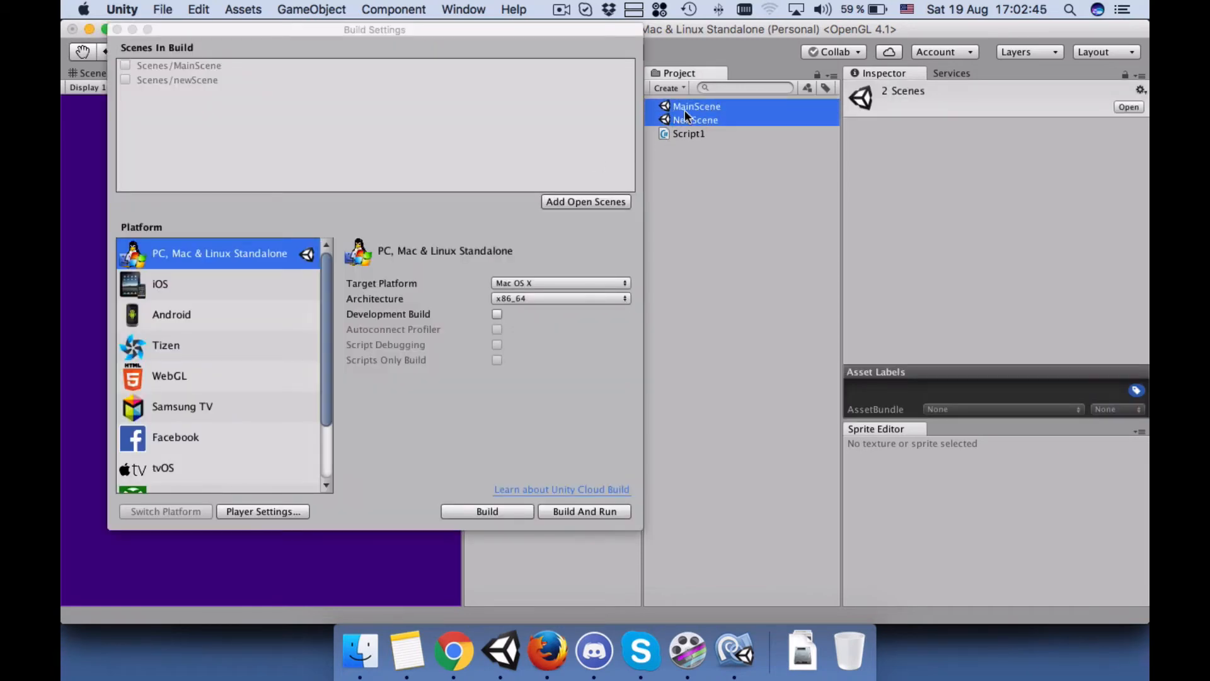
click(585, 202)
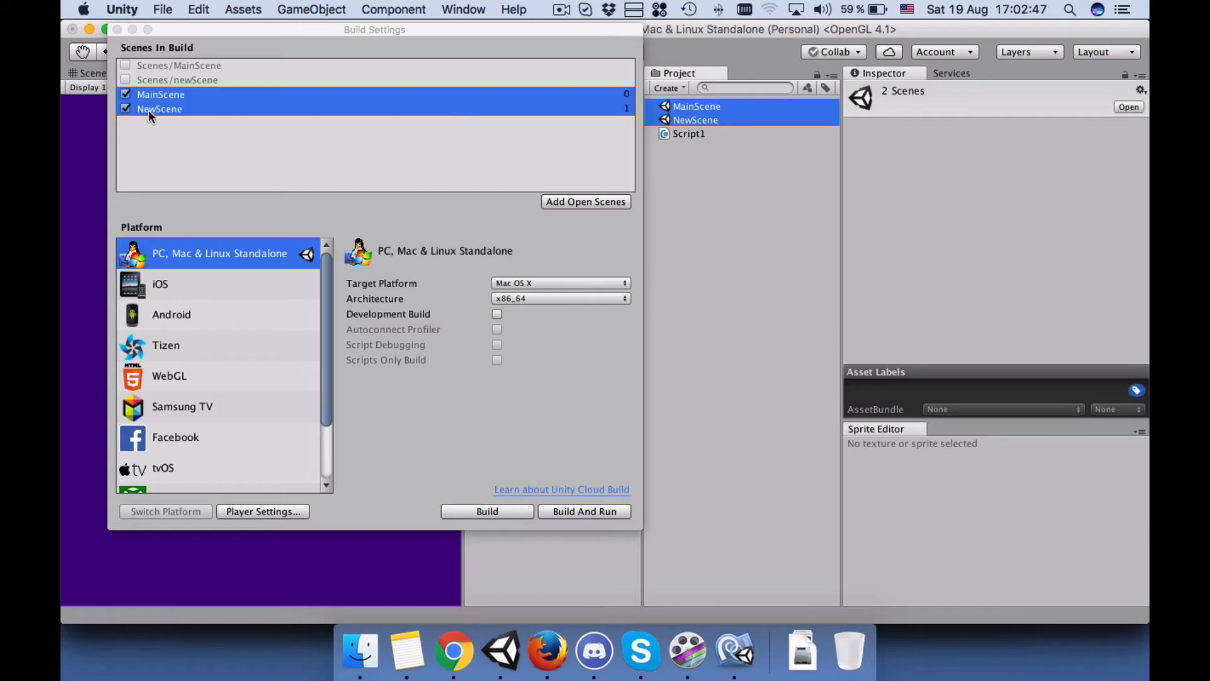
click(177, 79)
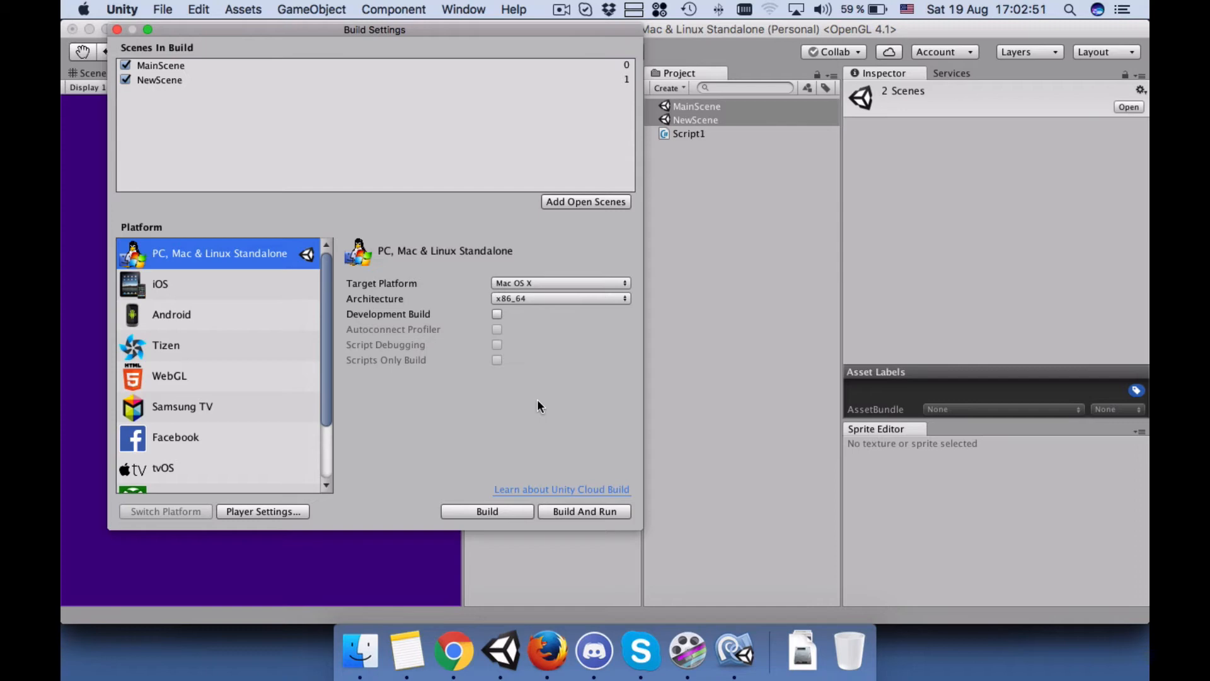
click(117, 29)
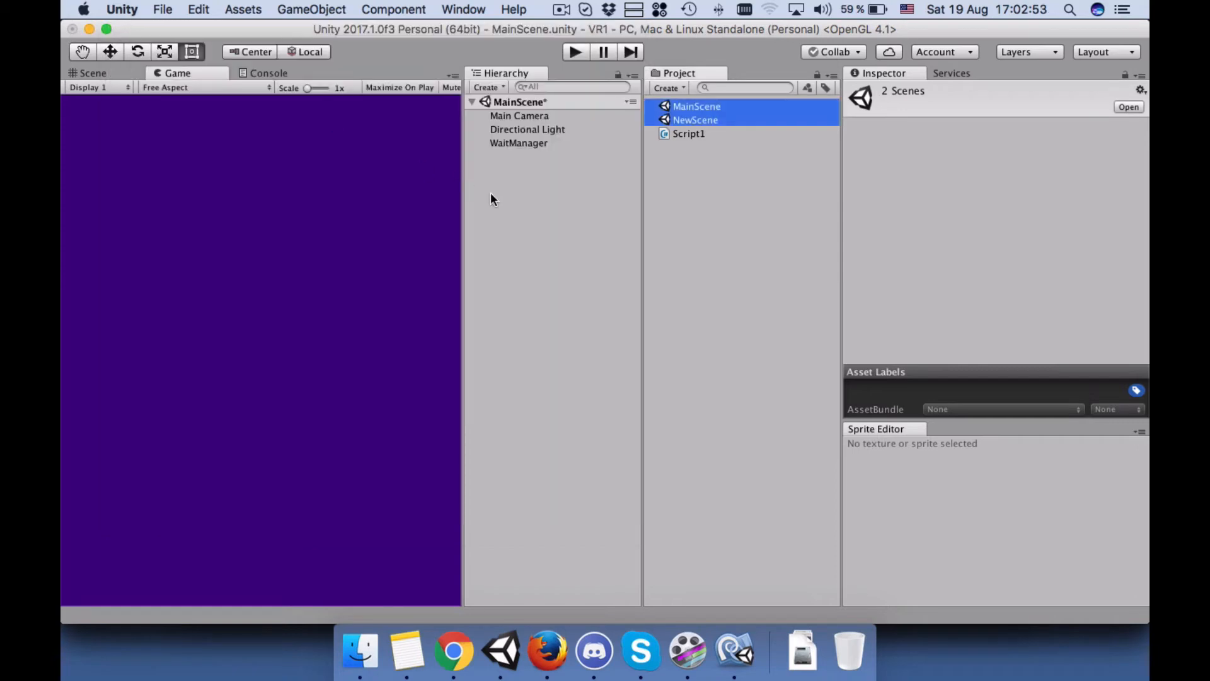
click(574, 52)
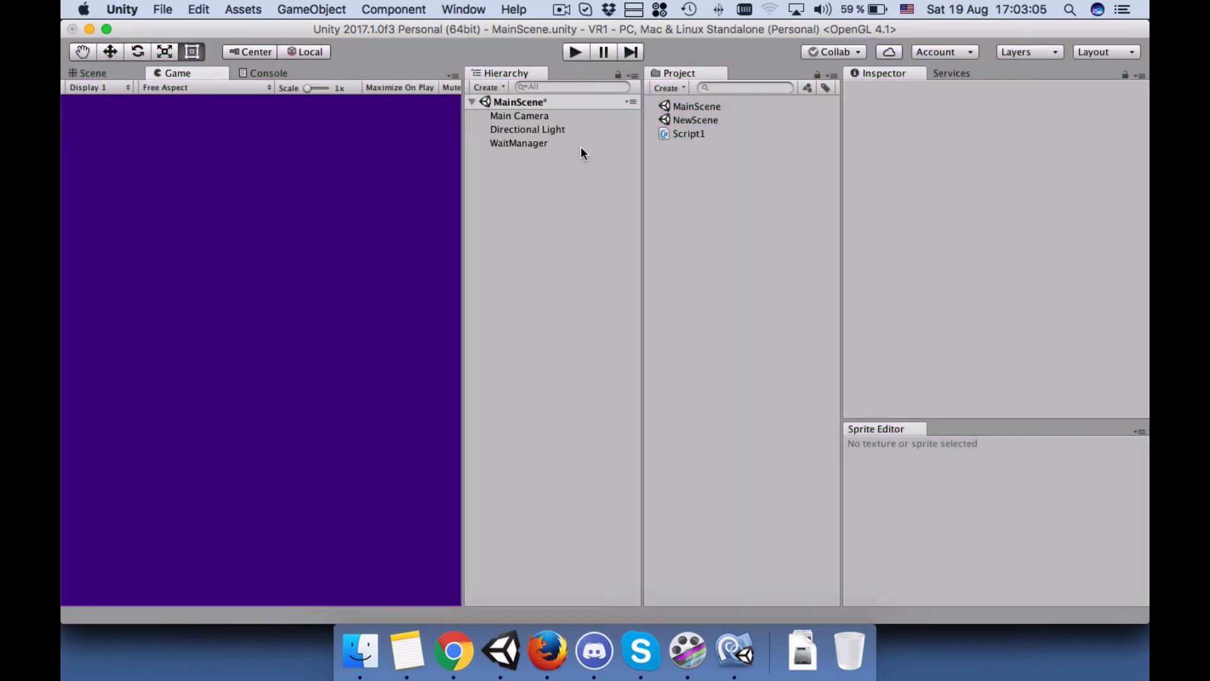
- Create a C# script named Script2 and open it in MonoDevelop
click(667, 86)
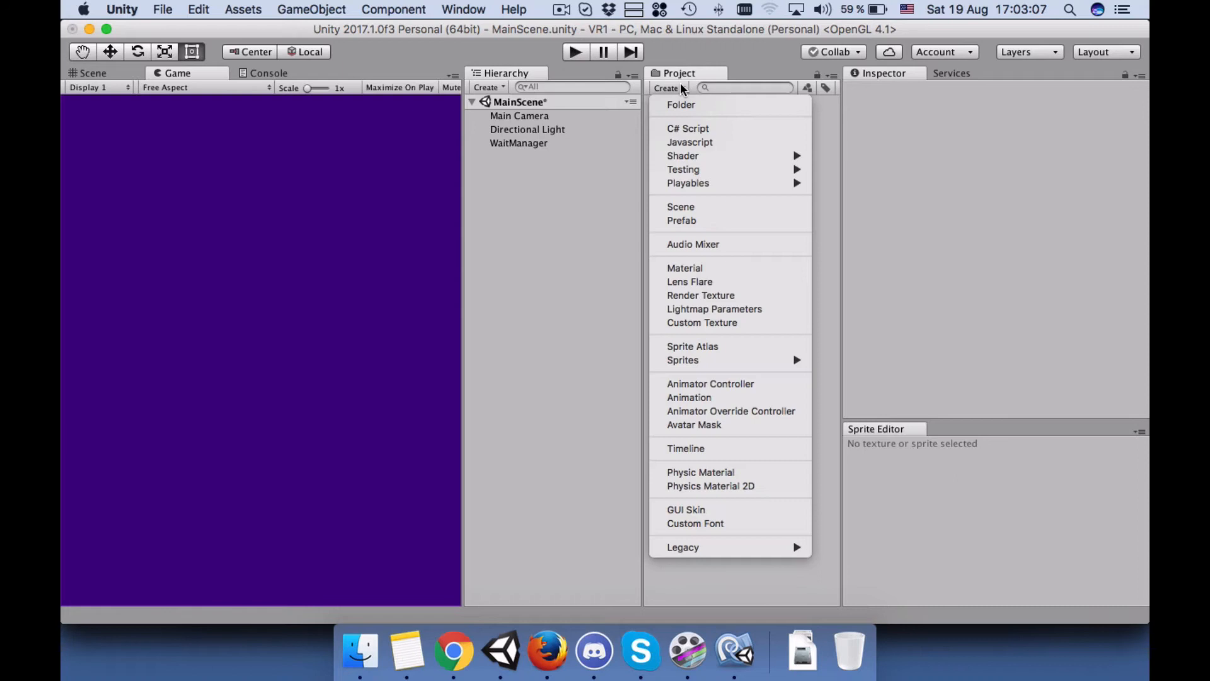
click(687, 128)
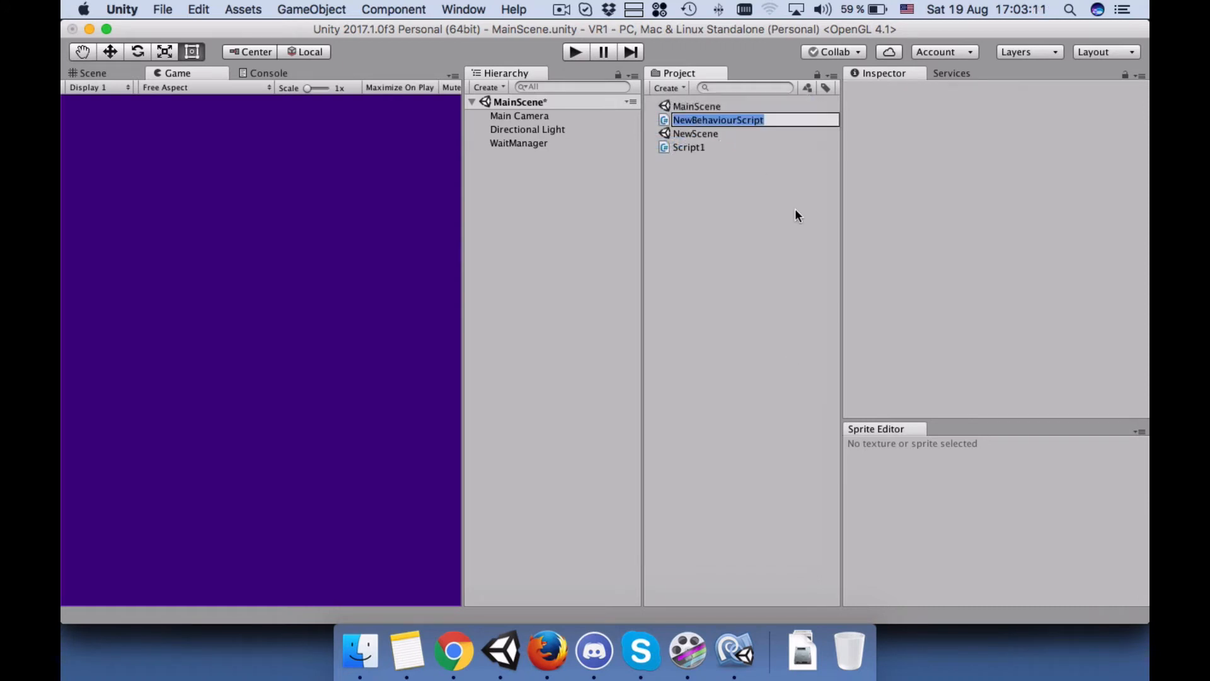
text(Sc)
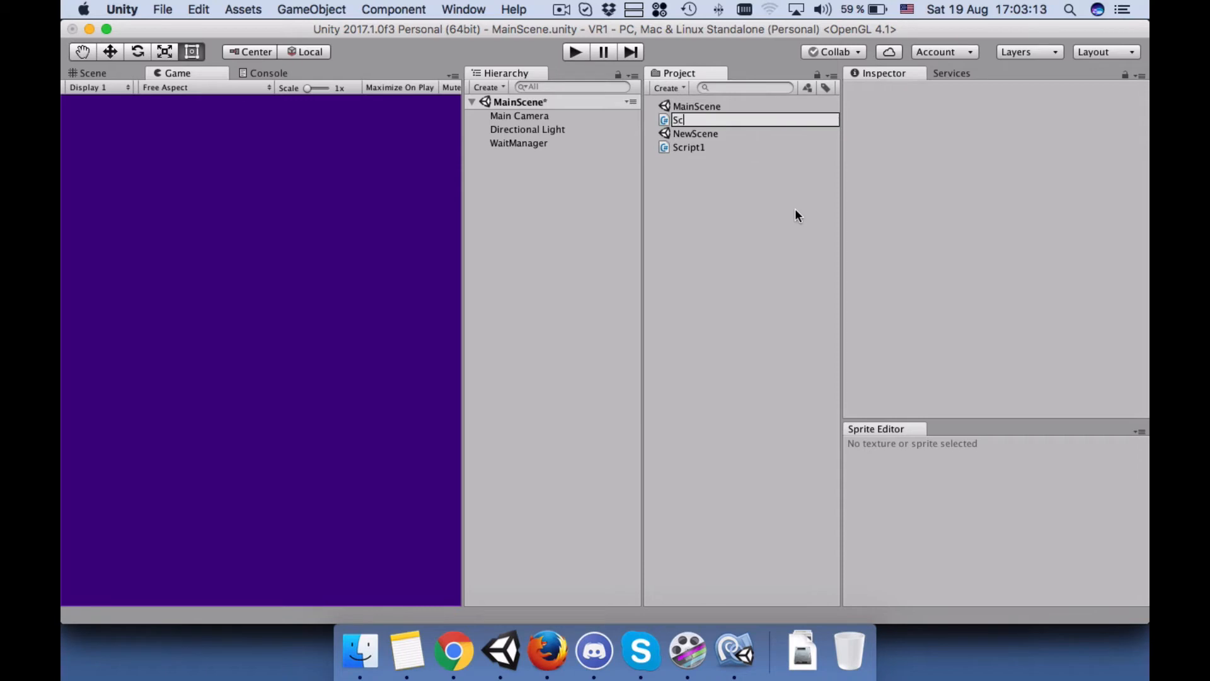
text(Script2)
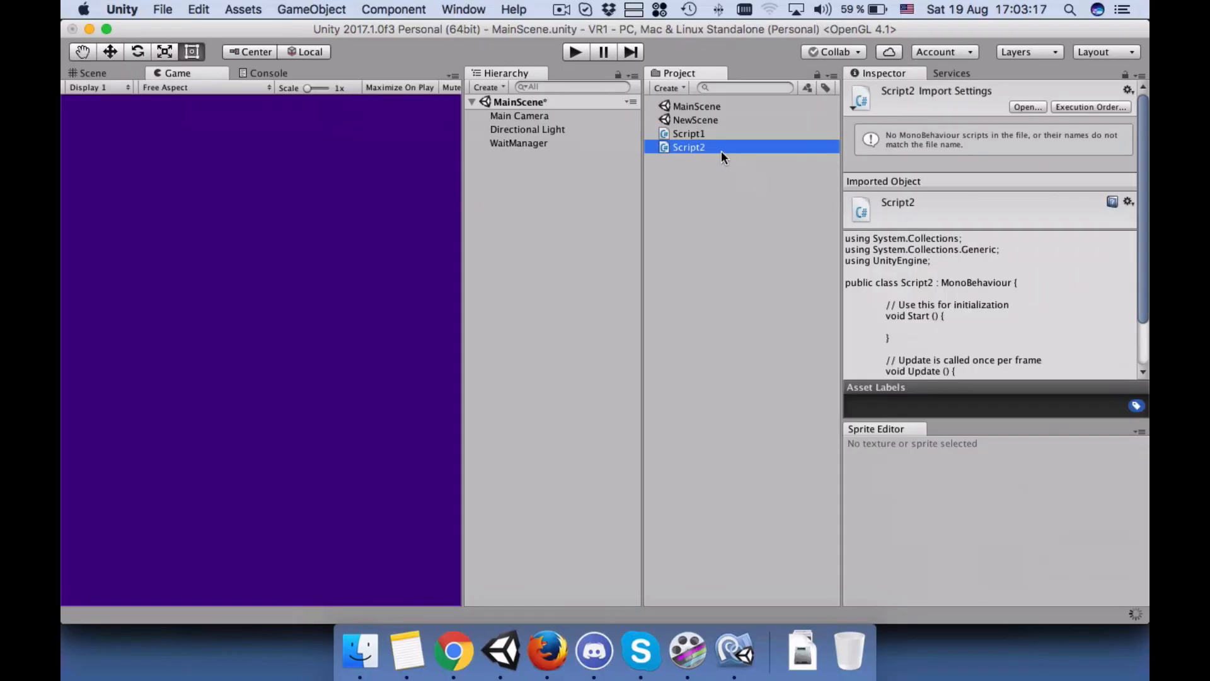
double_click(688, 146)
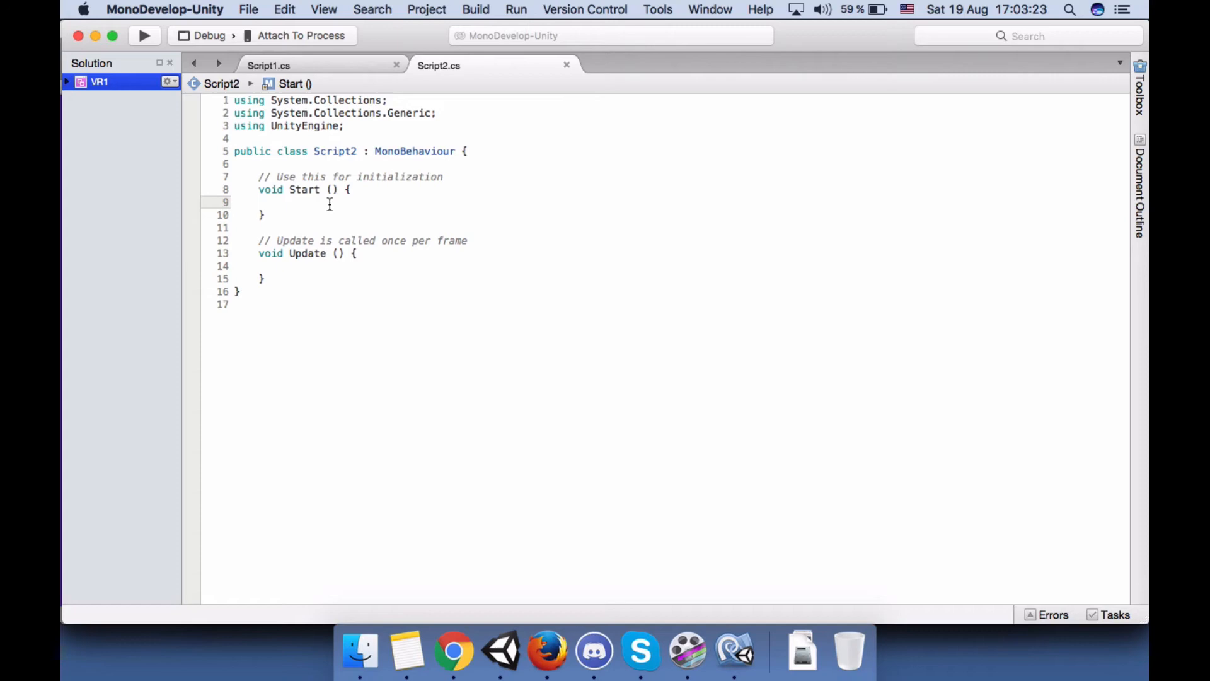
mouse_move(345, 224)
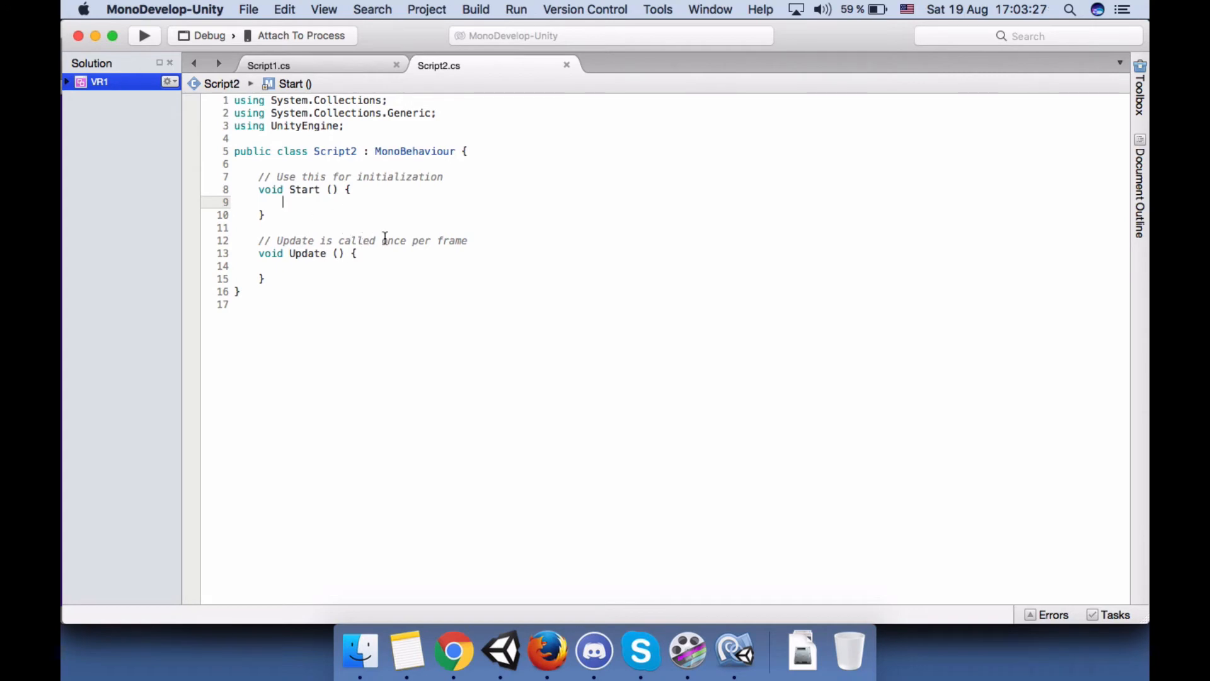
- Try typing 'debug' and 'yield return new' inside Update, then clear it to leave room for a new method
click(499, 650)
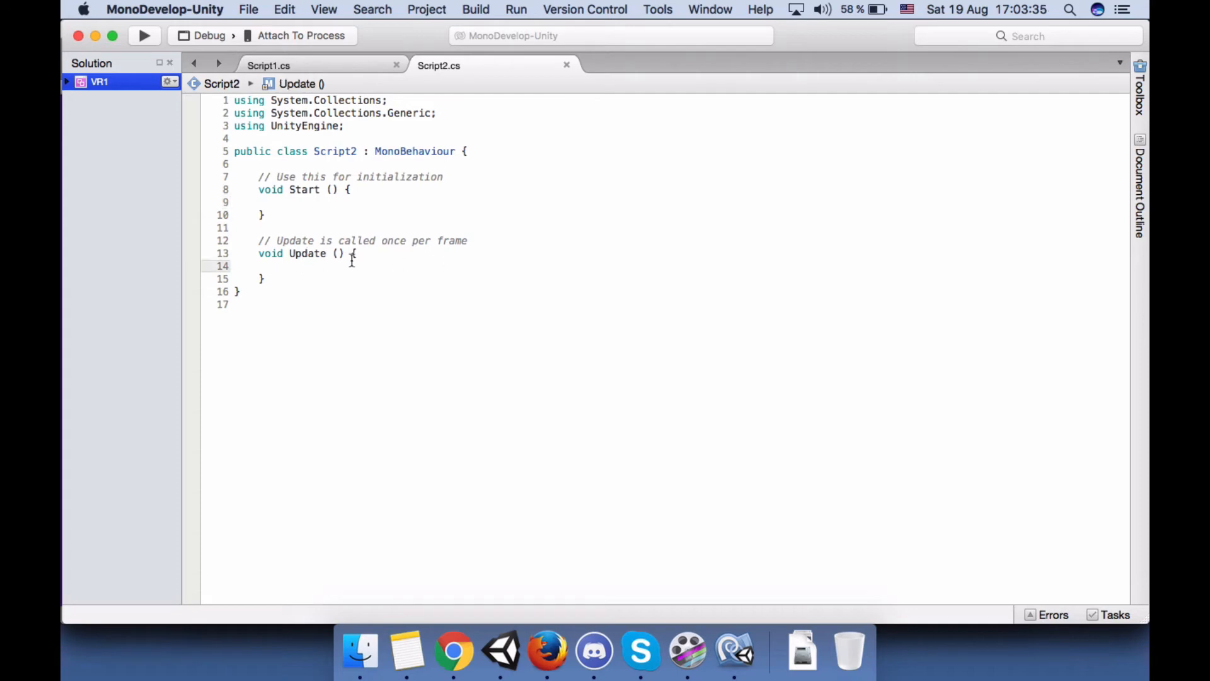
mouse_move(550, 224)
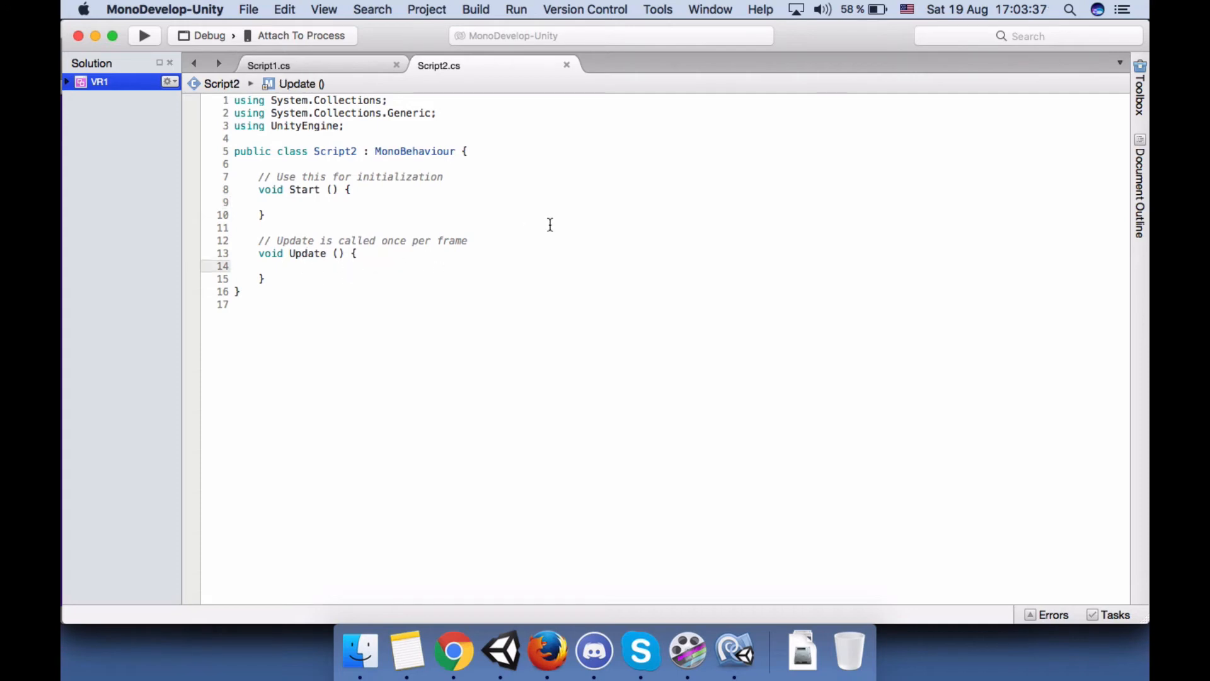
text(debu)
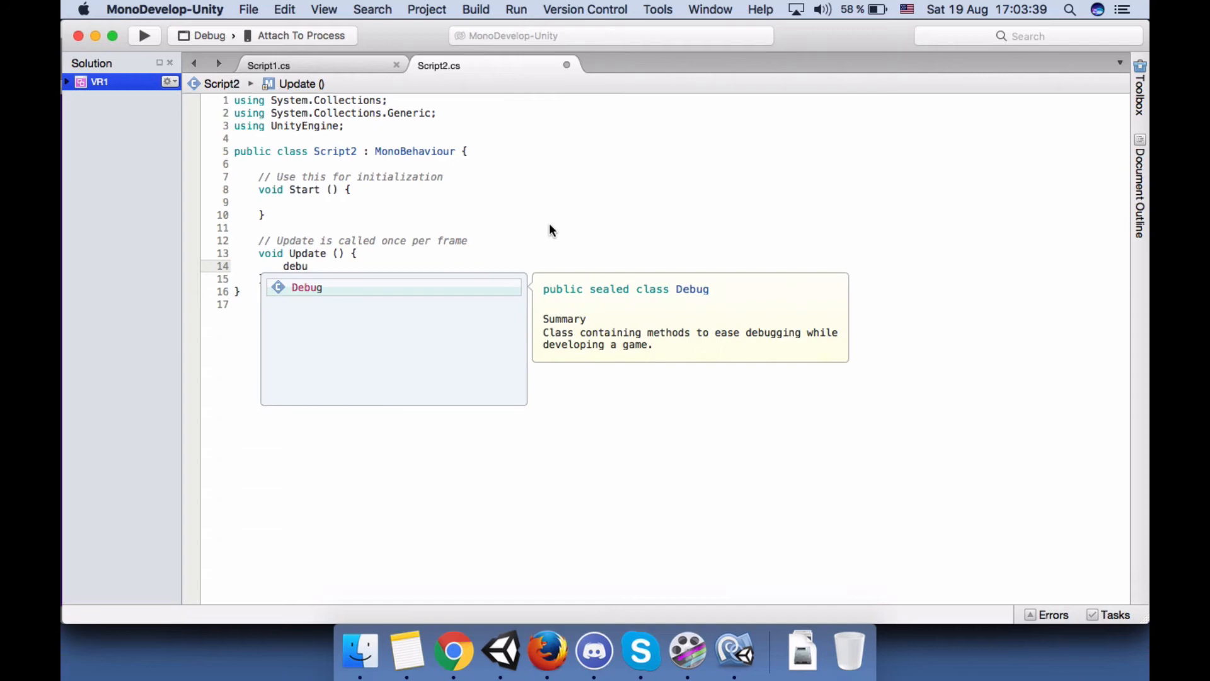
text(y)
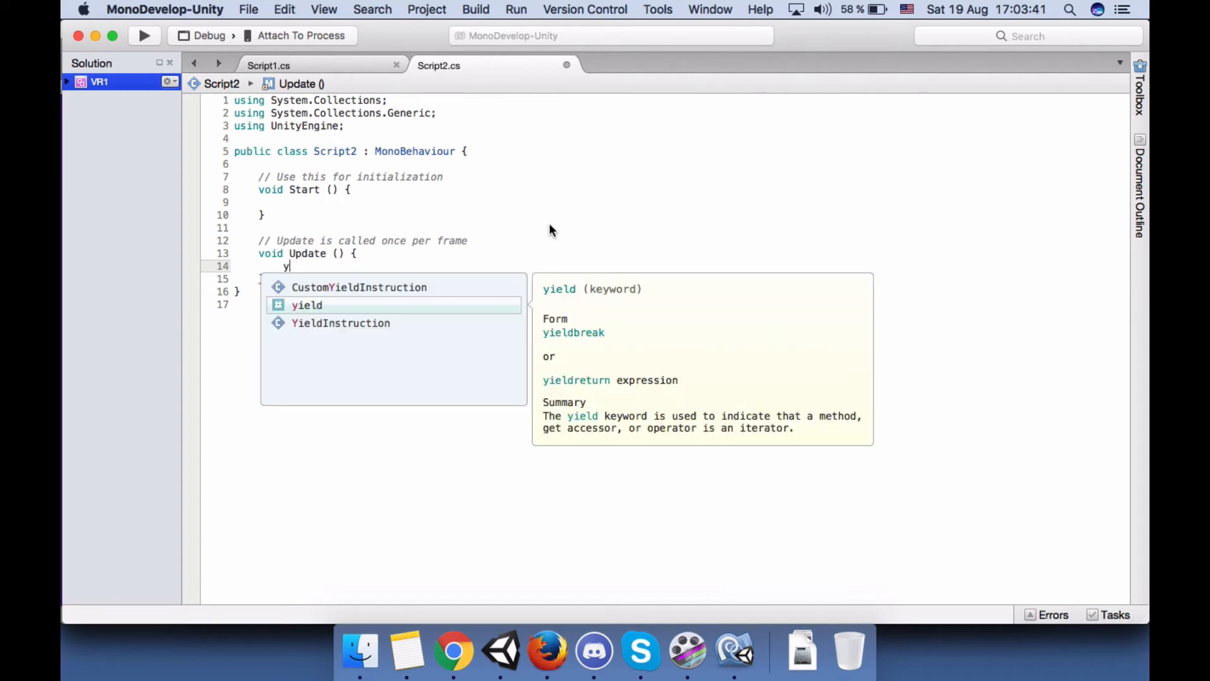
text(e)
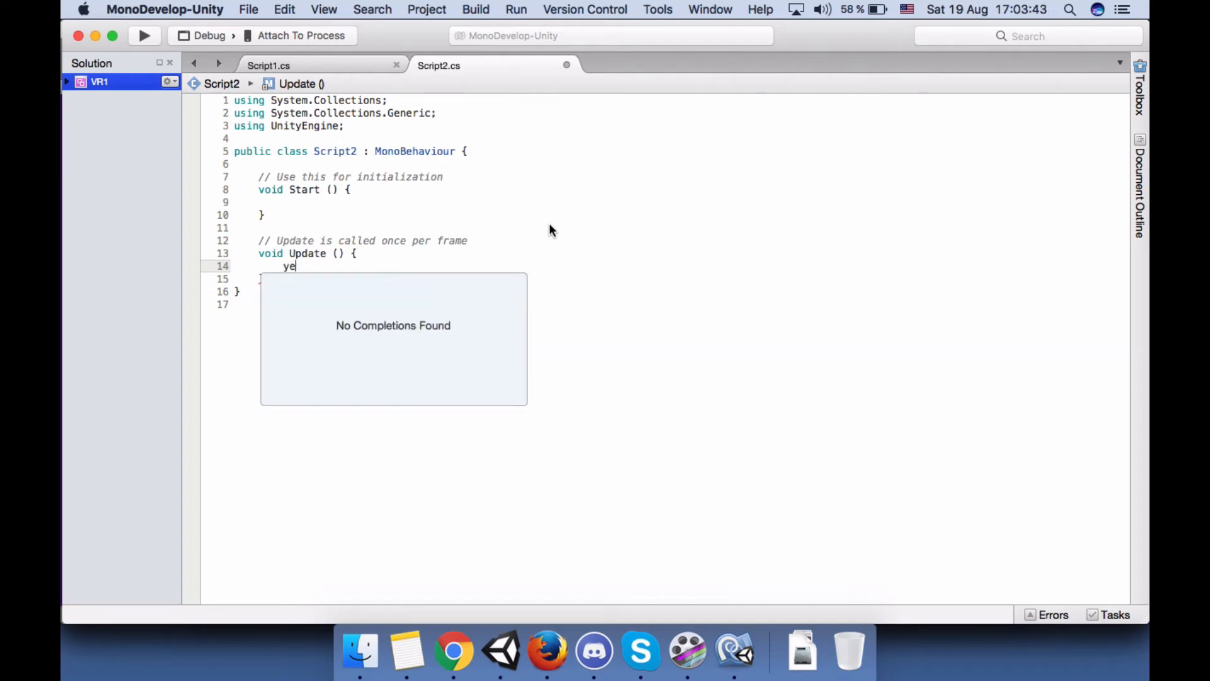
text(ild)
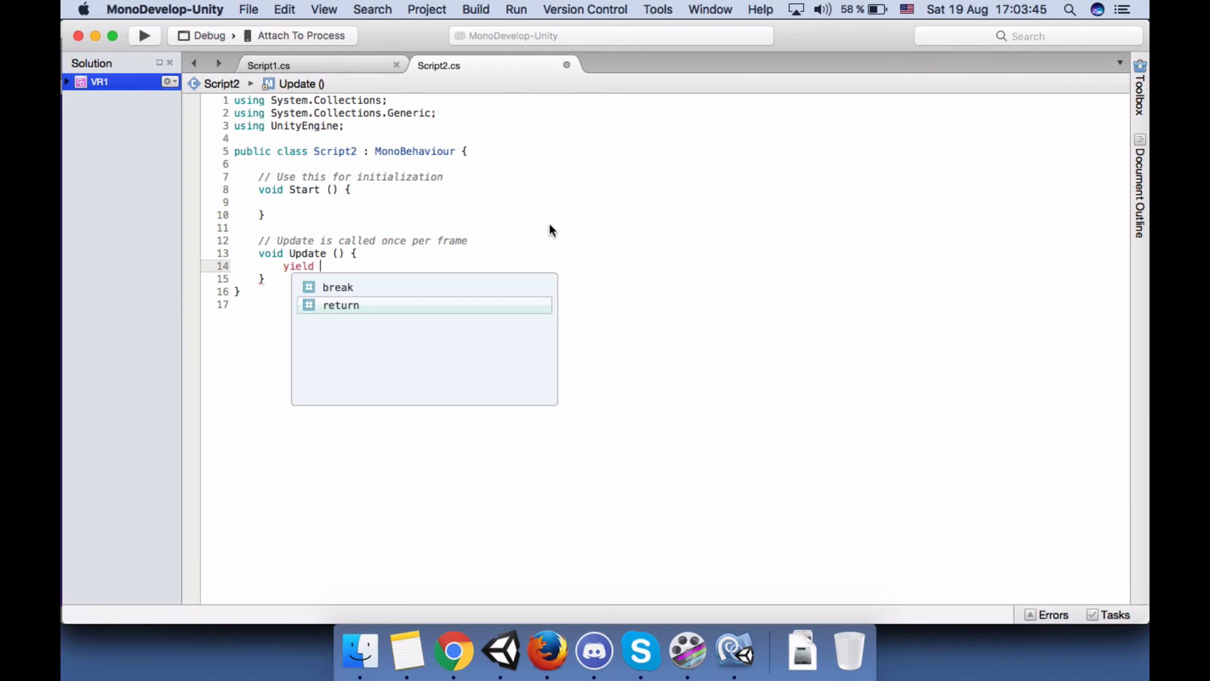
text(return new)
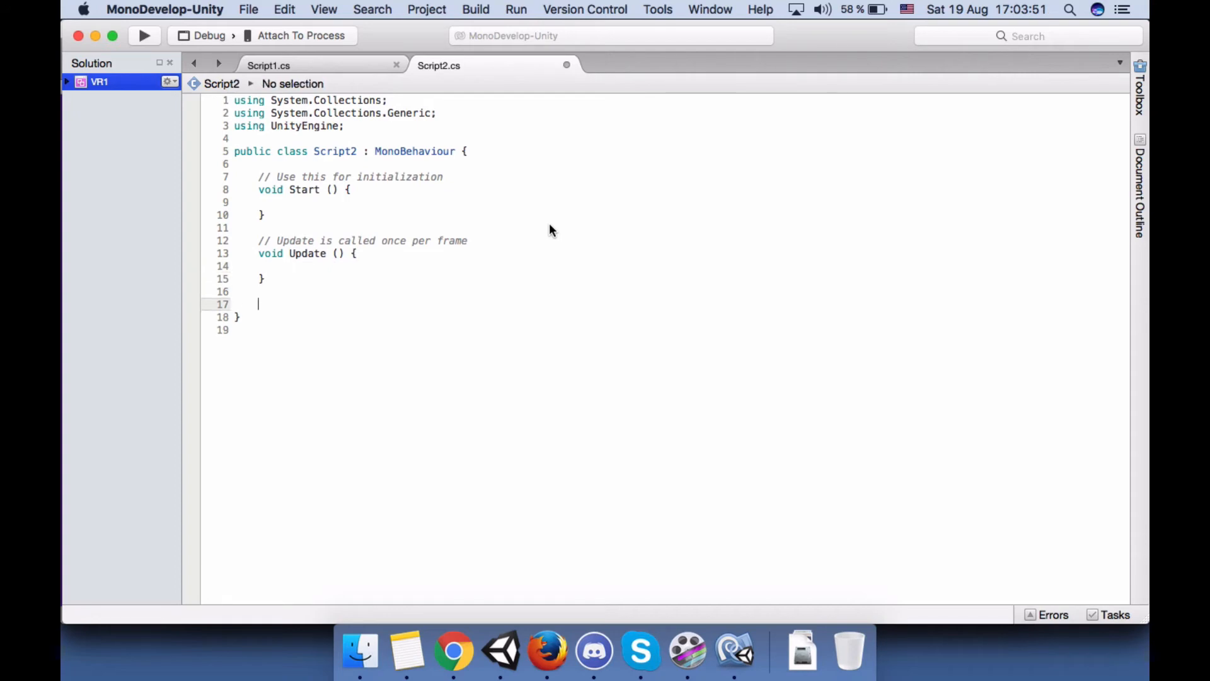
- Declare a new method 'void Waiting()' below Update in Script2
text(void)
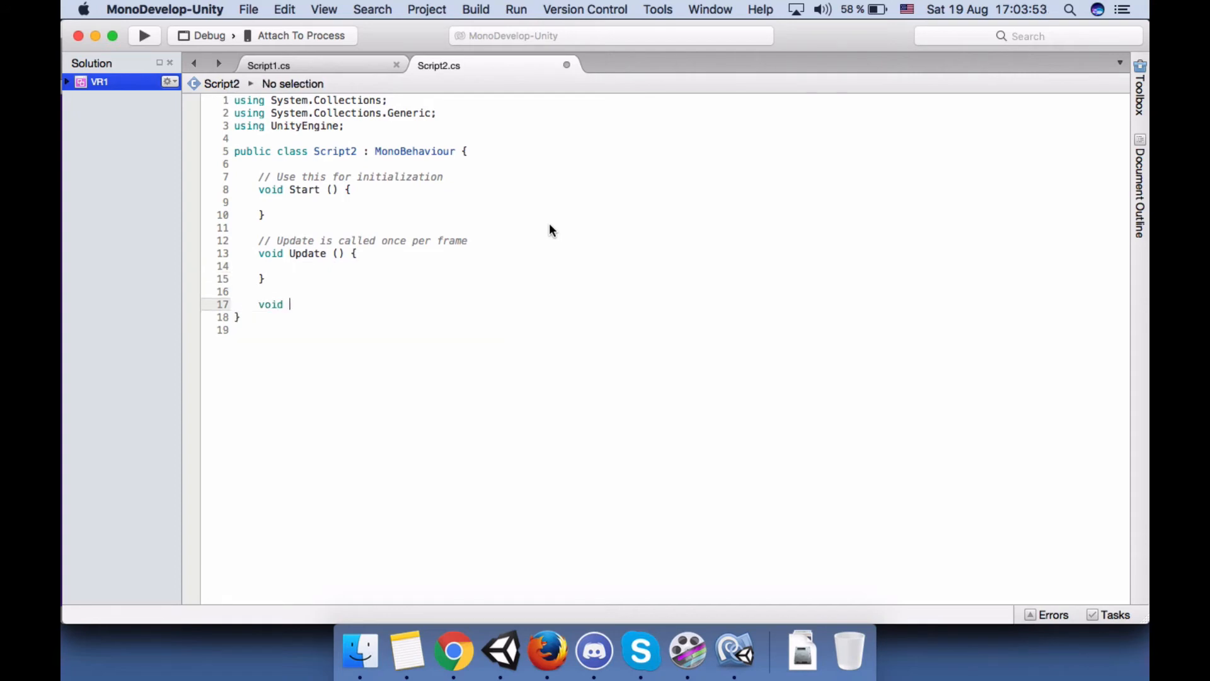
text(wa)
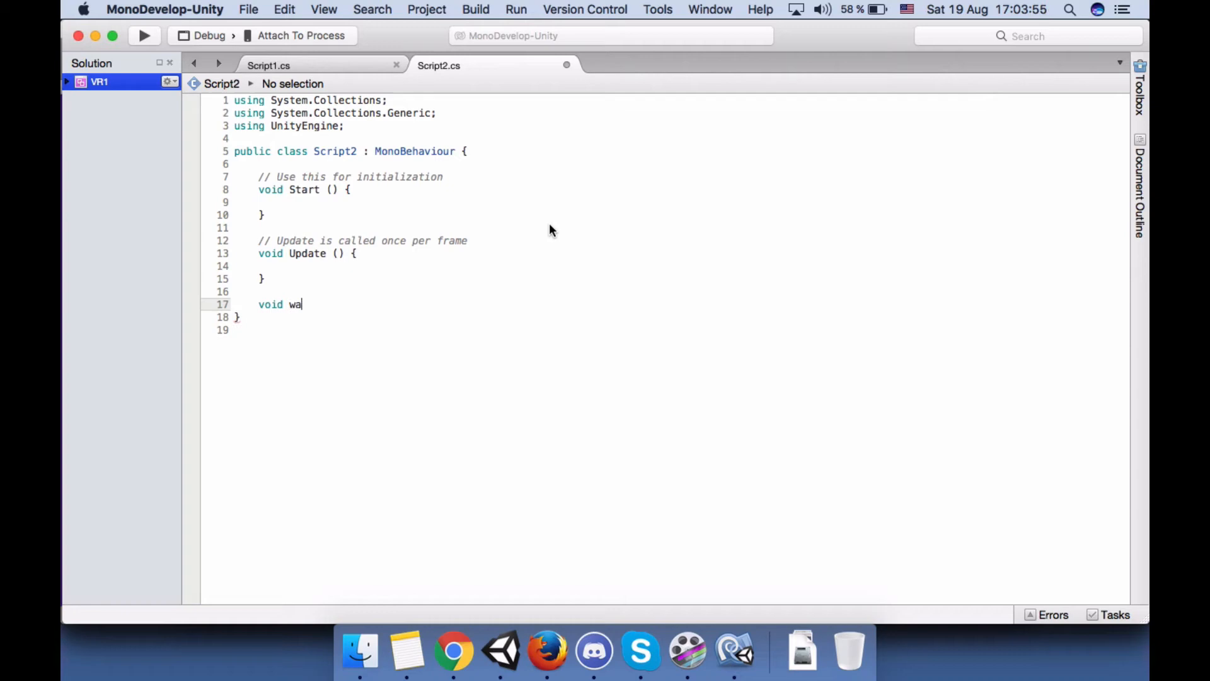
text(itingMet)
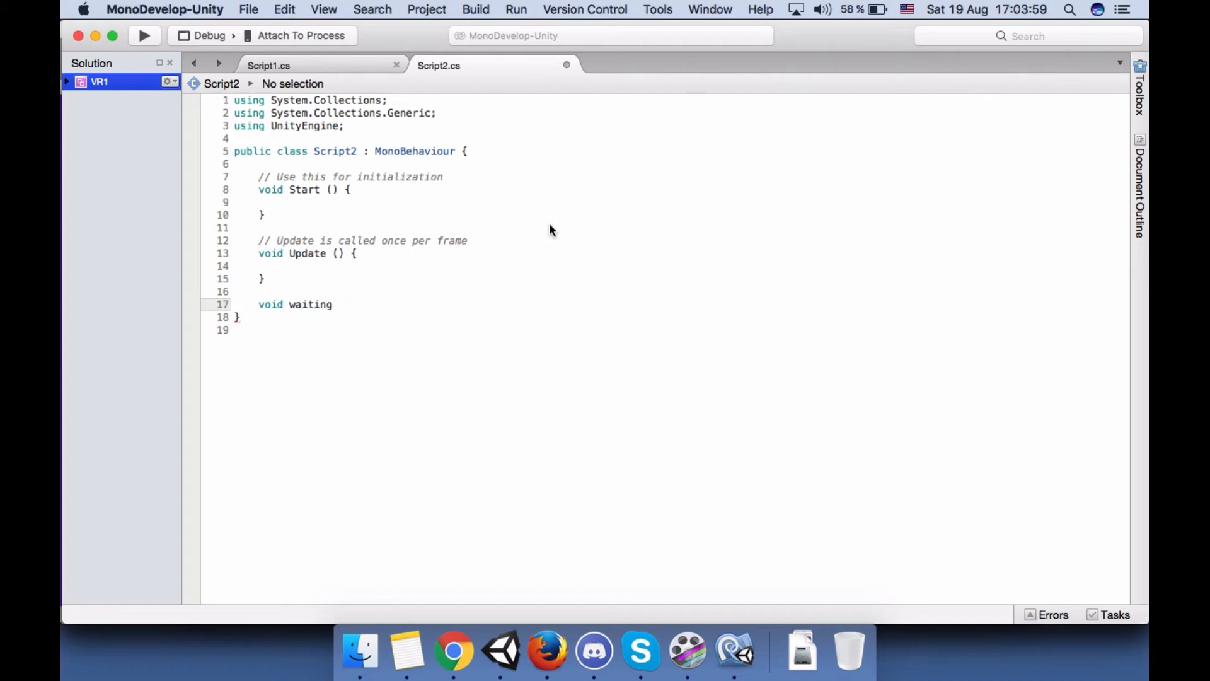
text(Wa)
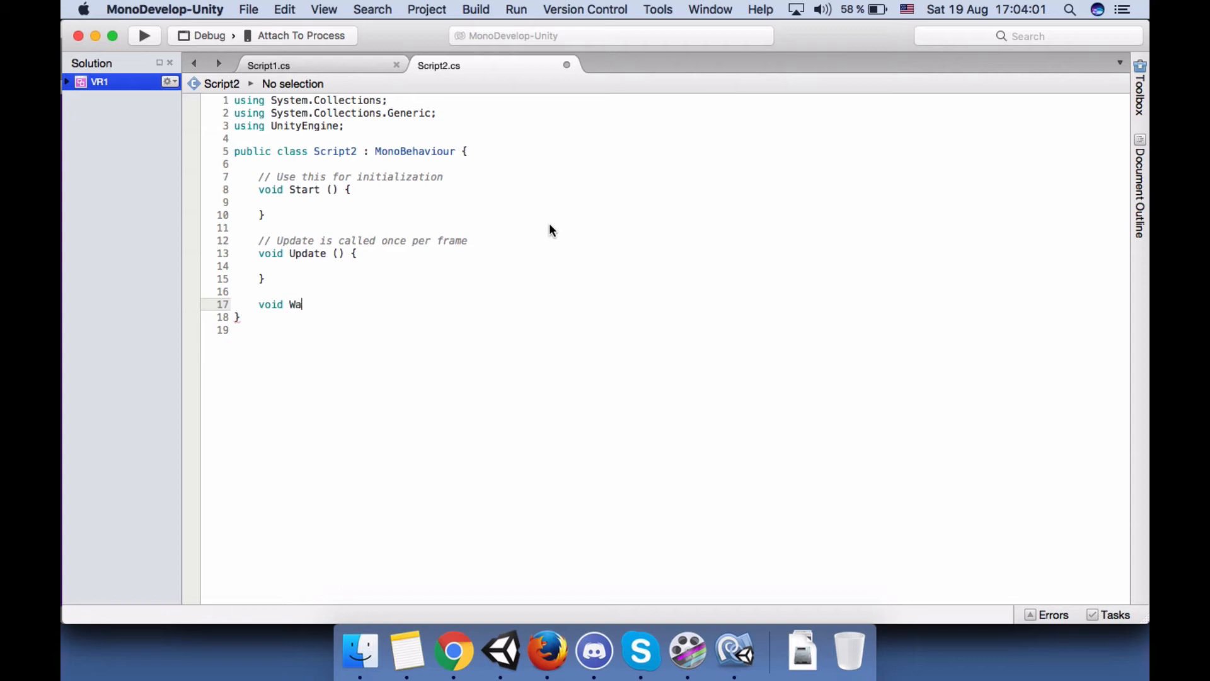
text(iting()
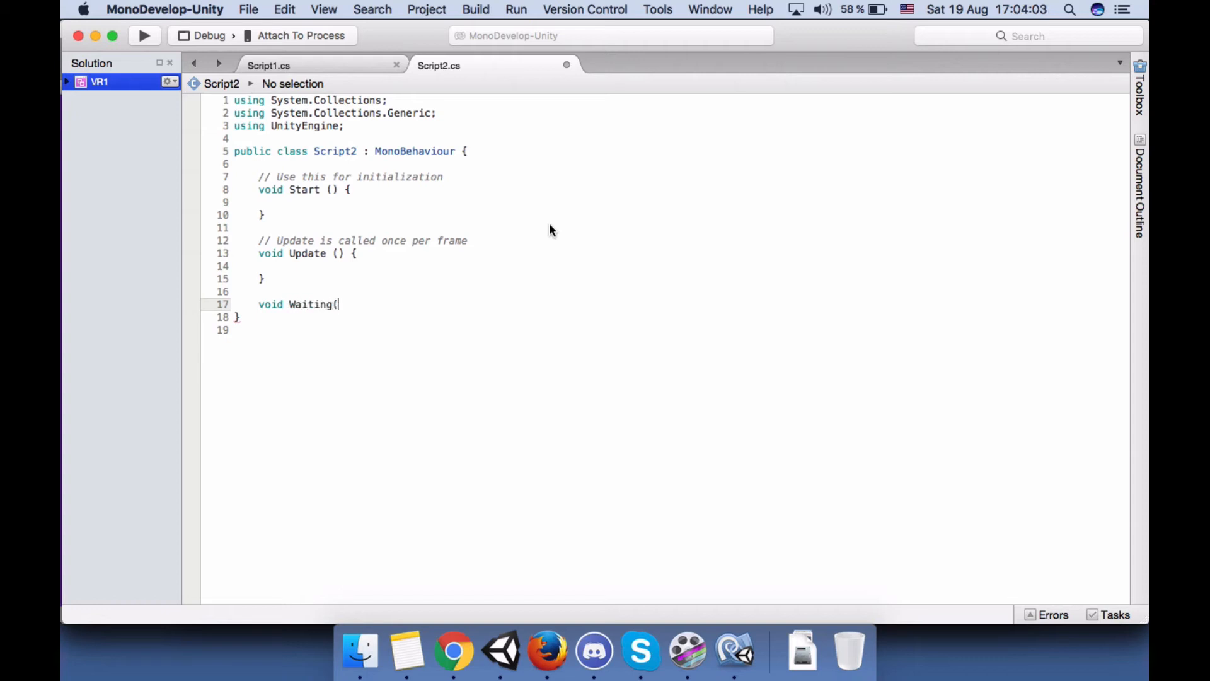
text())
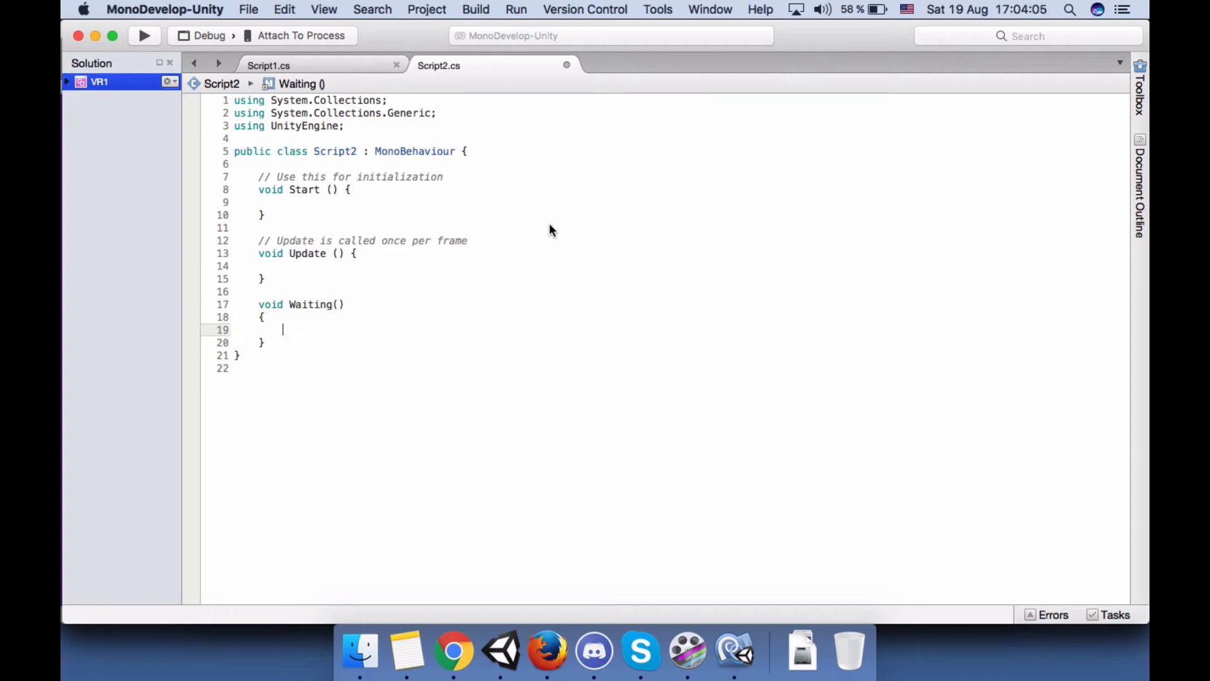
- Make Waiting yield return new WaitForSeconds(2f)
text(ye)
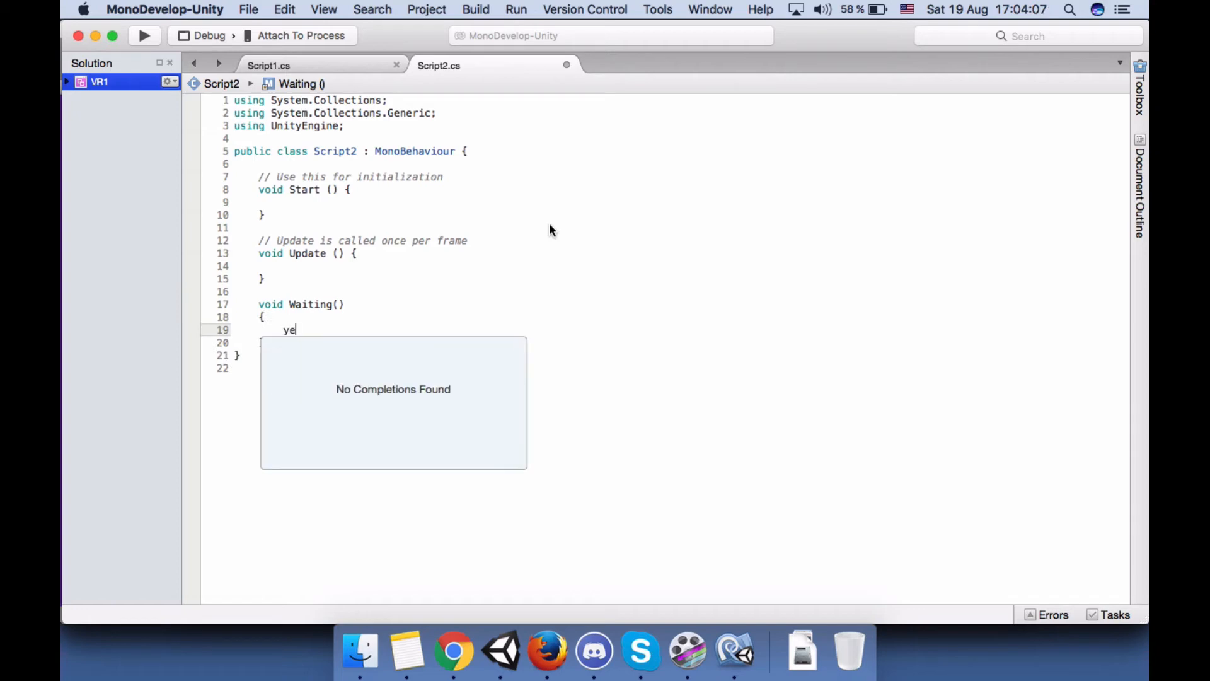
text(ild)
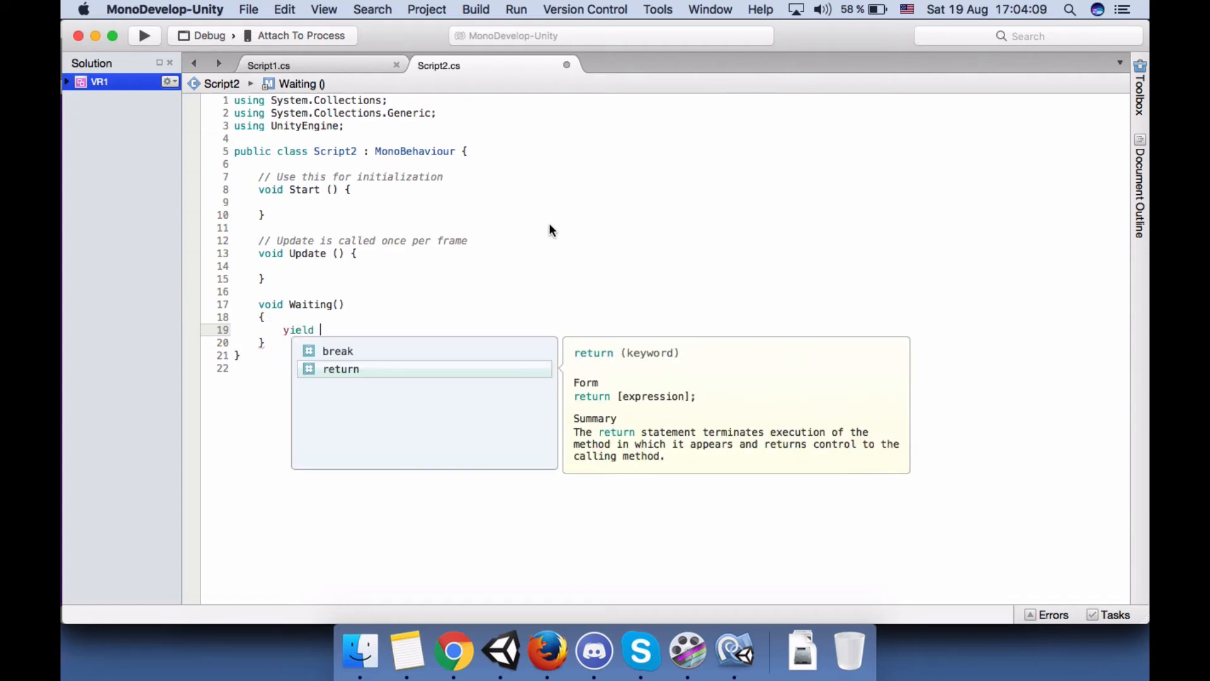
text(return new)
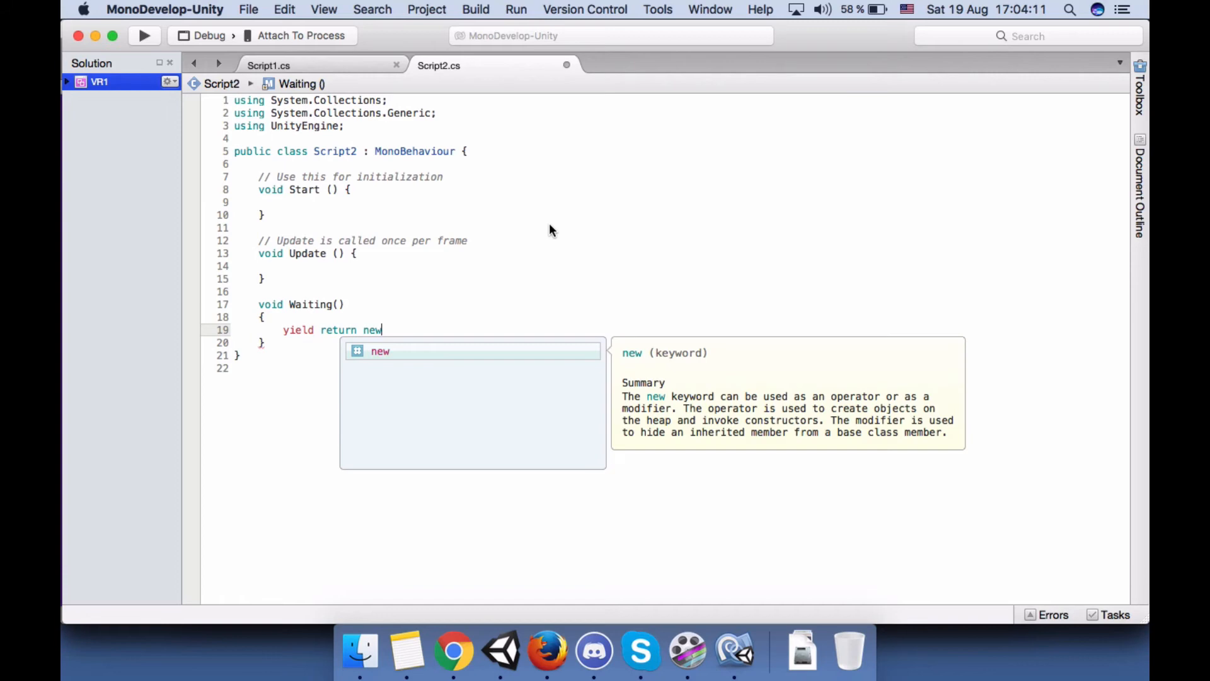
text(wa)
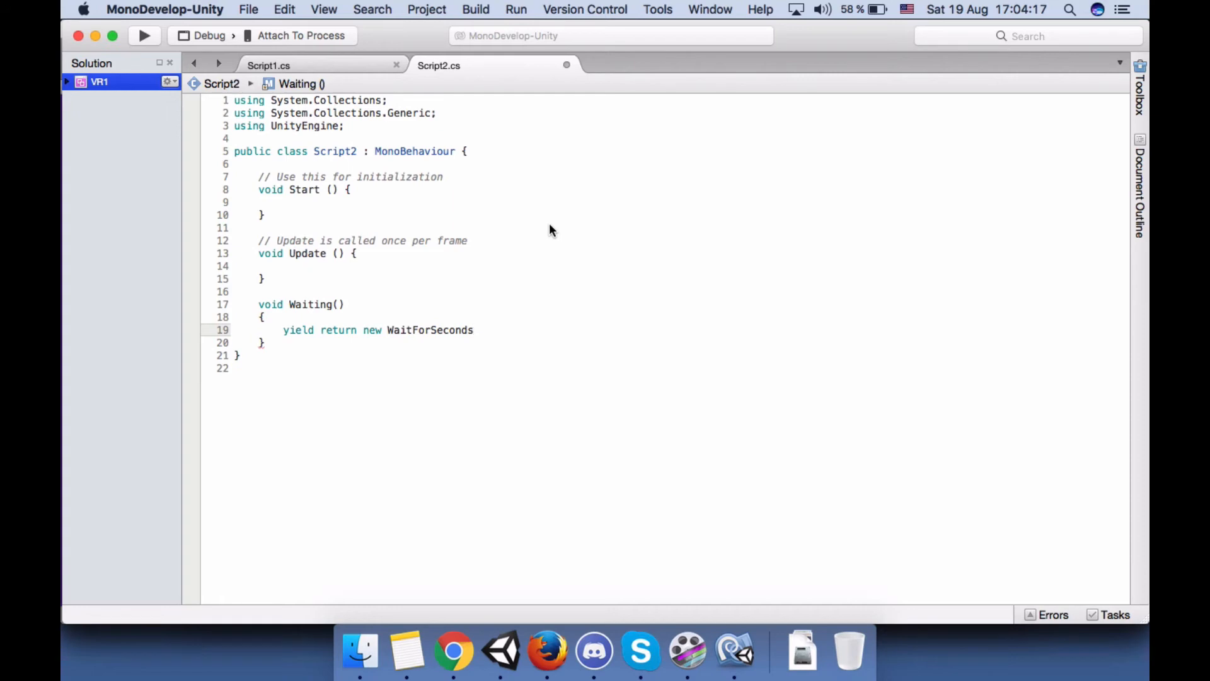
text(()
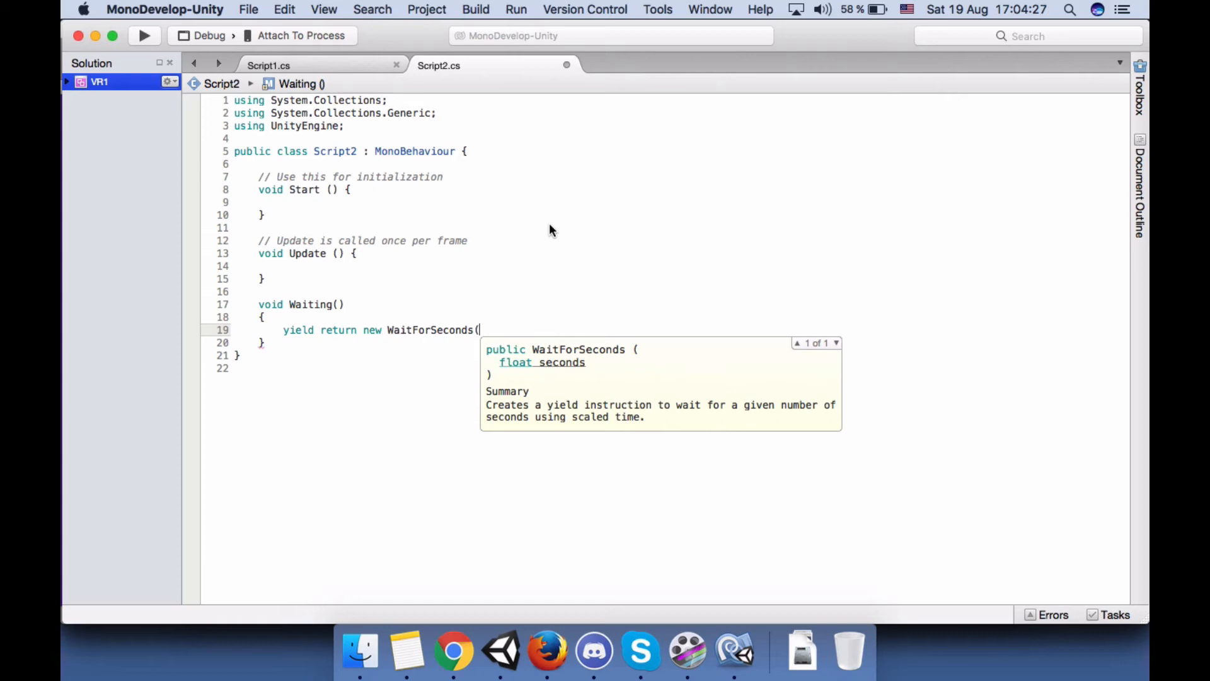
text(2)
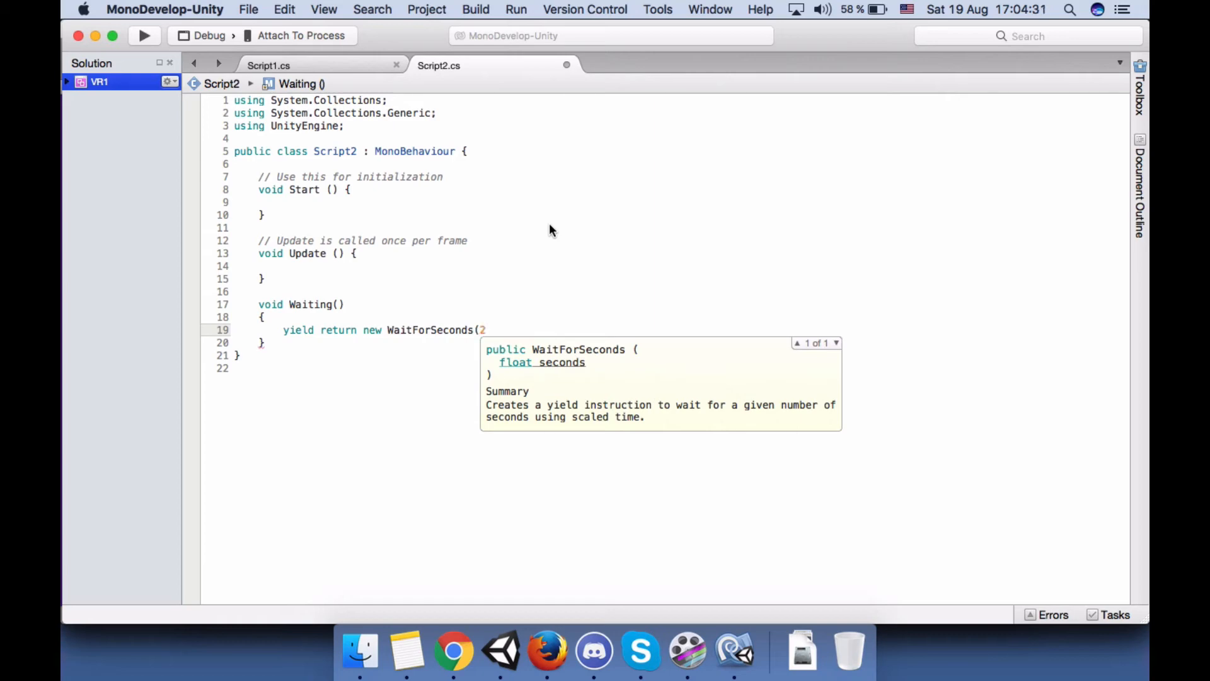
text(f);)
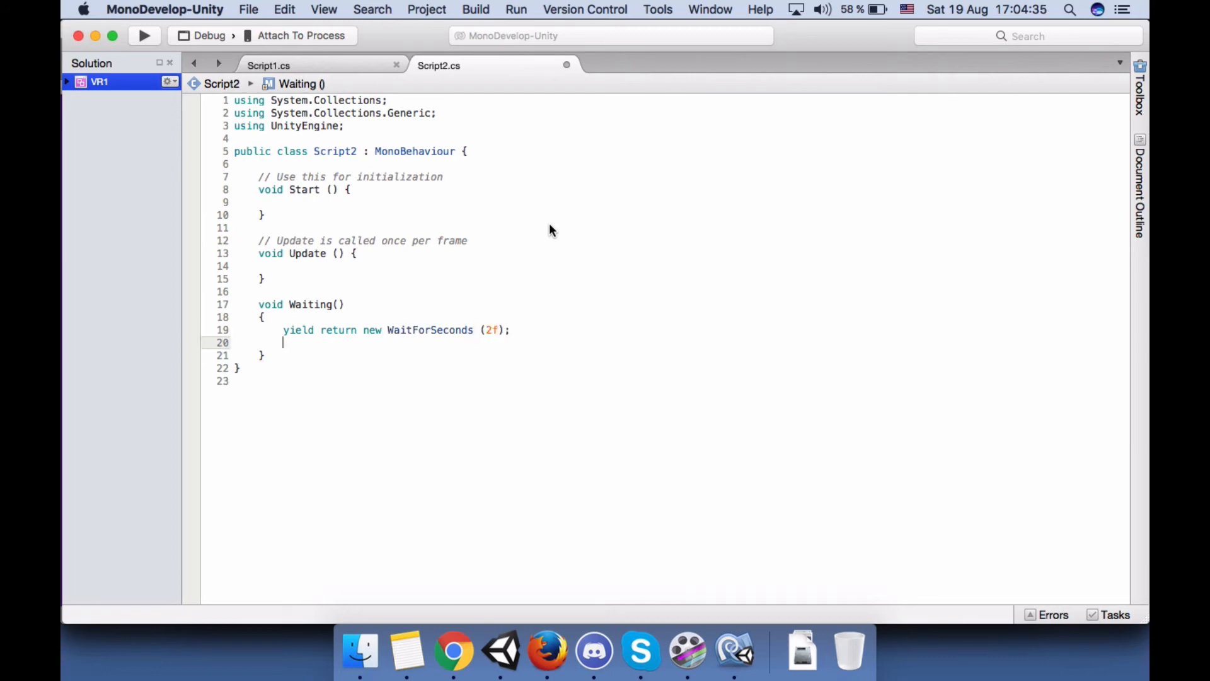
- Add a Debug(i); call after the two-second wait
text(Debug)
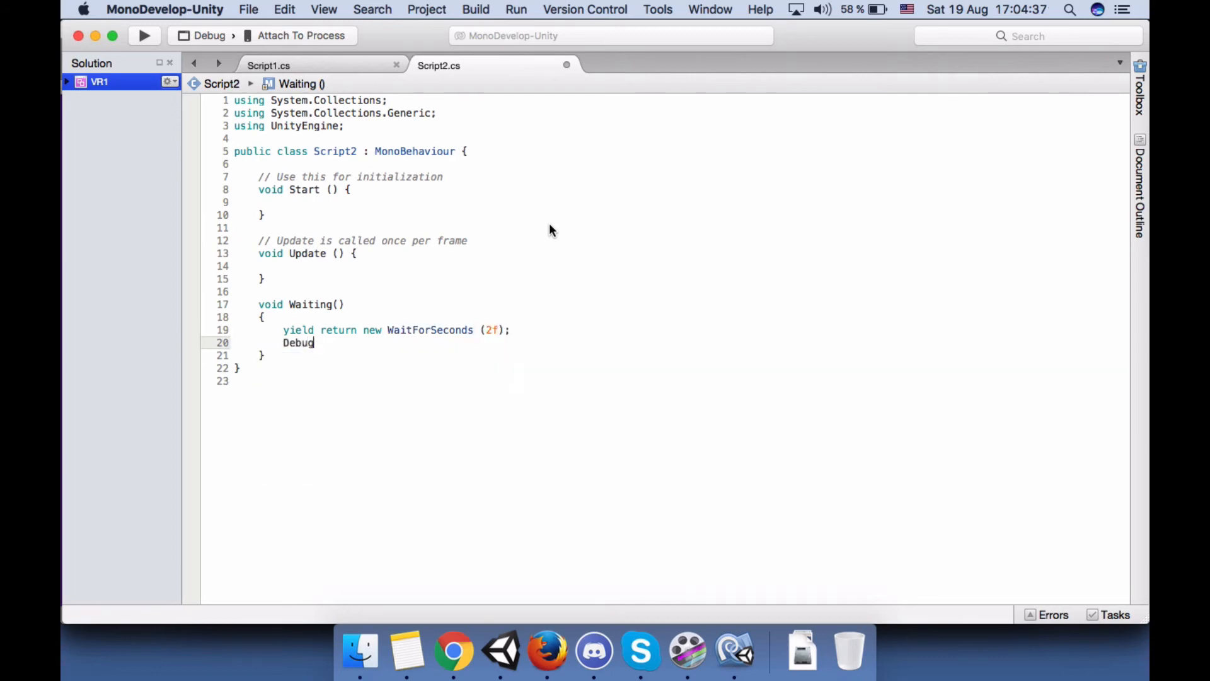
text((if))
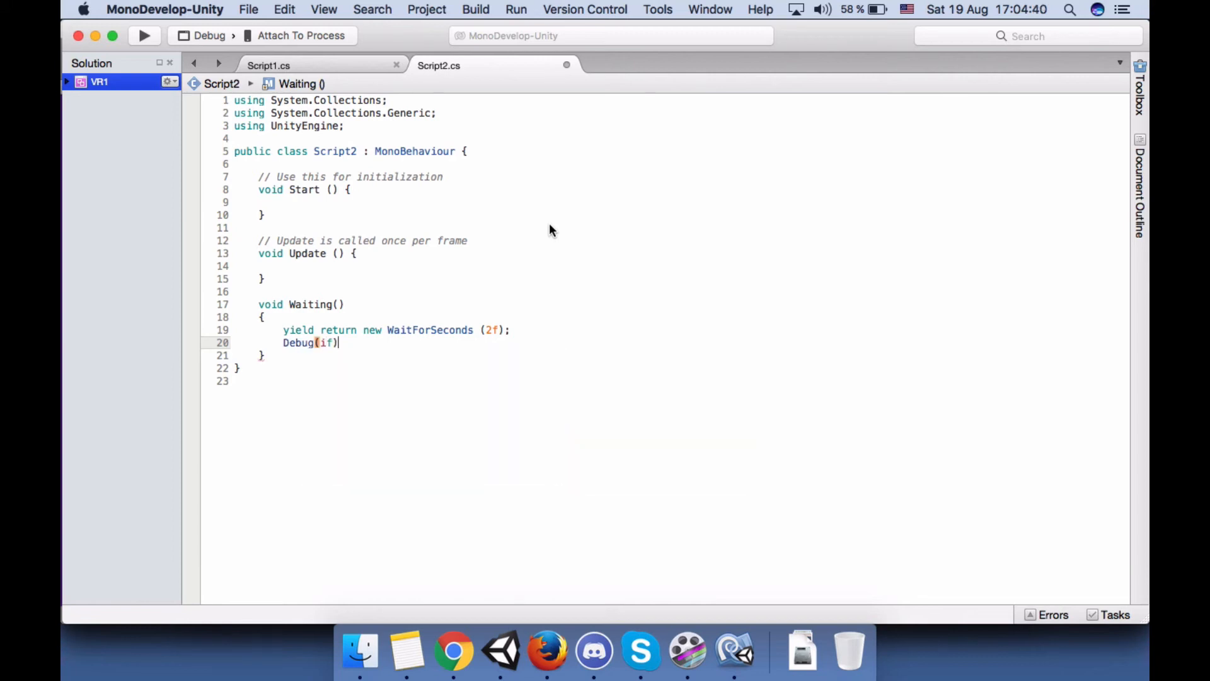
text(;)
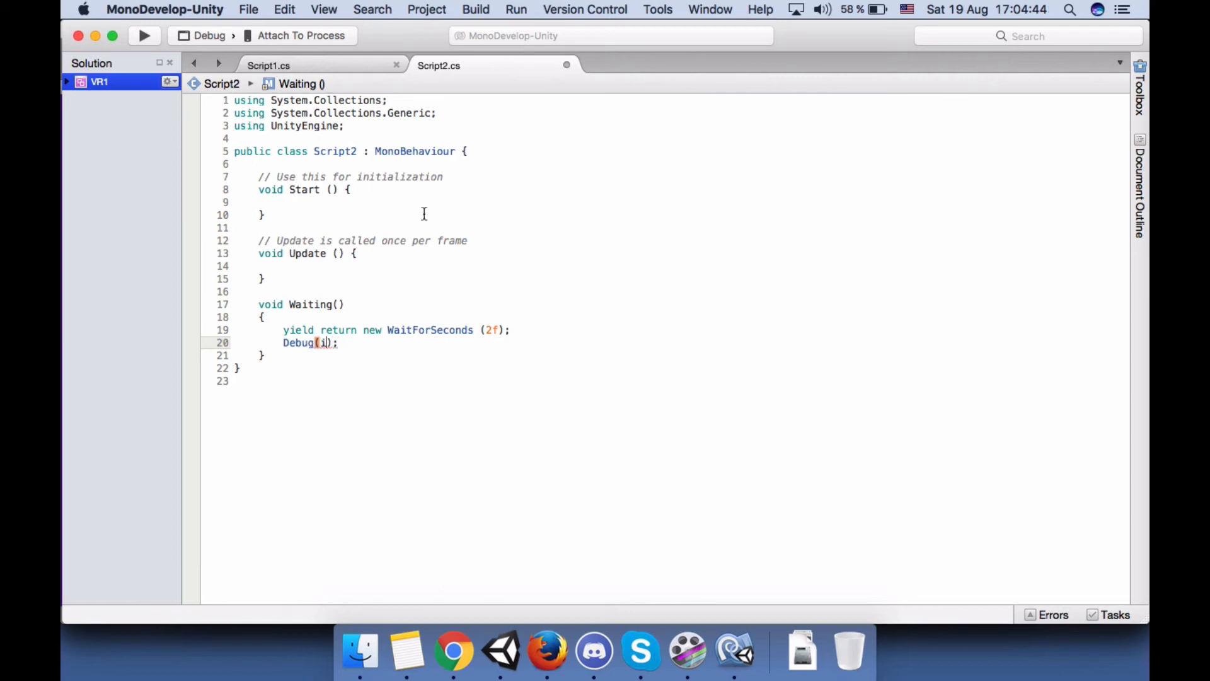
- Declare 'int i;' above Start and increment it with 'i++;' in Update
key(Return)
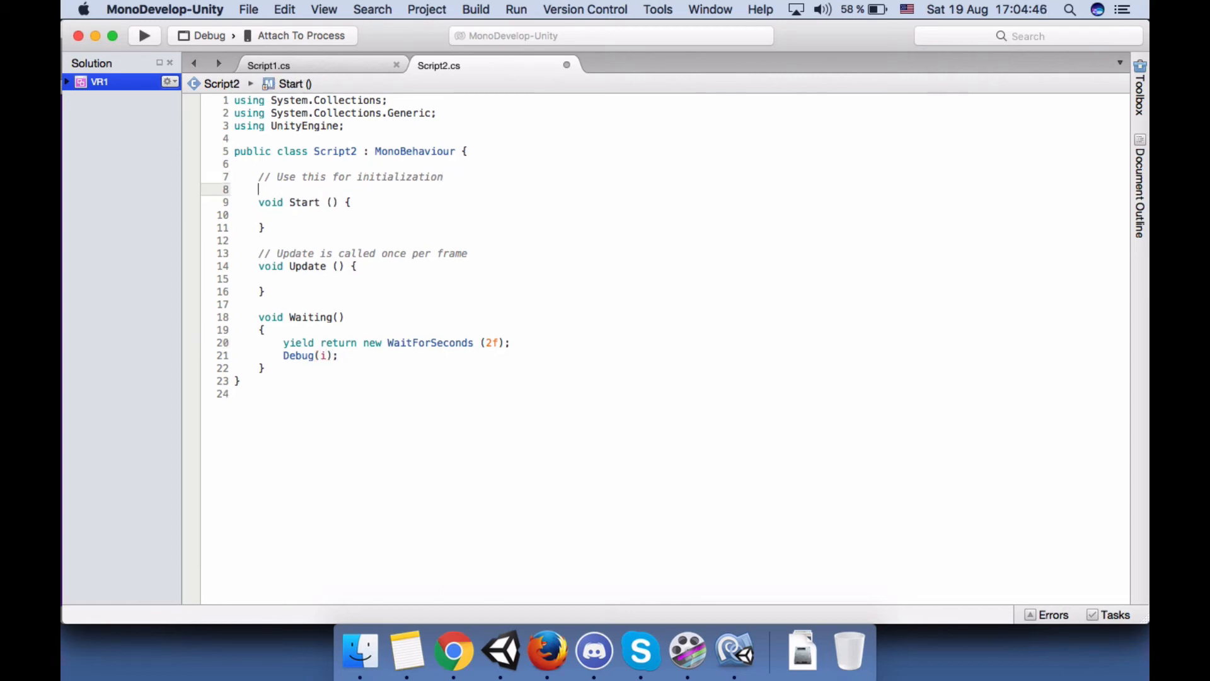
text(int i;)
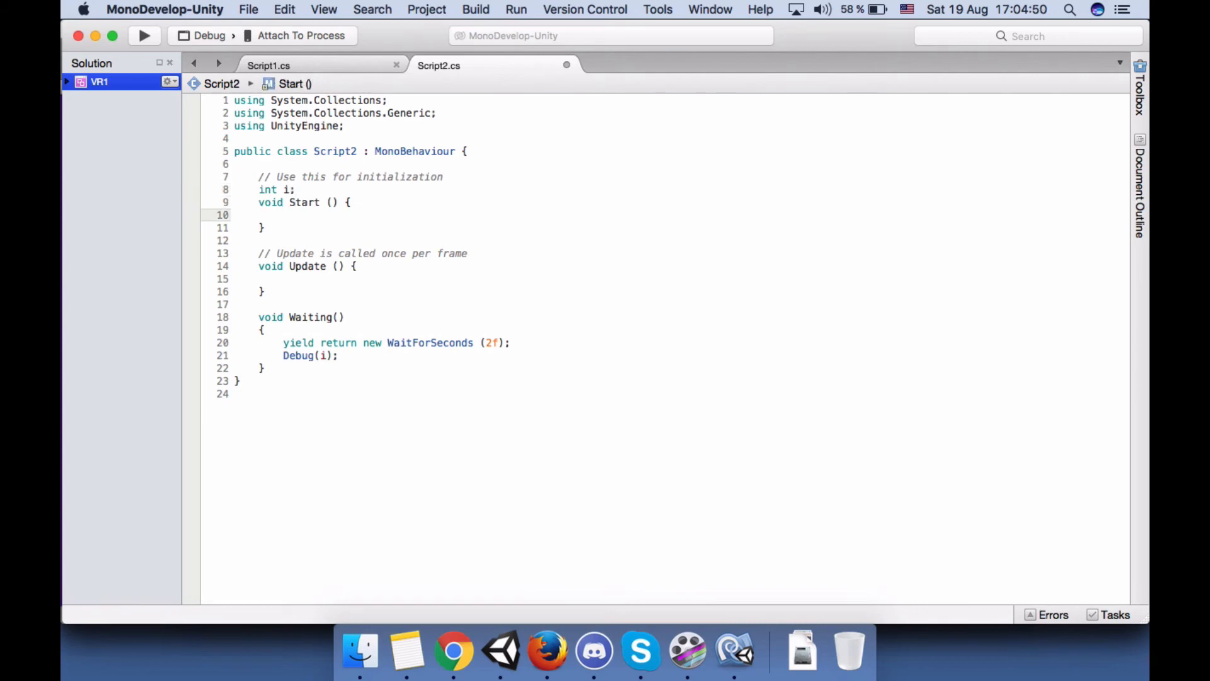
text(i)
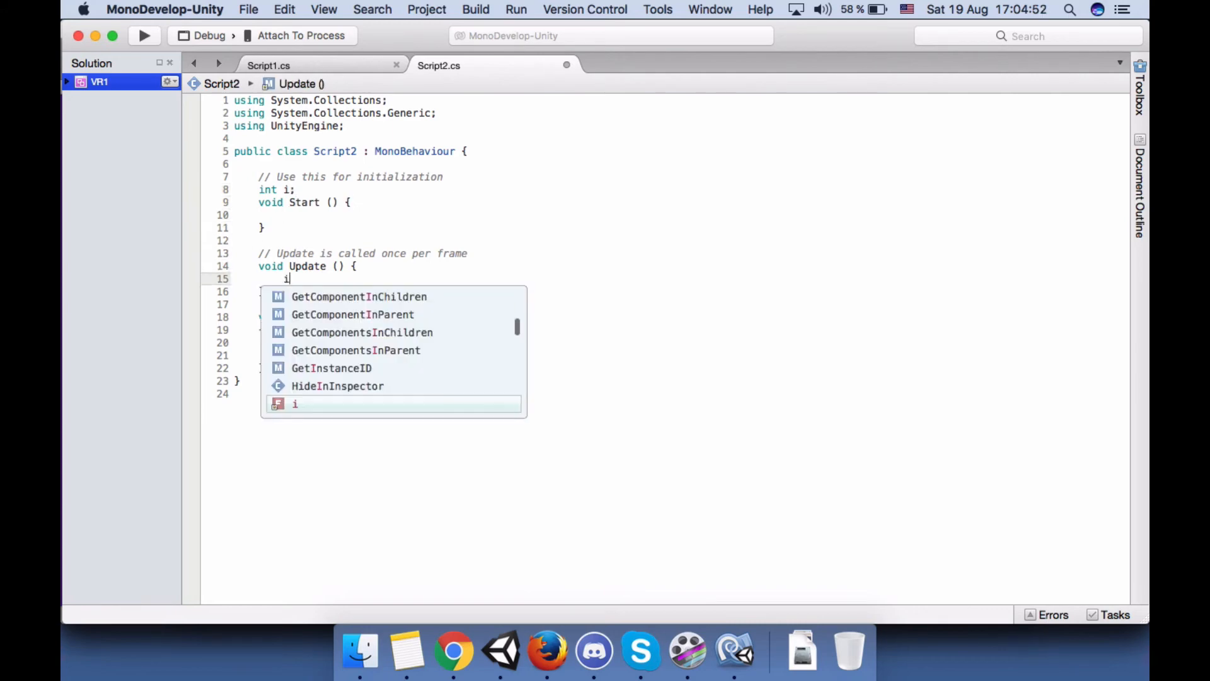
text(++;)
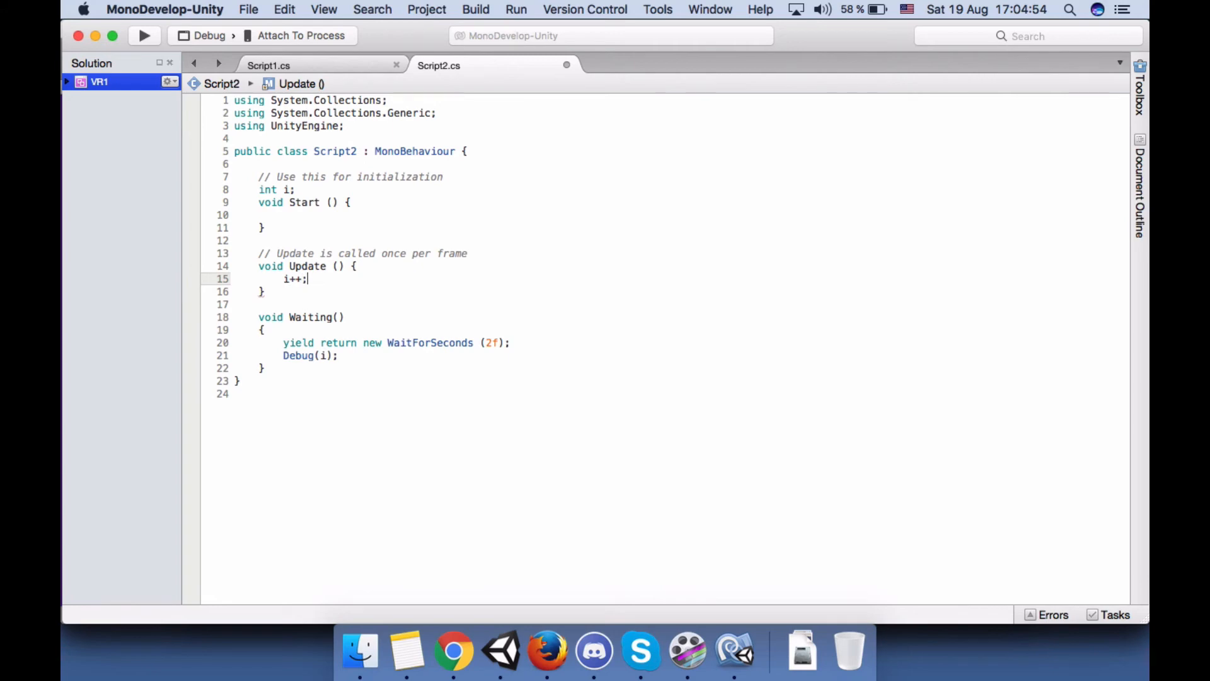
- Step through the Waiting, Debug and Update lines to verify the braces match
click(304, 343)
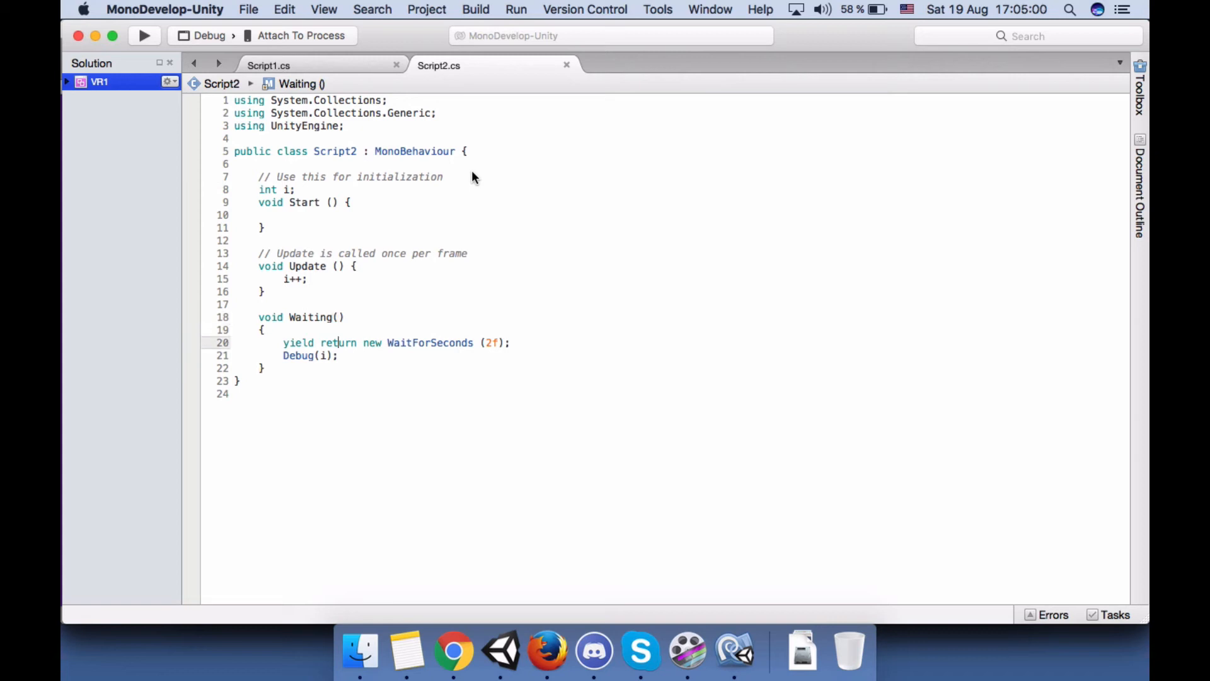
double_click(490, 343)
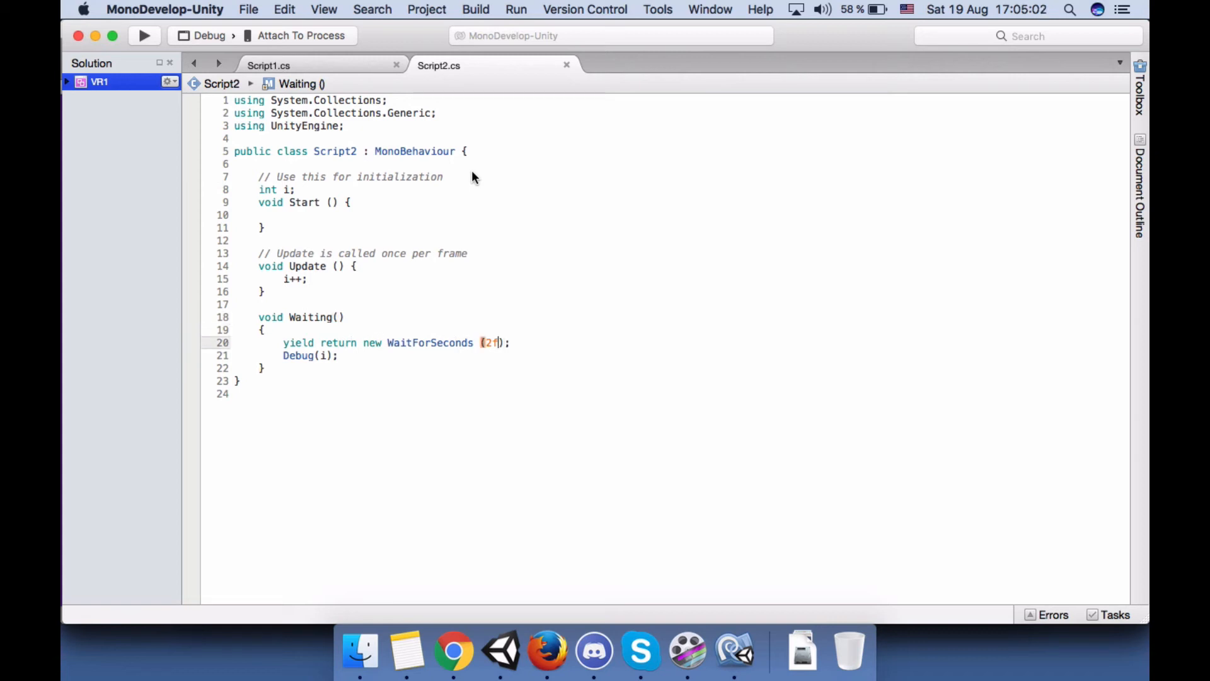
click(267, 291)
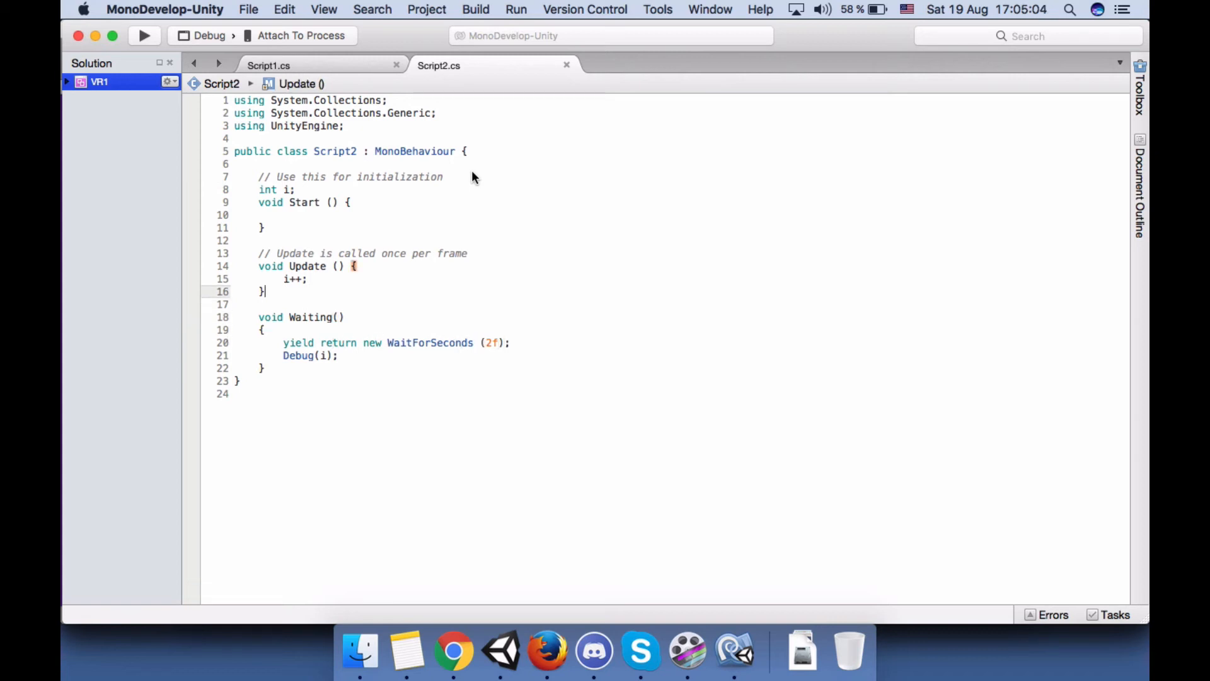
click(310, 355)
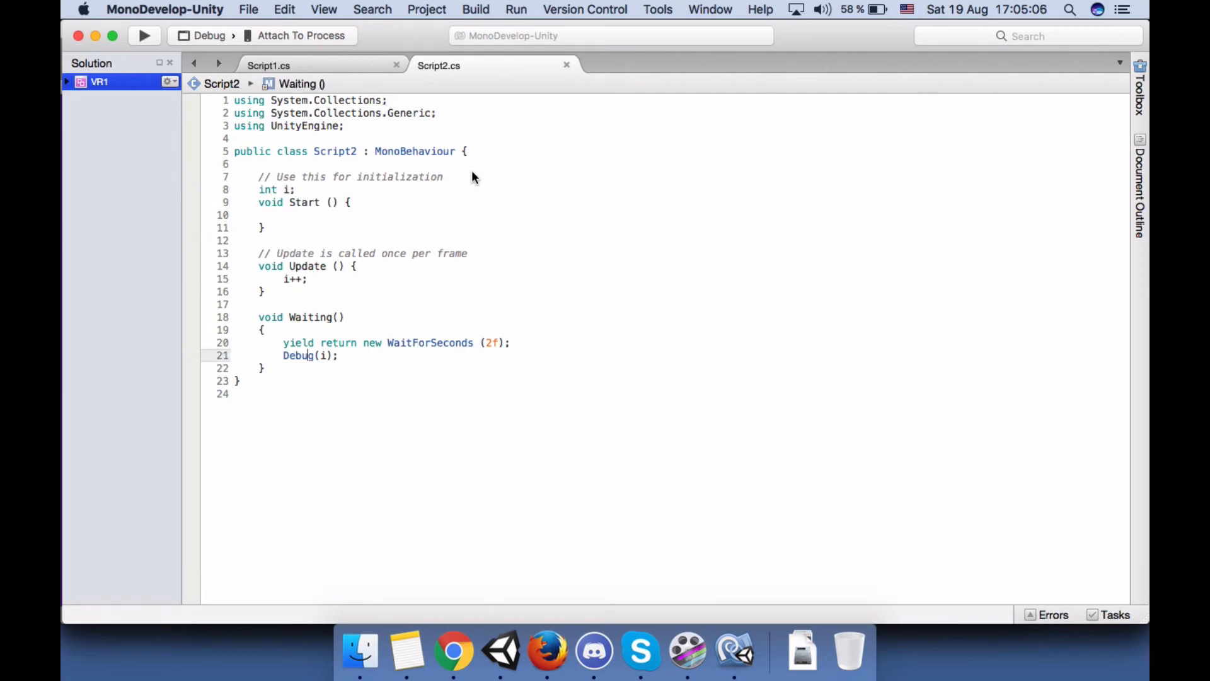
click(263, 304)
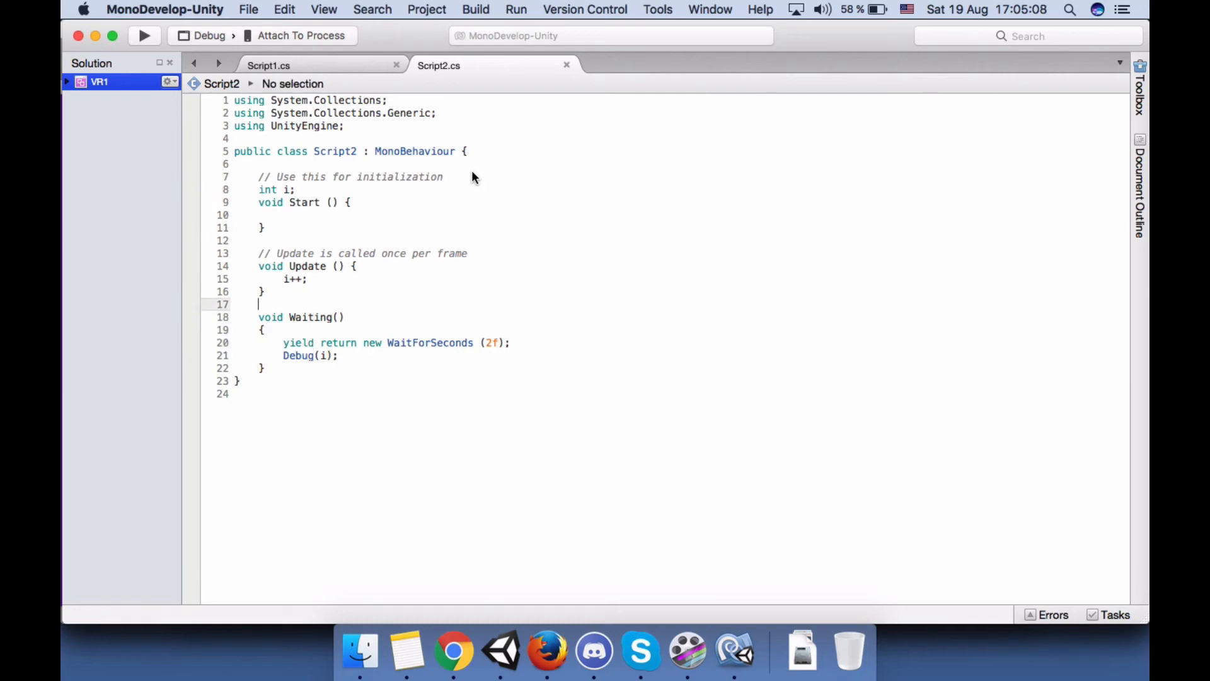
click(263, 329)
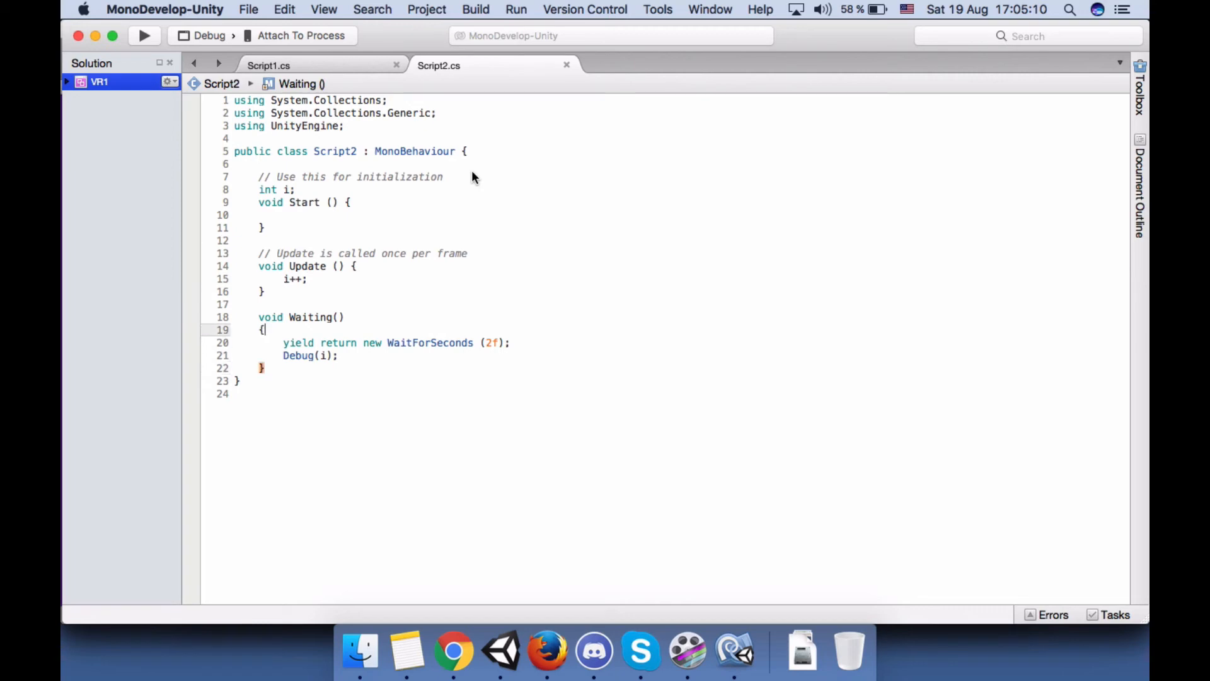
click(307, 278)
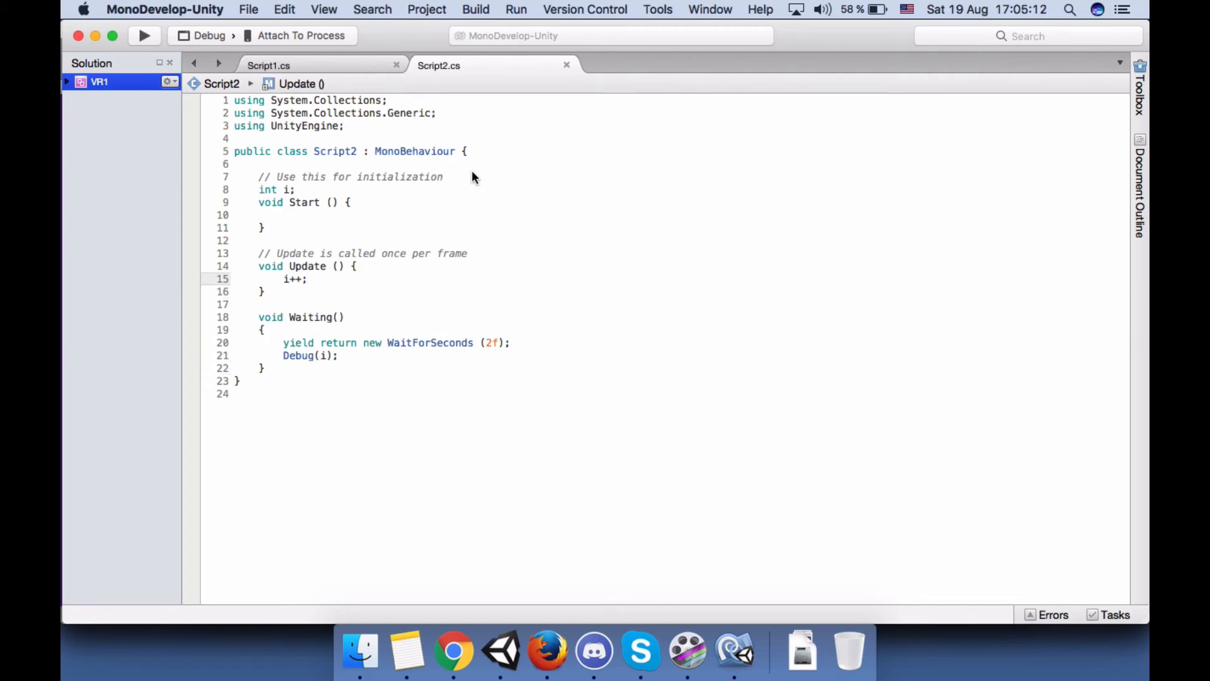
- Set i = 0 in Start and change Waiting's return type to IEnumerator
text(i = 0;)
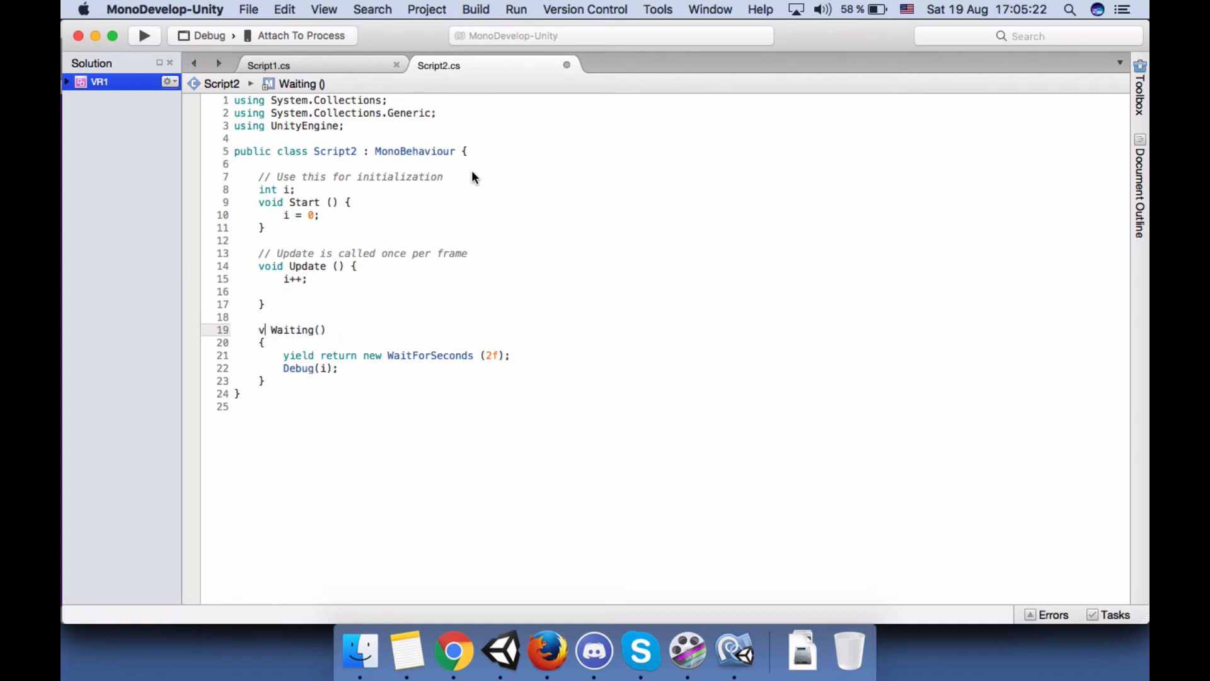
text(en)
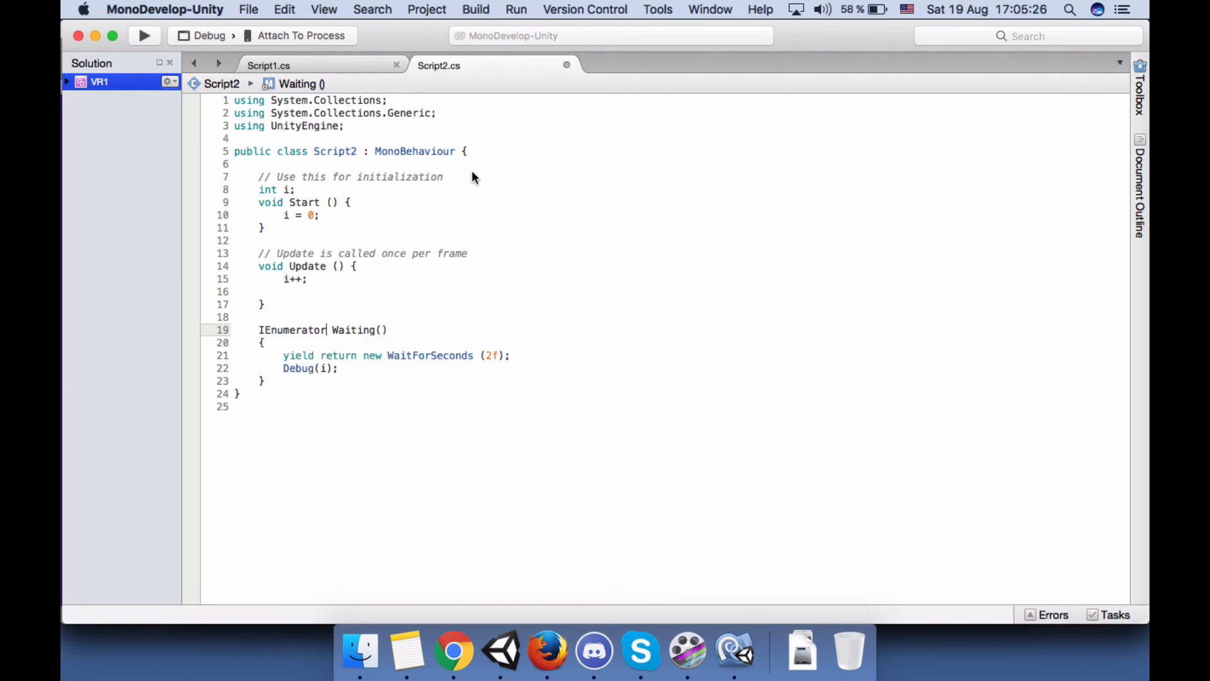
click(316, 368)
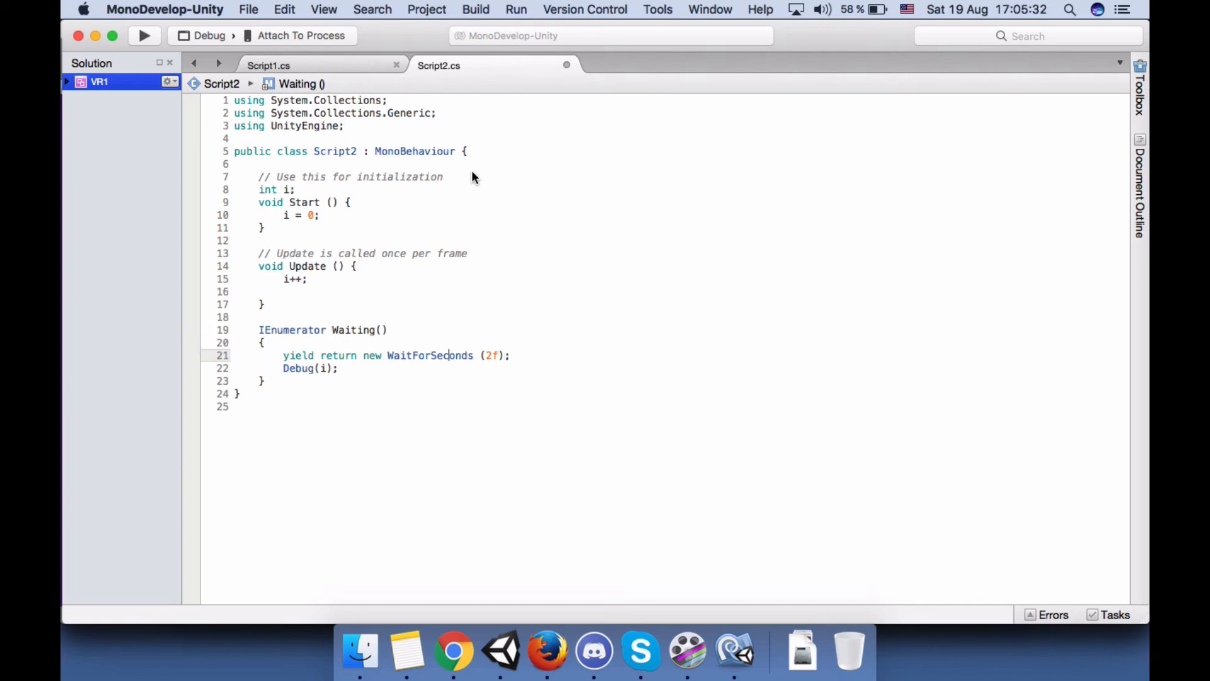
click(286, 291)
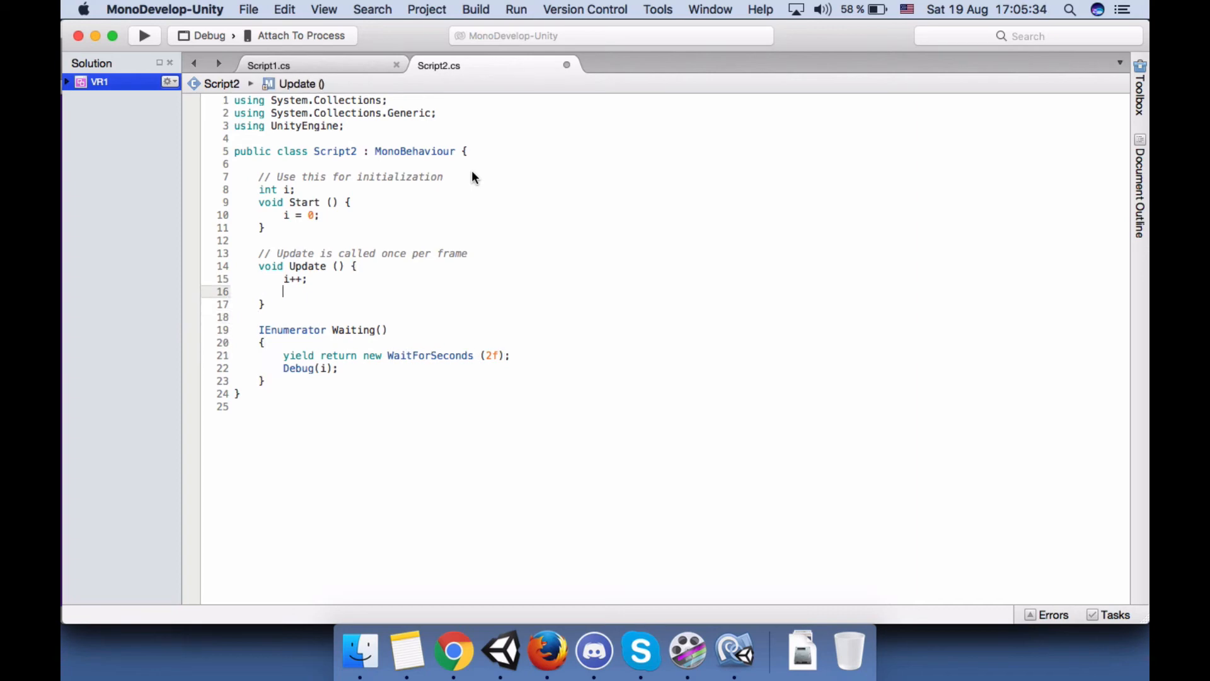
- Call StartCoroutine(Waiting) below i++ in Update using autocomplete
text(st)
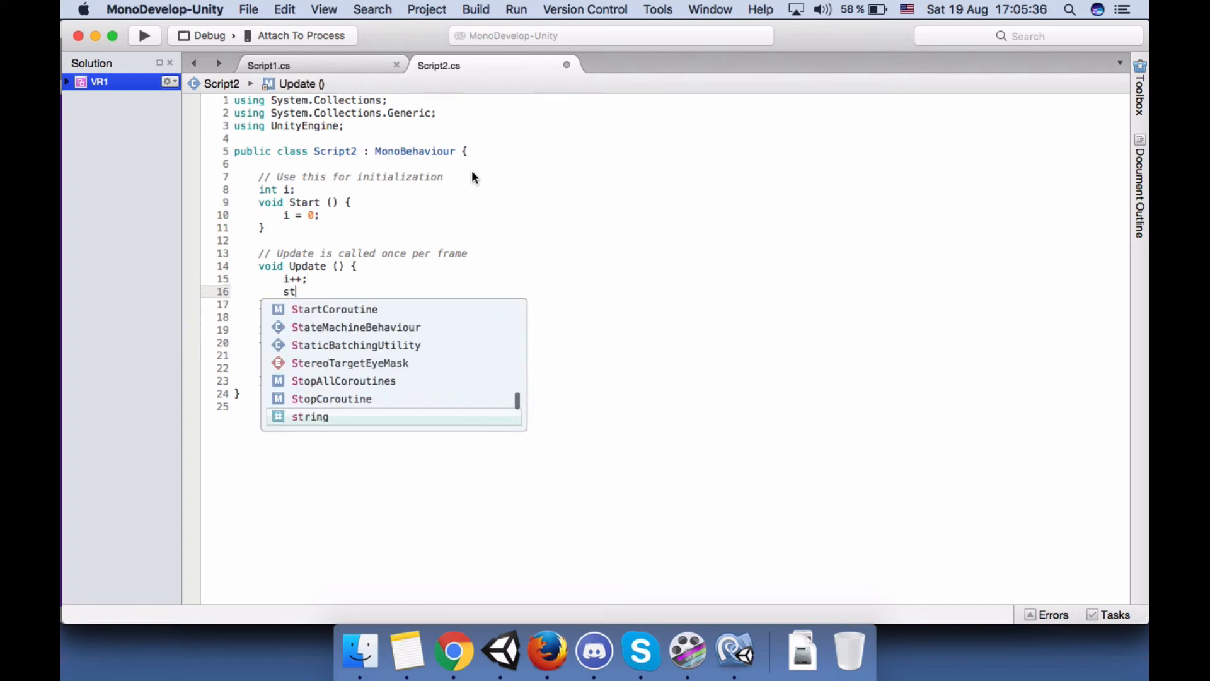
text(artCoroutine()
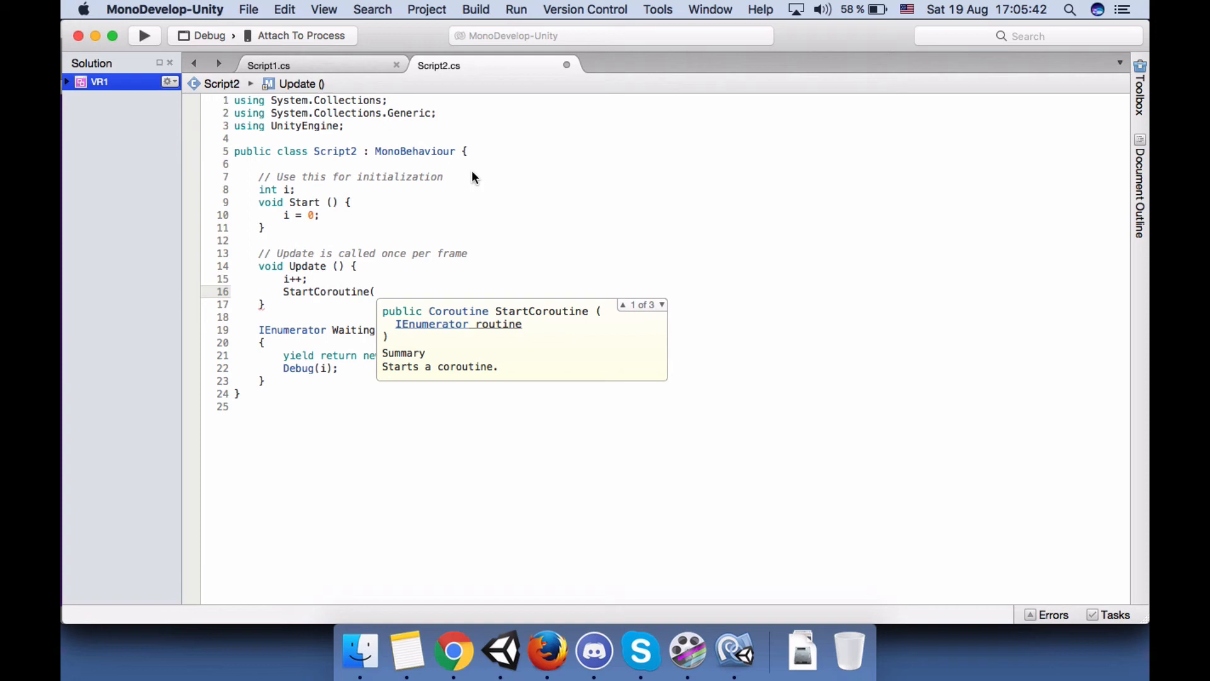
text(wa)
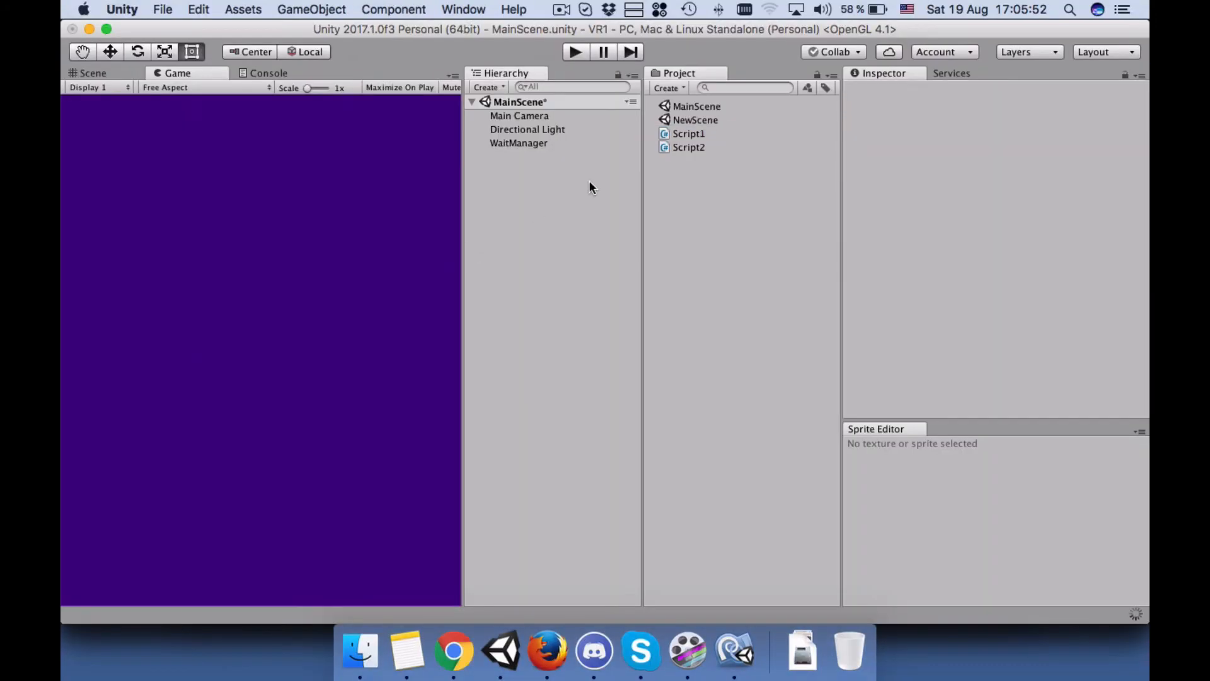
- Add Script2 to the WaitManager object and play the scene
click(518, 143)
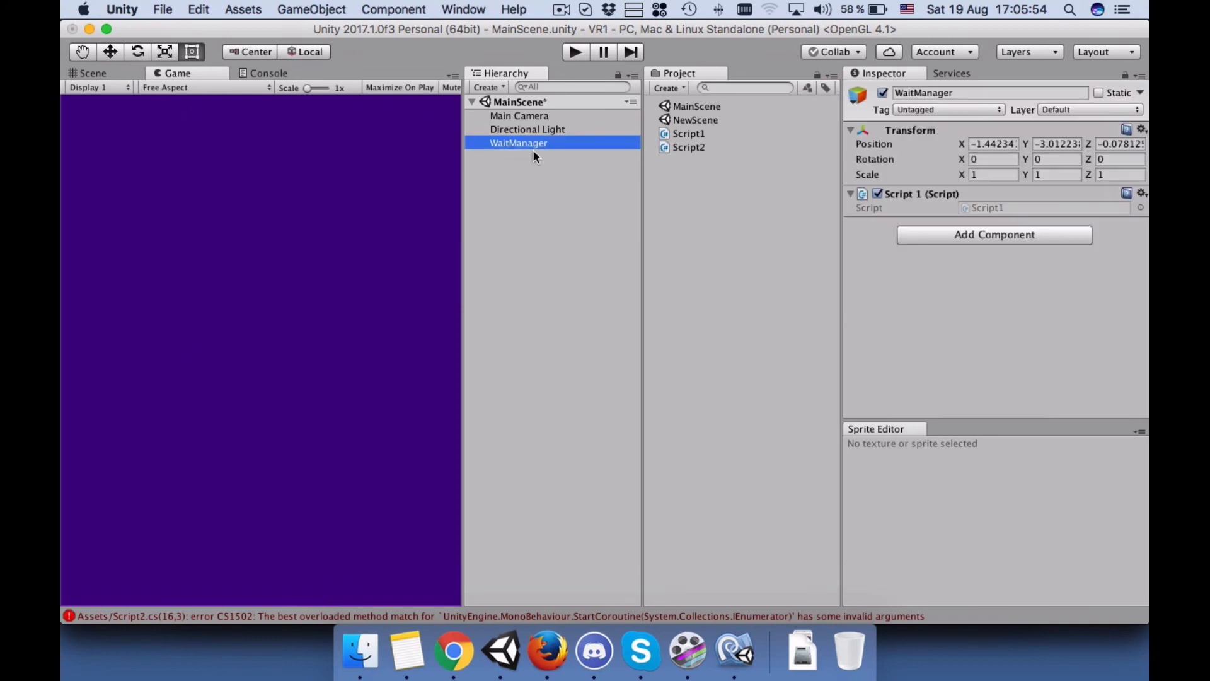
mouse_move(679, 149)
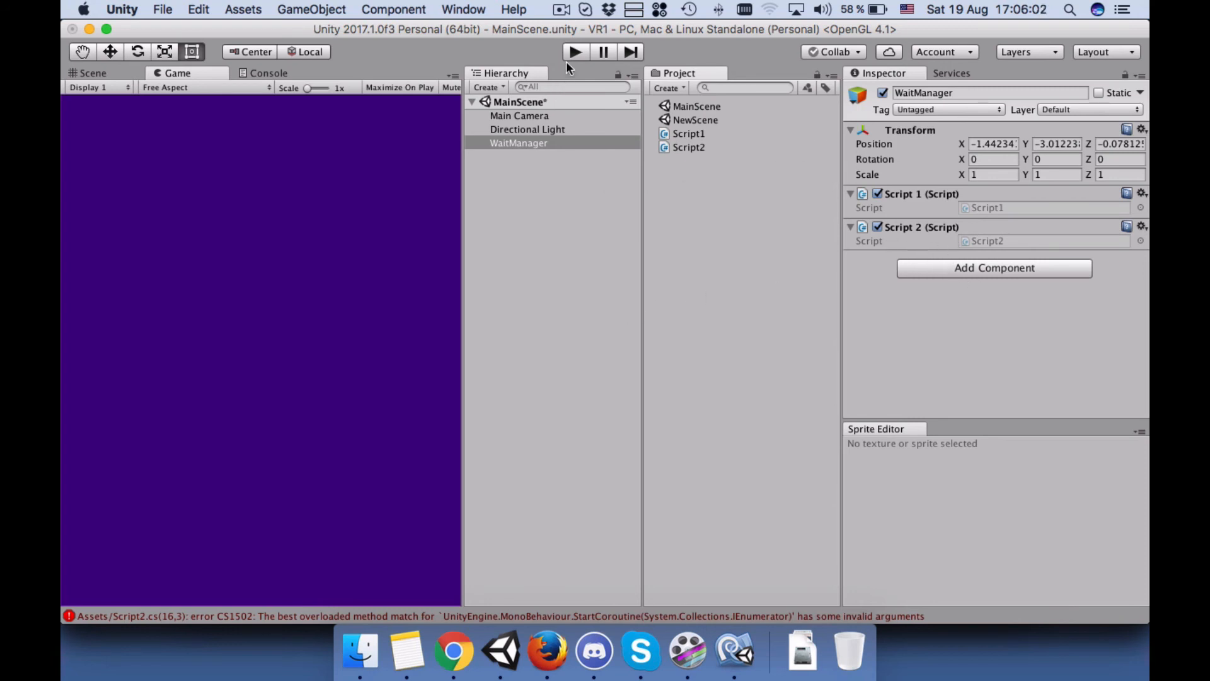
click(267, 73)
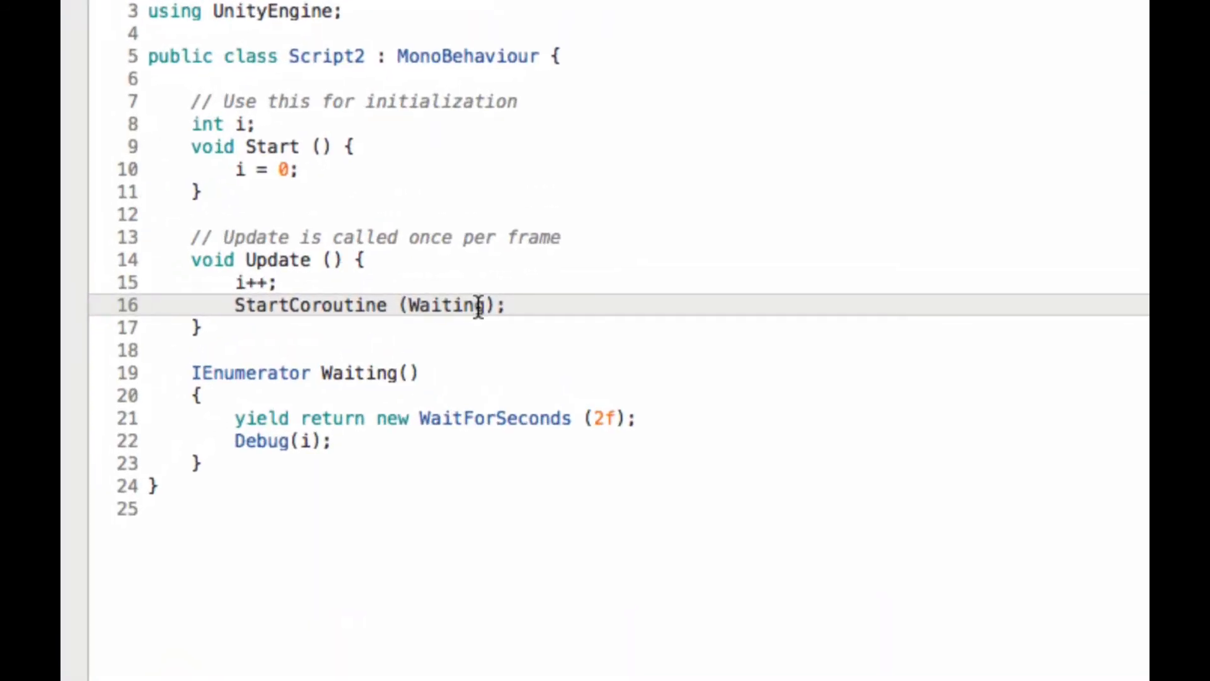
- Pass Waiting() to StartCoroutine, change the log line to Debug.Log(i); and return to Unity to recompile
text(())
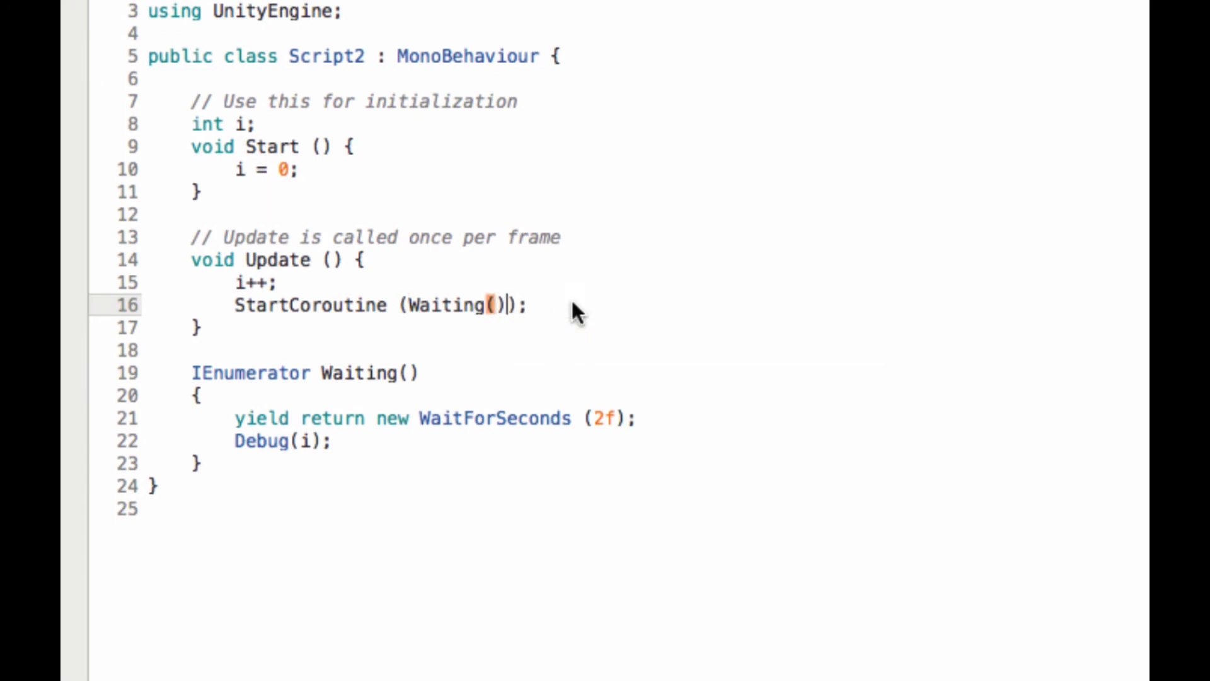
scroll(up, 3)
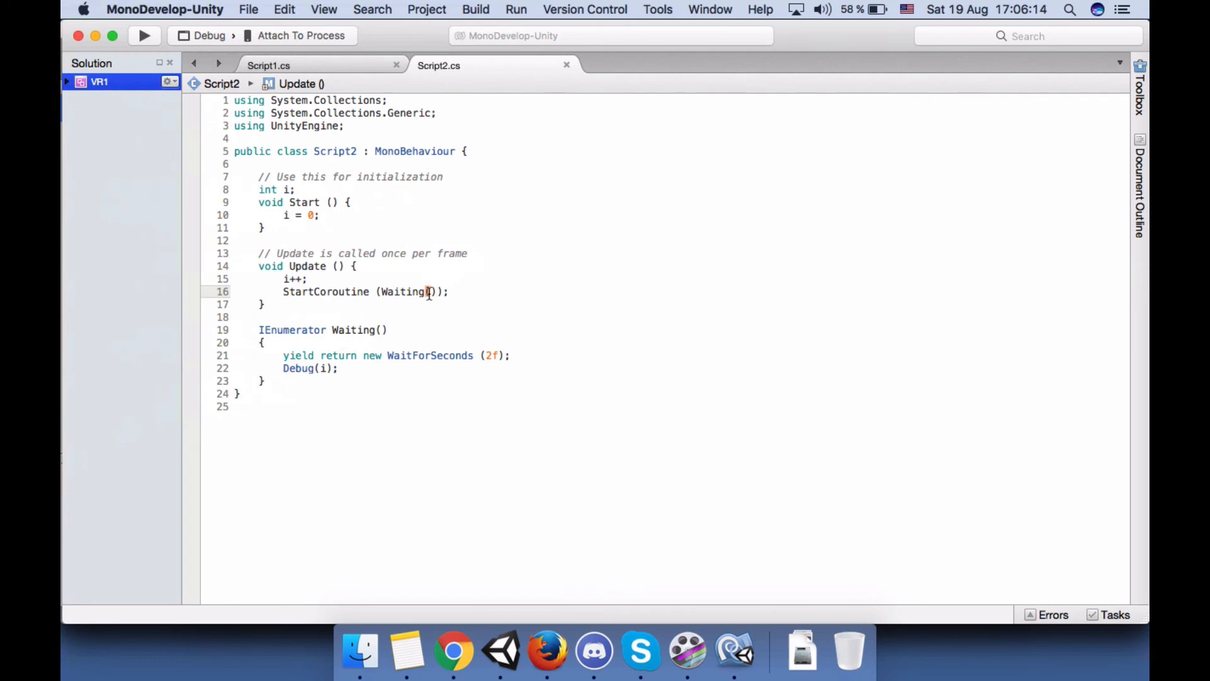
click(501, 650)
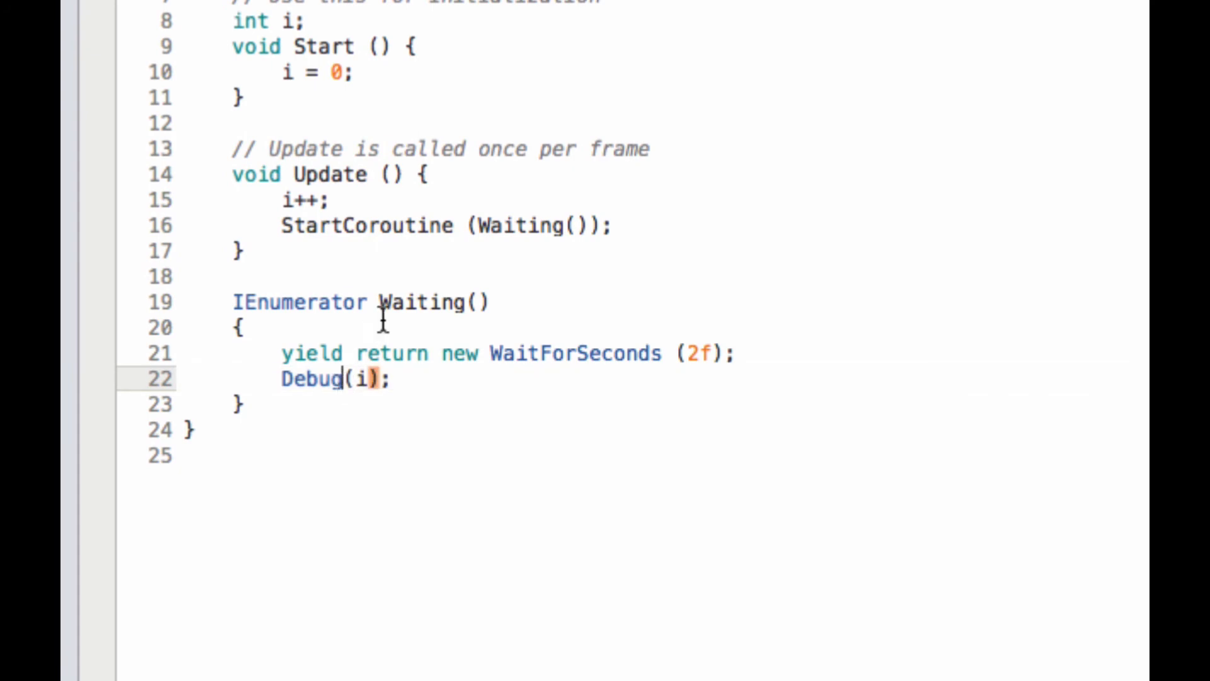
text(.Log)
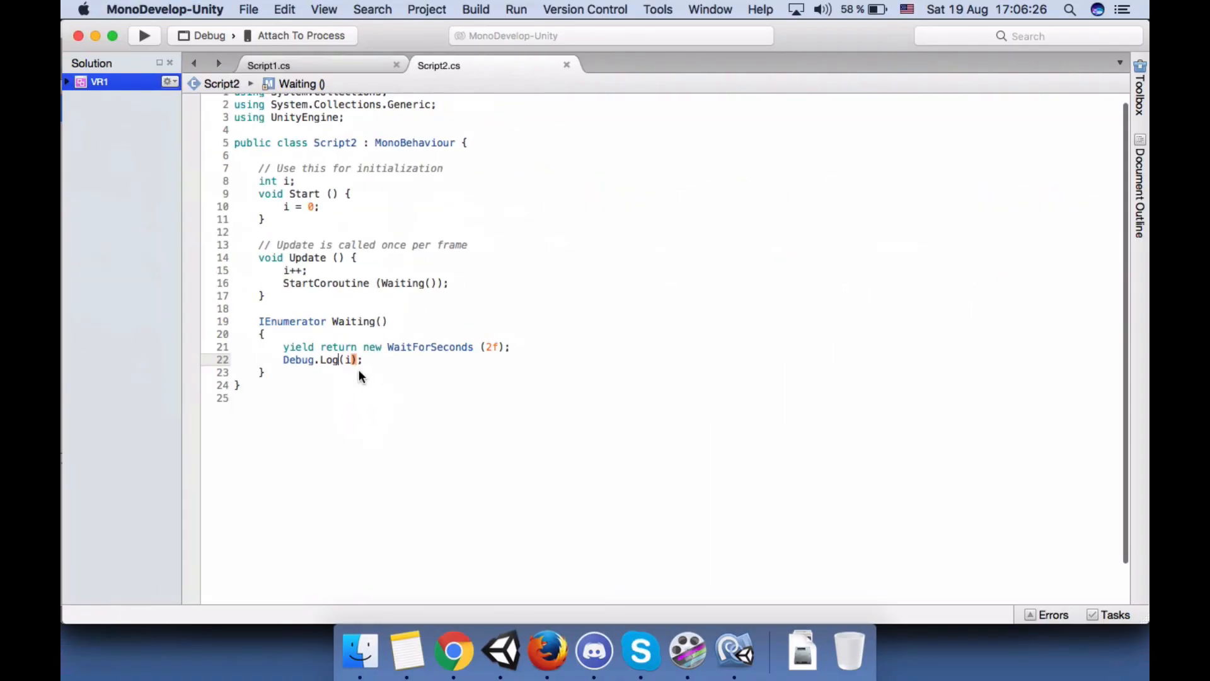
click(500, 650)
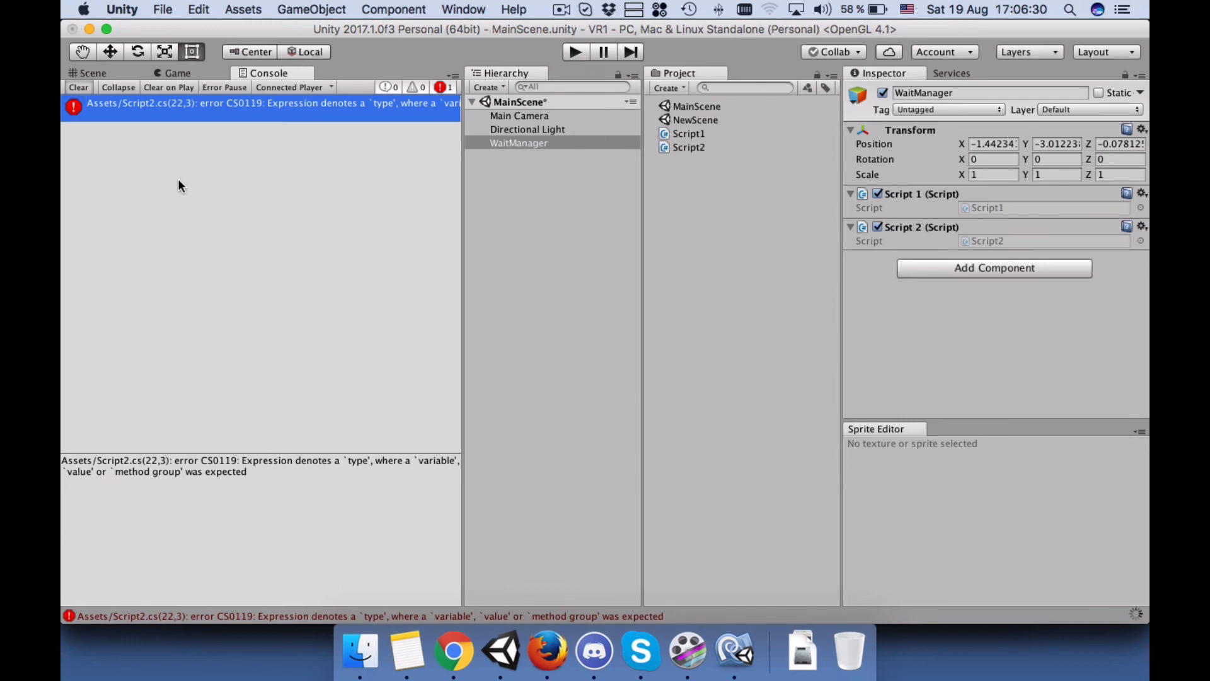
- Clear the stale compile error and play MainScene
click(77, 87)
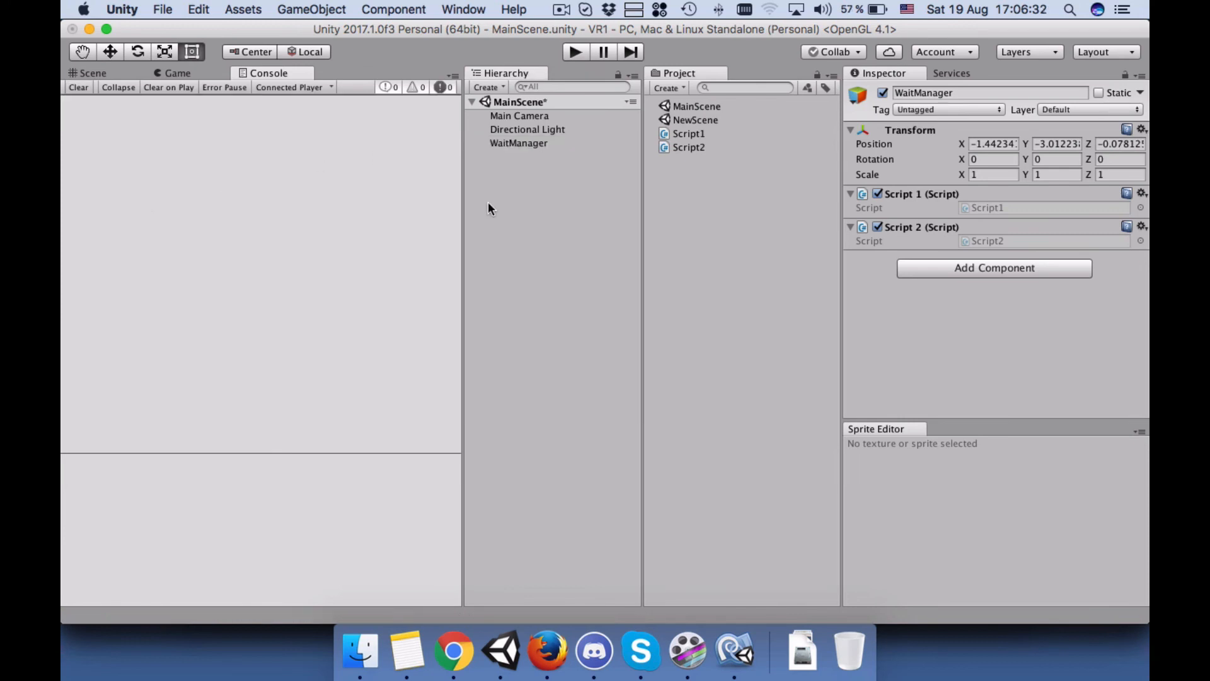
click(575, 51)
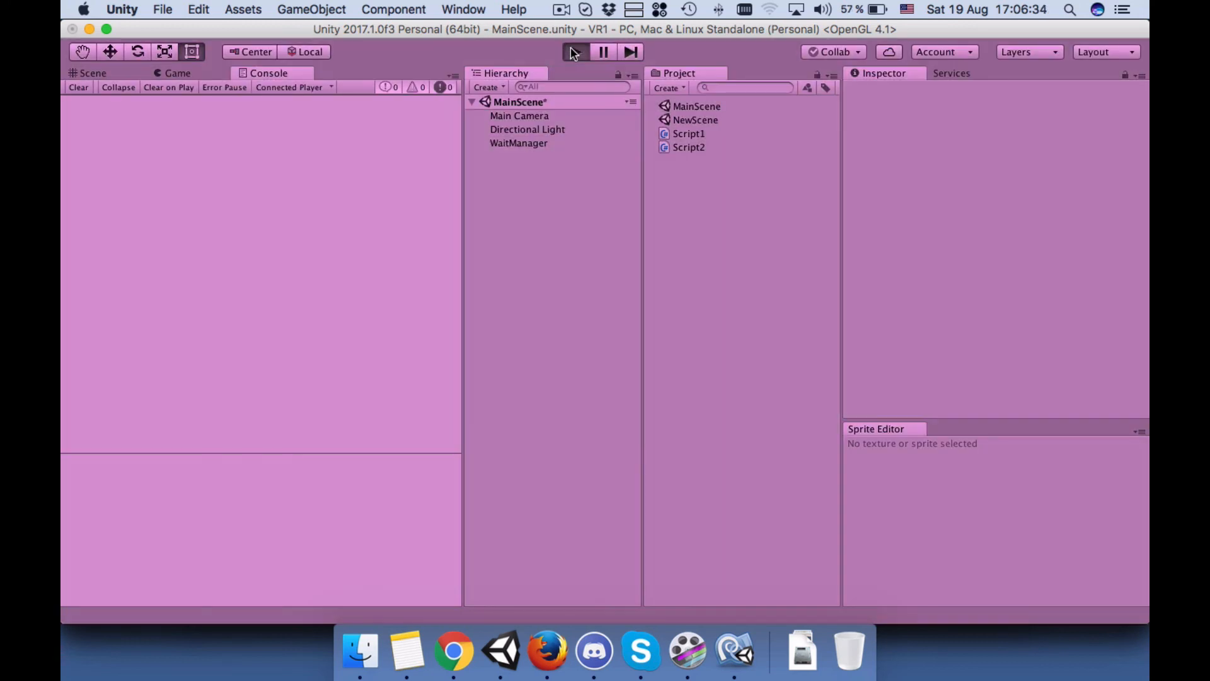
click(573, 52)
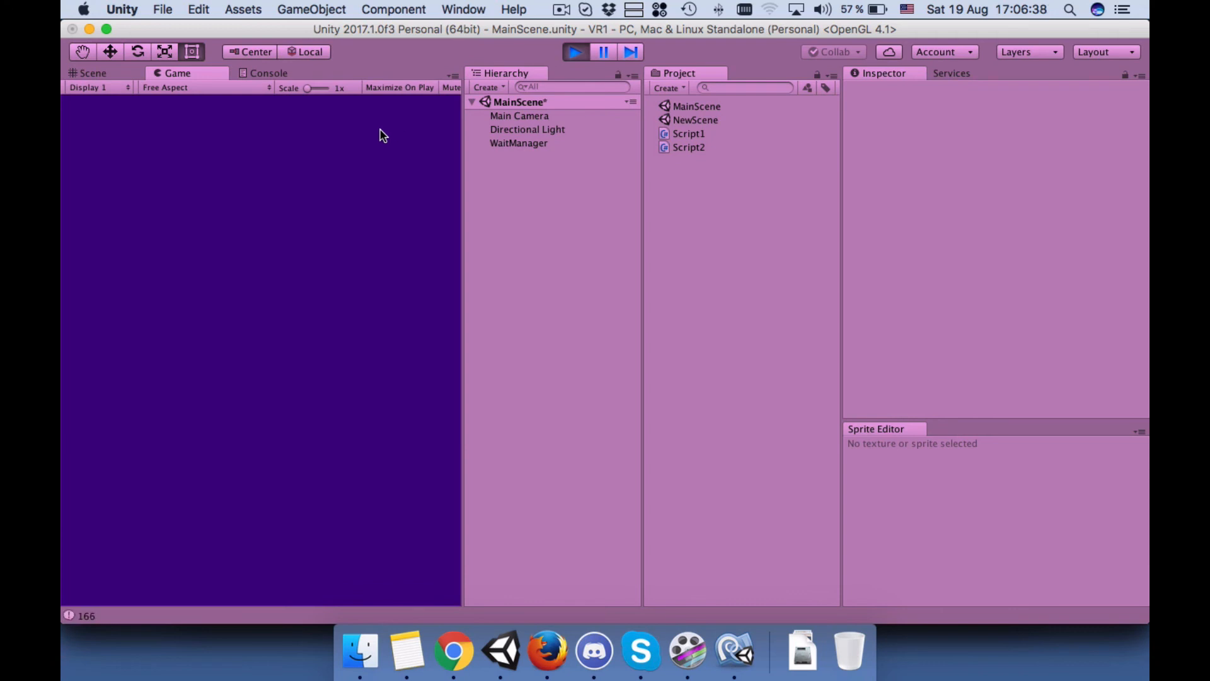
double_click(695, 120)
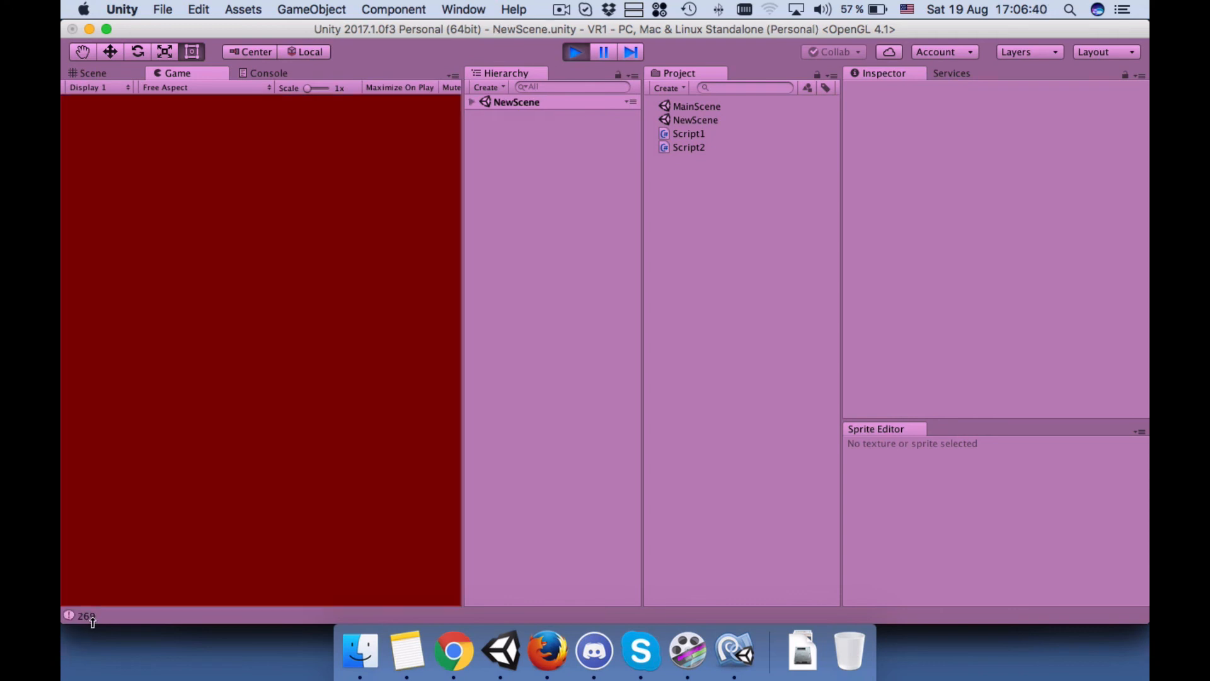
mouse_move(243, 291)
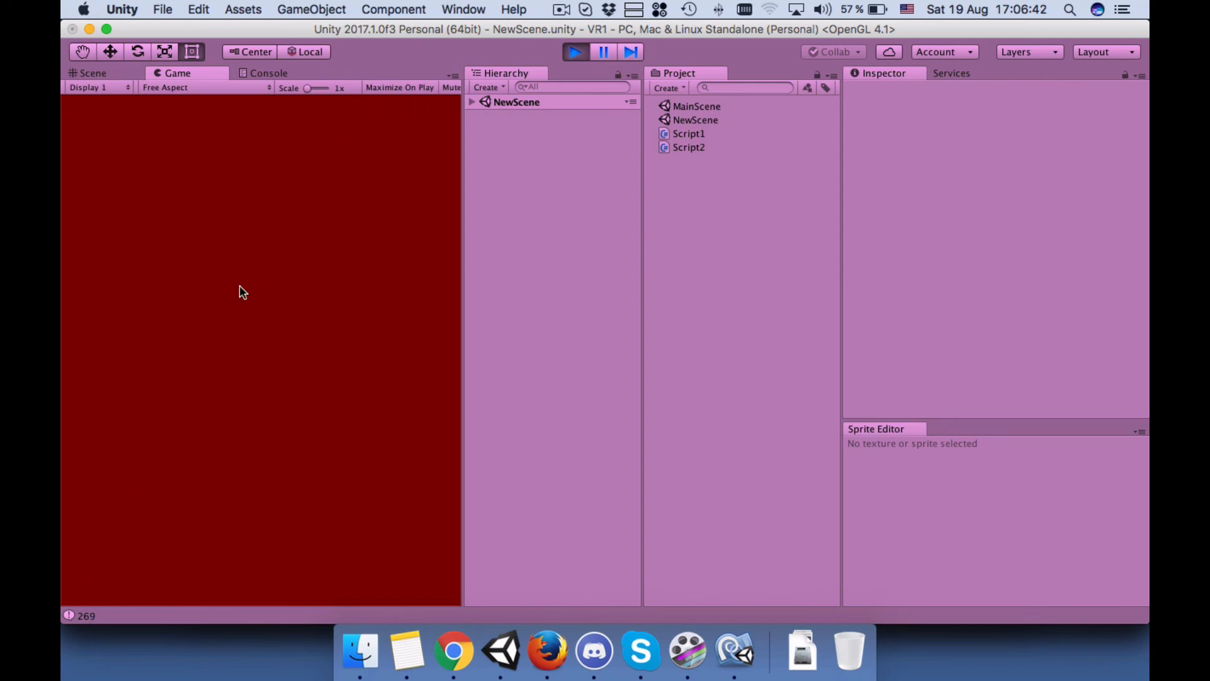
- Review the console's logged i counts, scrolling to the latest entries near 269
click(268, 73)
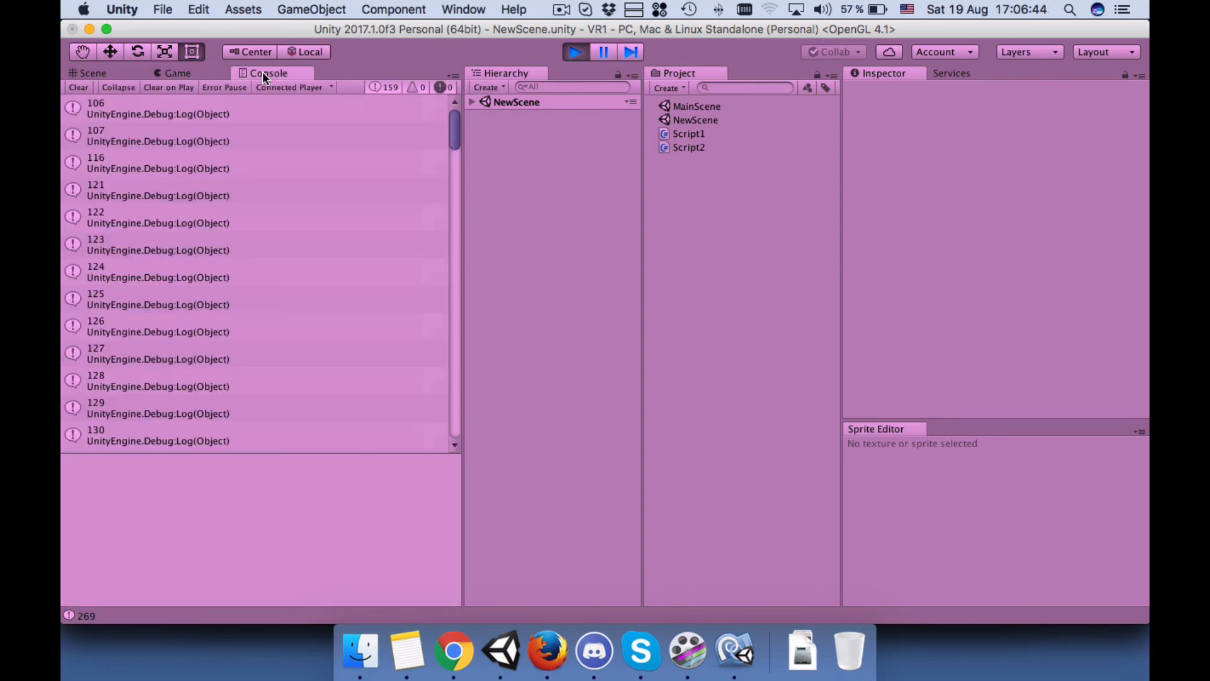
scroll(down, 3)
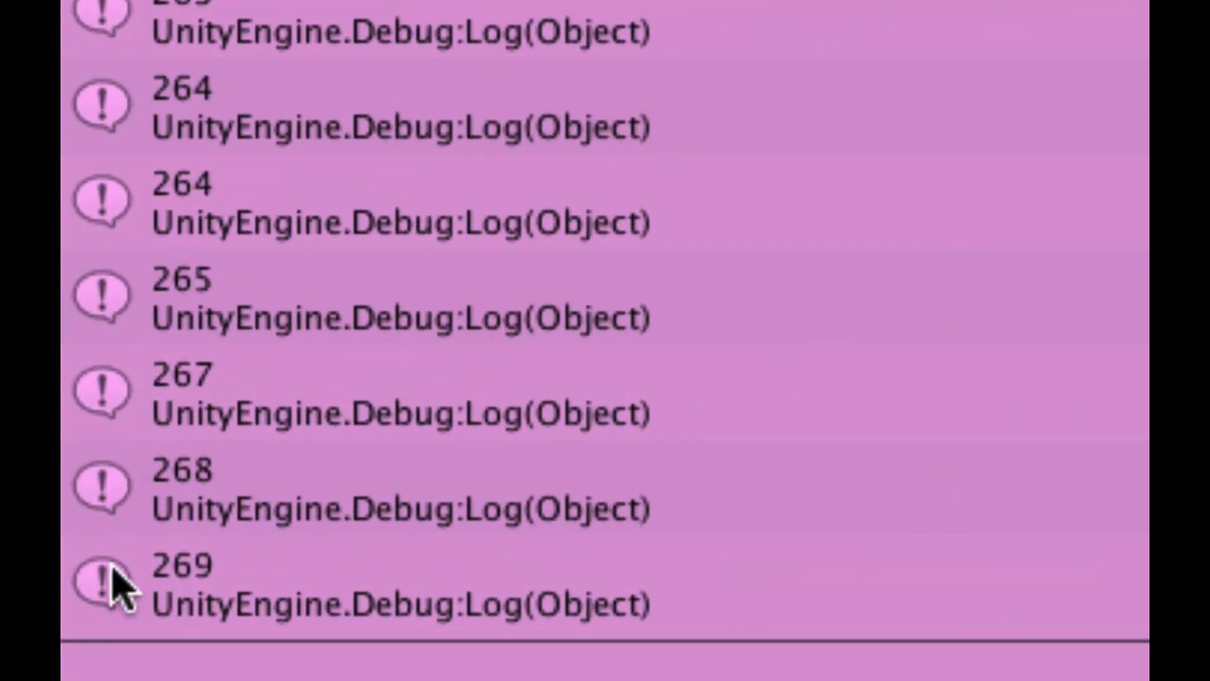
mouse_move(120, 597)
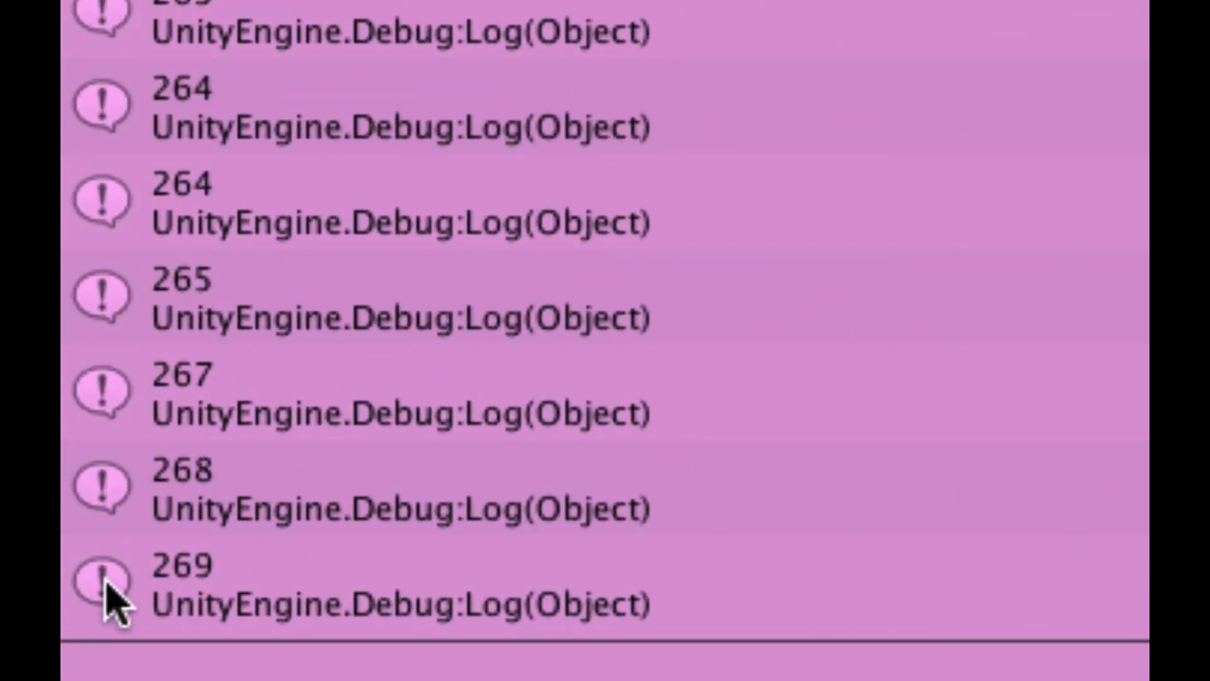
scroll(down, 3)
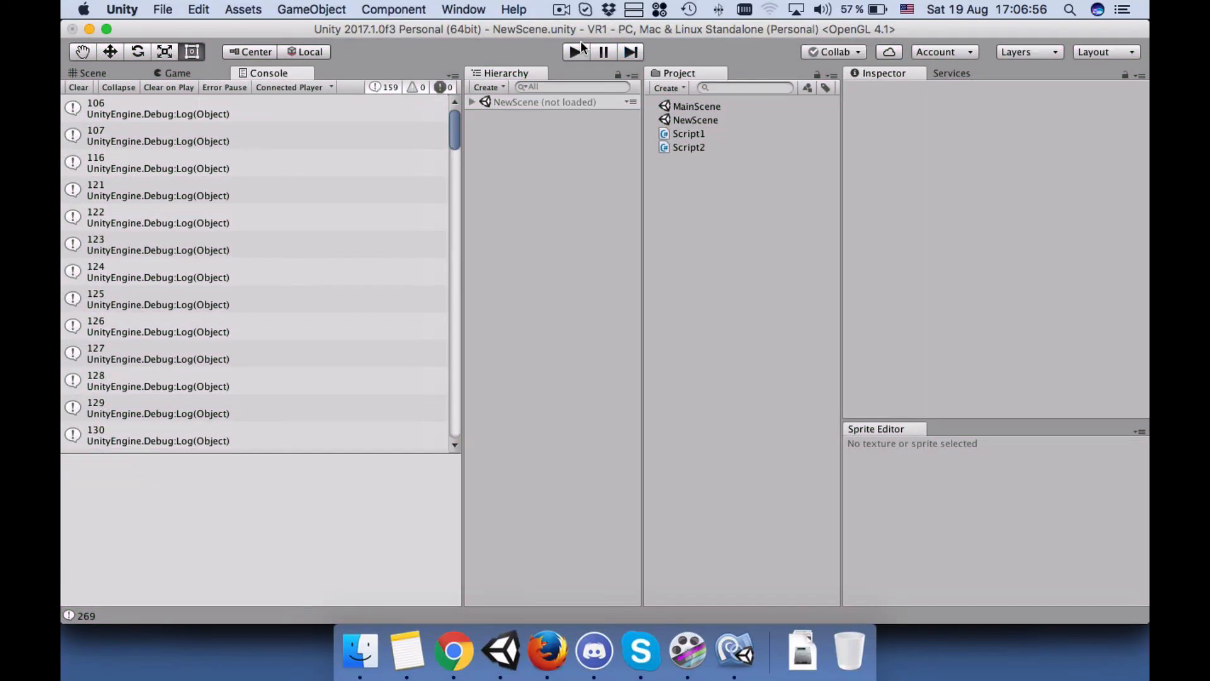
- Reopen MainScene, clear the console and show the Game view
double_click(688, 146)
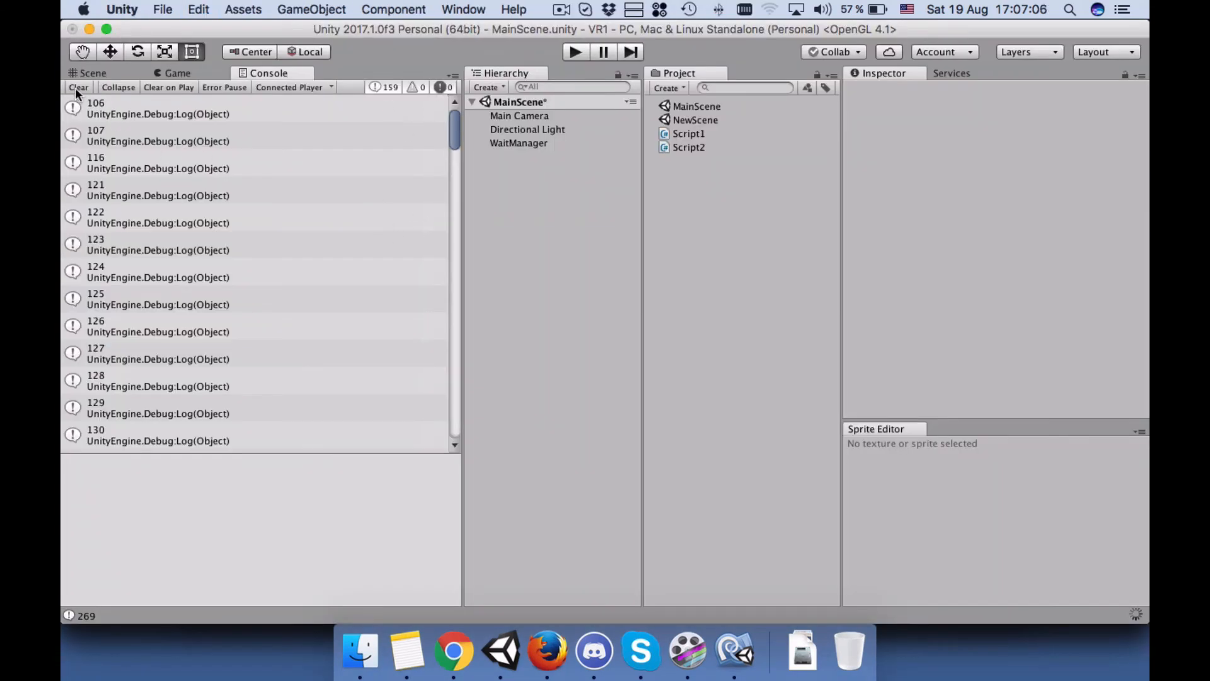
click(78, 87)
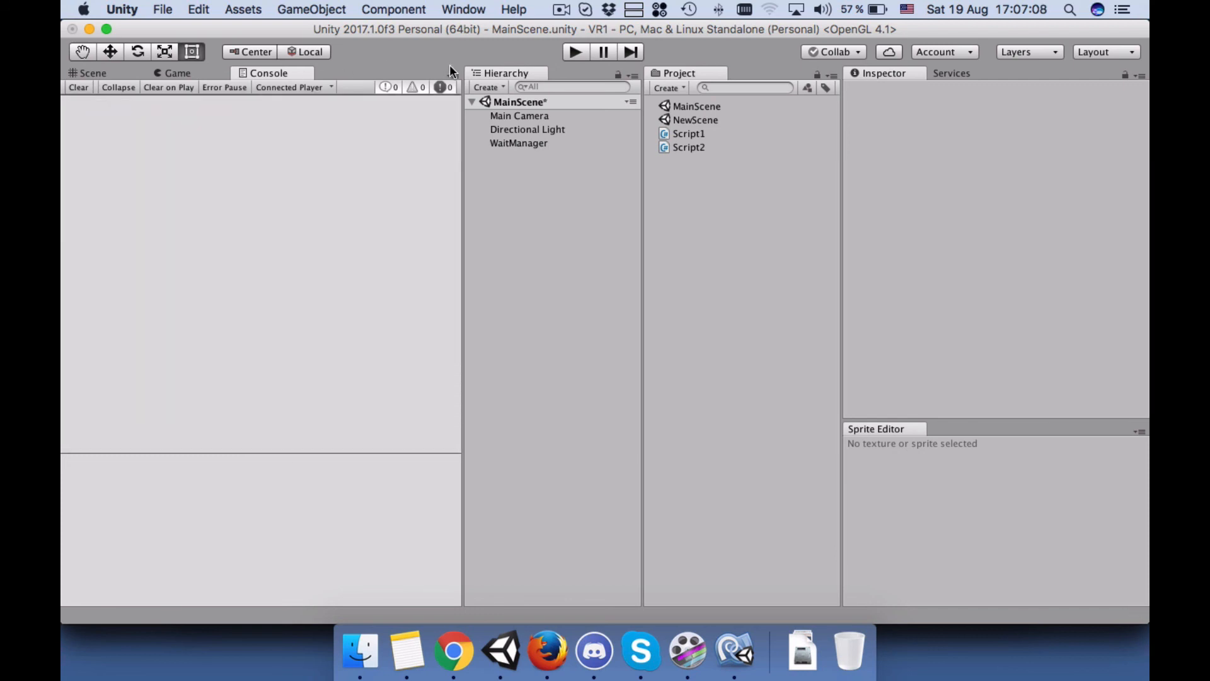
click(575, 52)
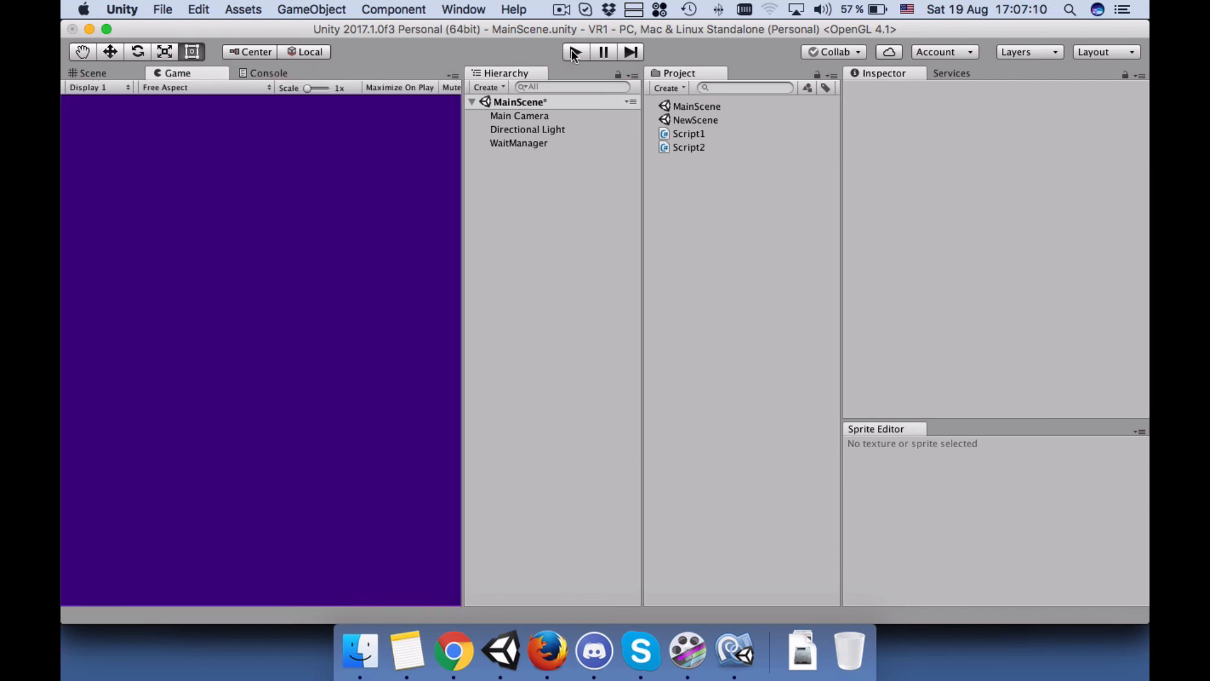
- Play the scene until it switches to NewScene, then stop playback
click(574, 51)
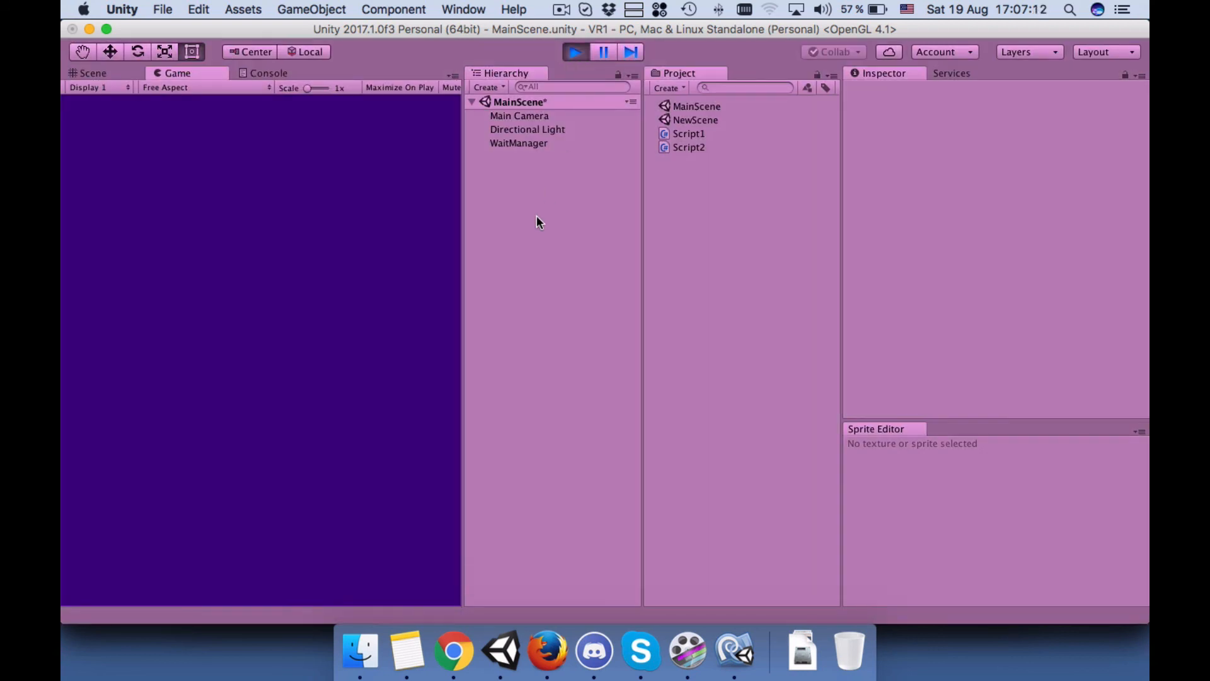
mouse_move(322, 235)
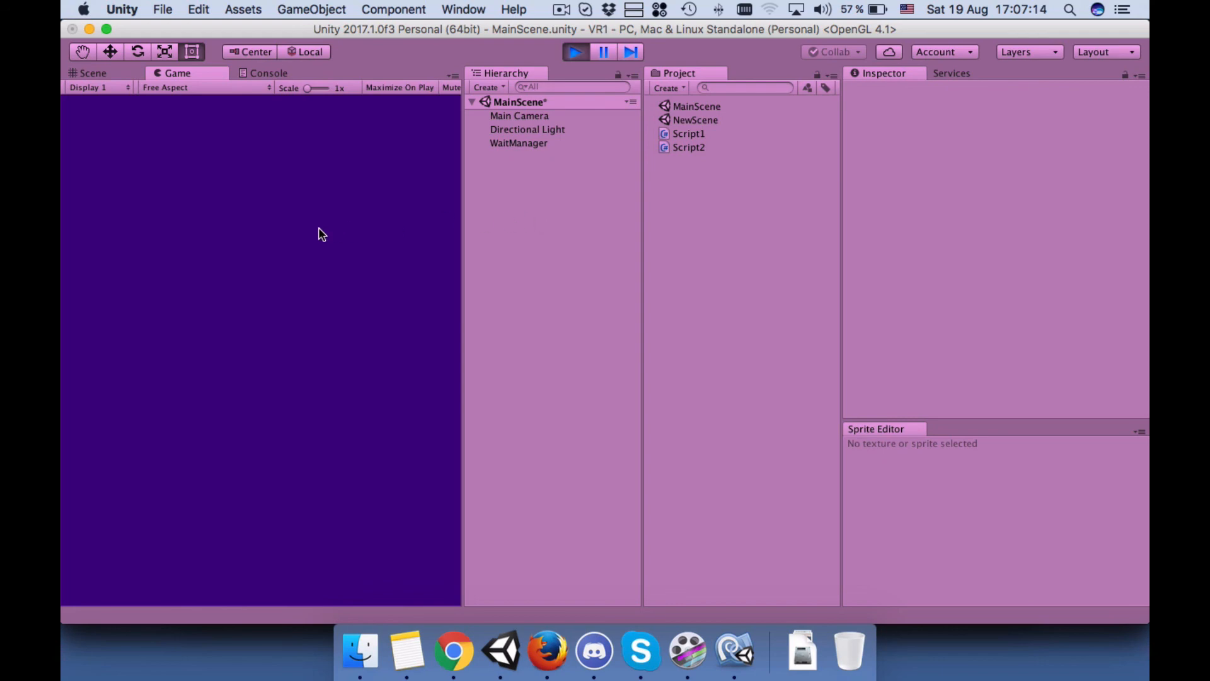
mouse_move(255, 194)
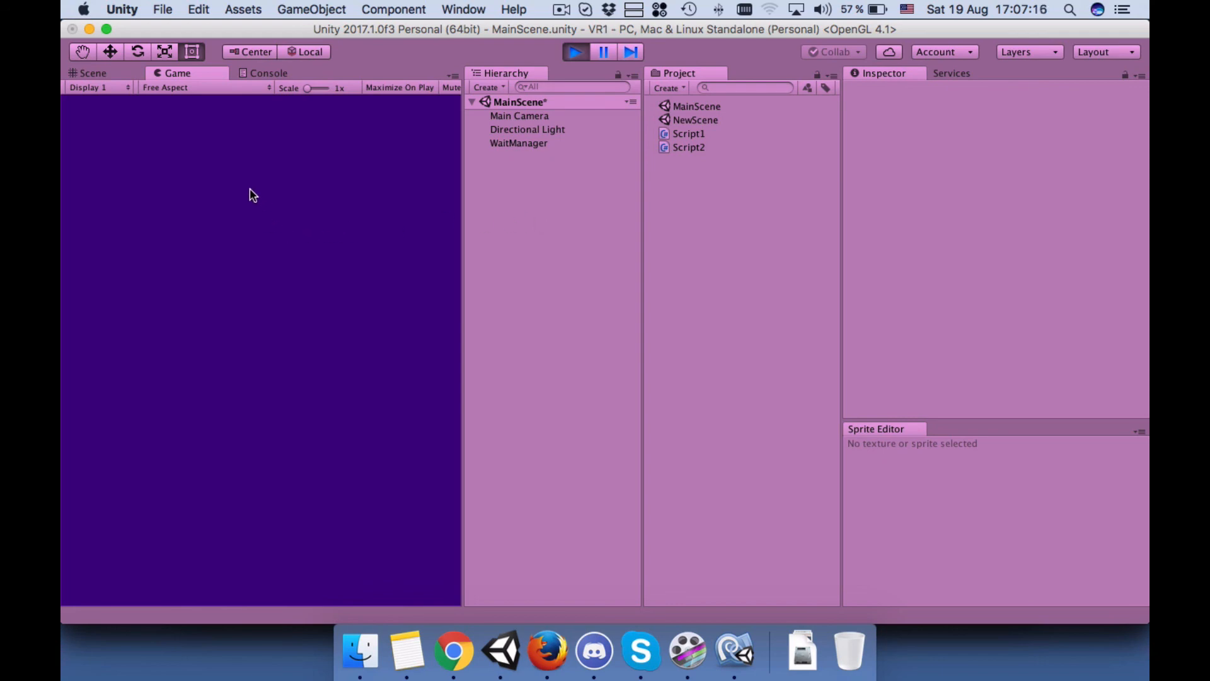
double_click(694, 120)
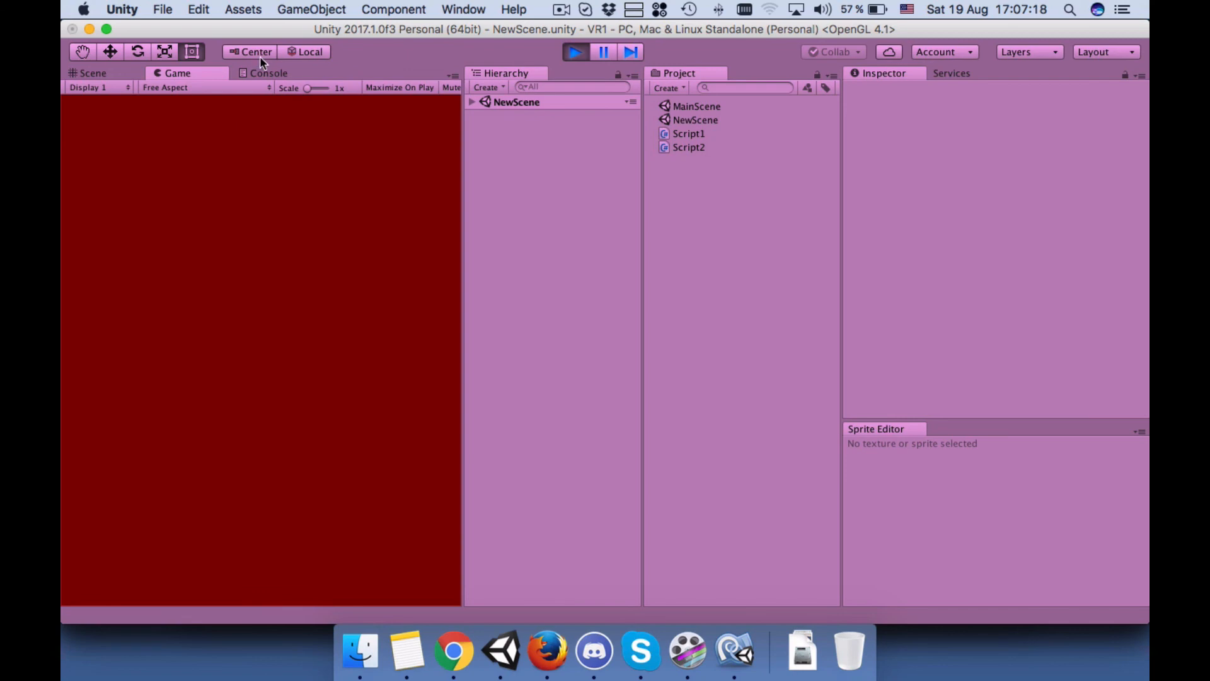
click(269, 73)
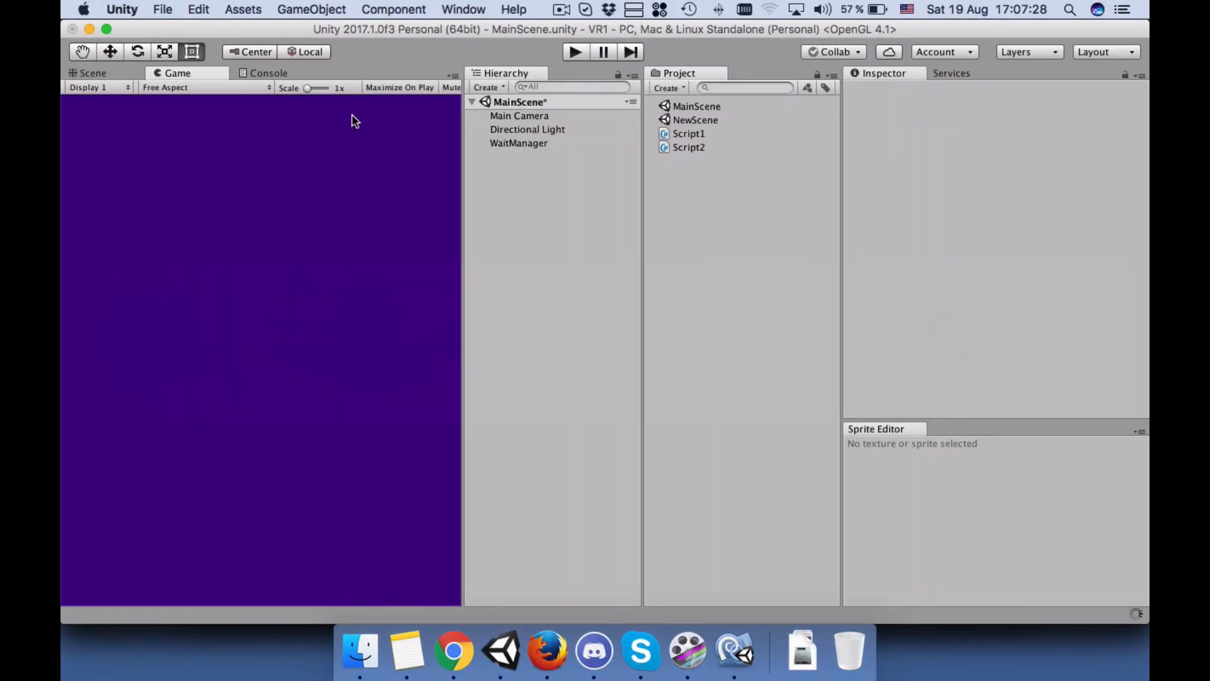
mouse_move(424, 216)
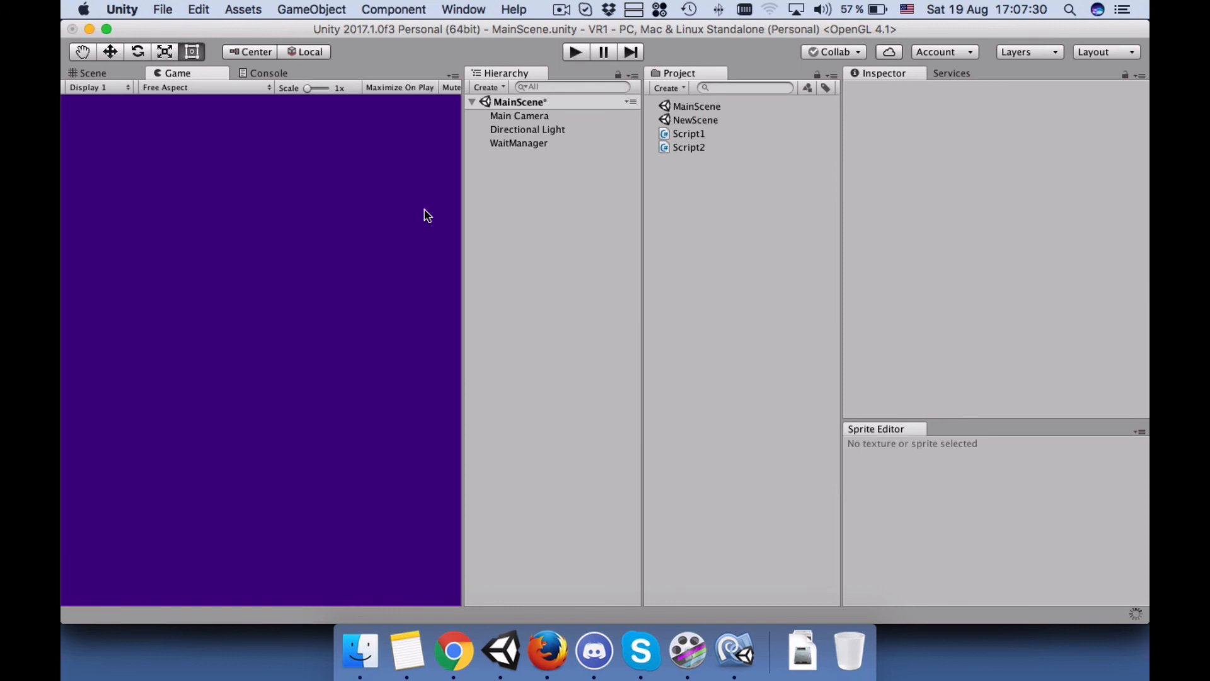
- Play the scene briefly and check the console's single logged count of 283
click(575, 51)
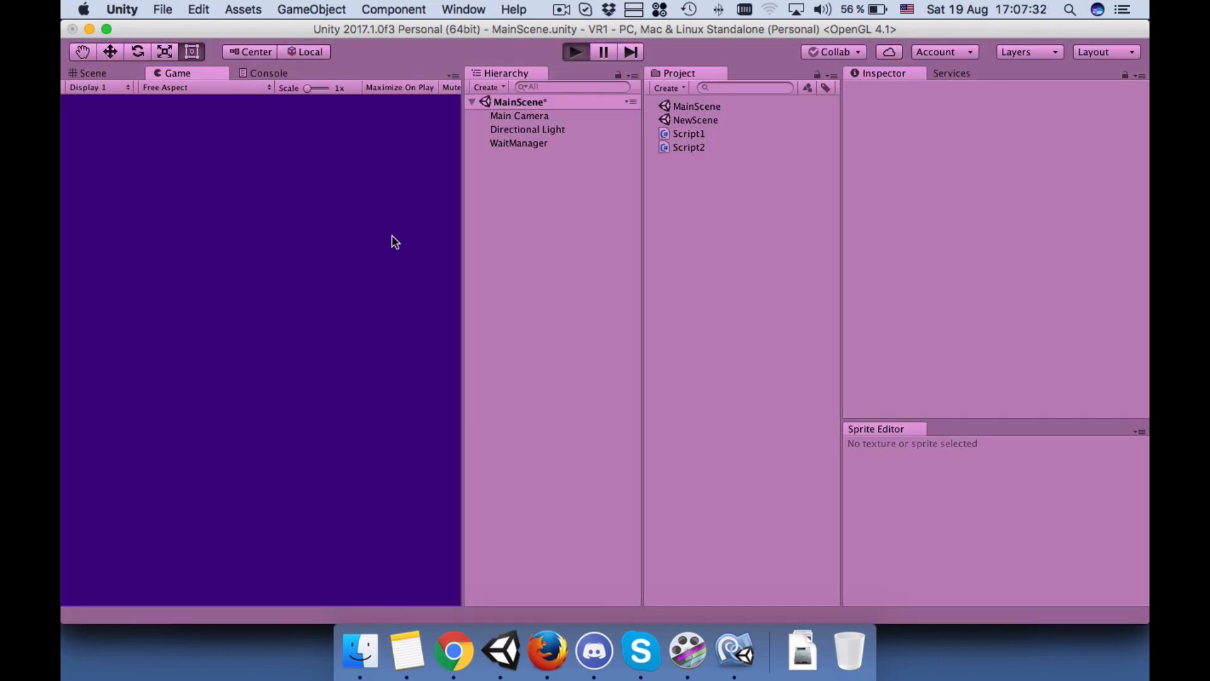
click(575, 52)
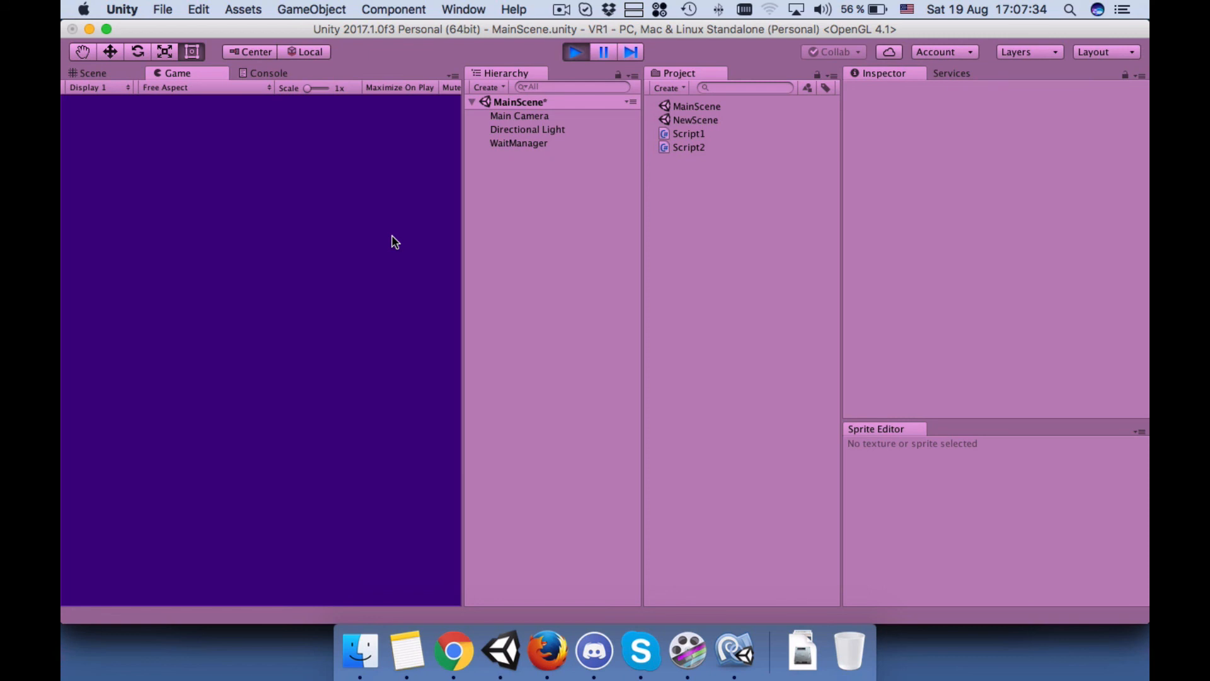
double_click(695, 119)
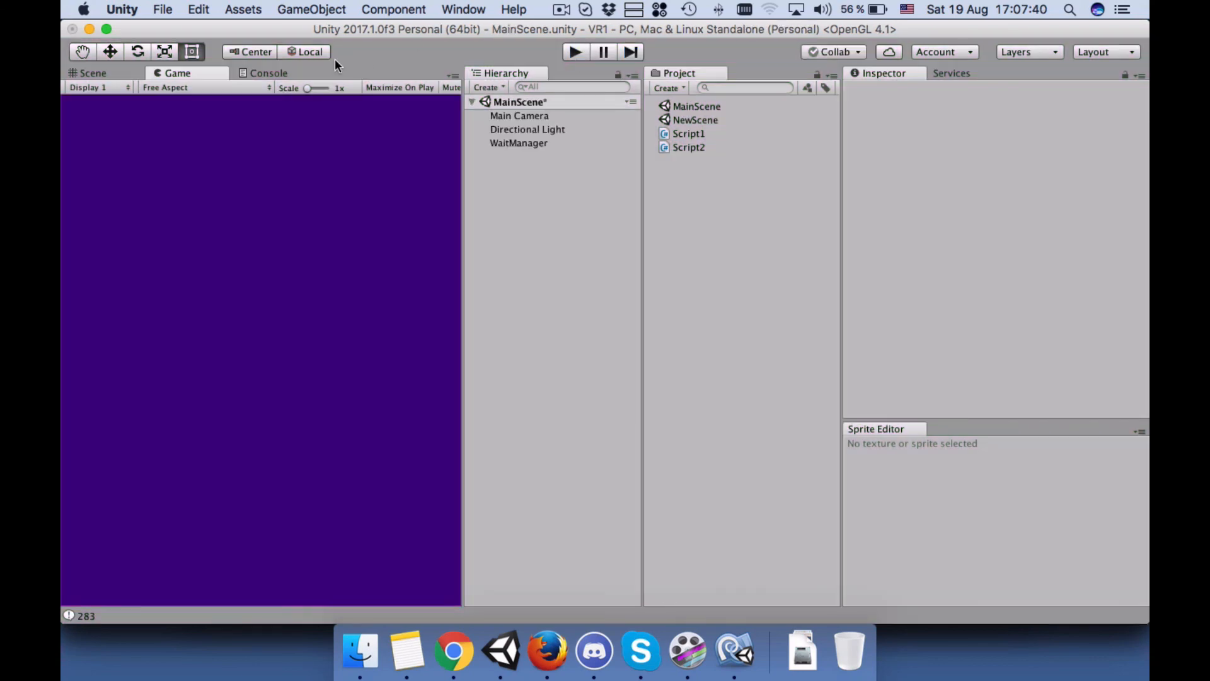
click(267, 73)
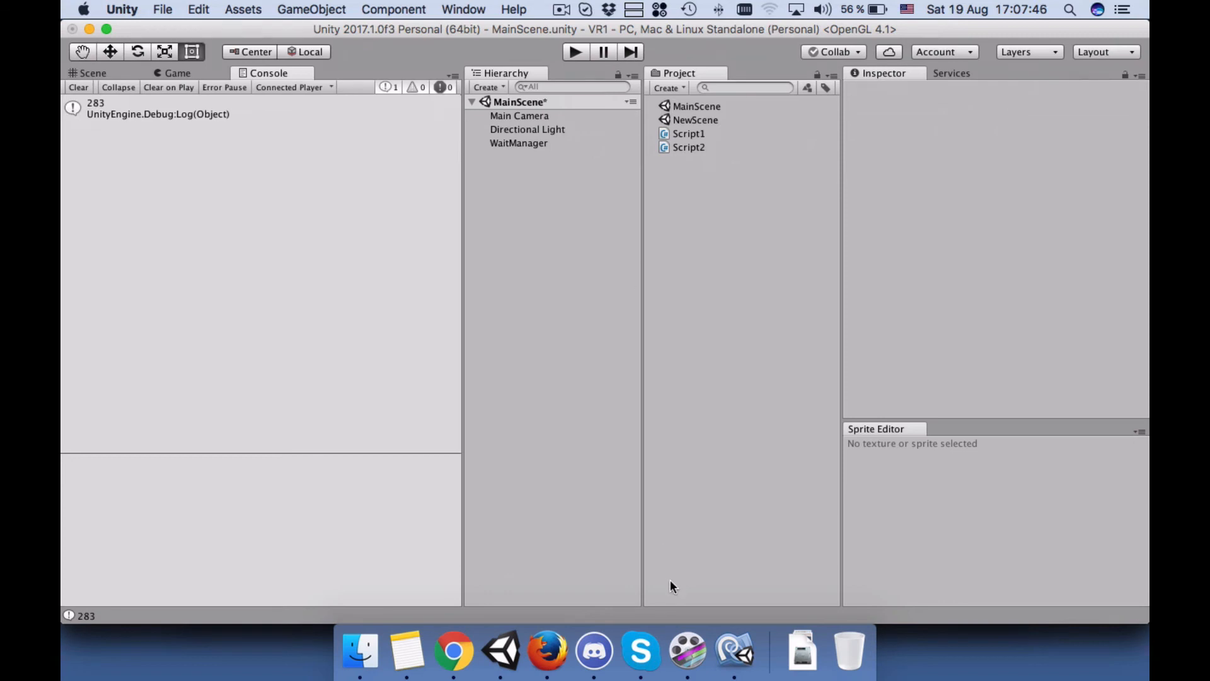
mouse_move(686, 518)
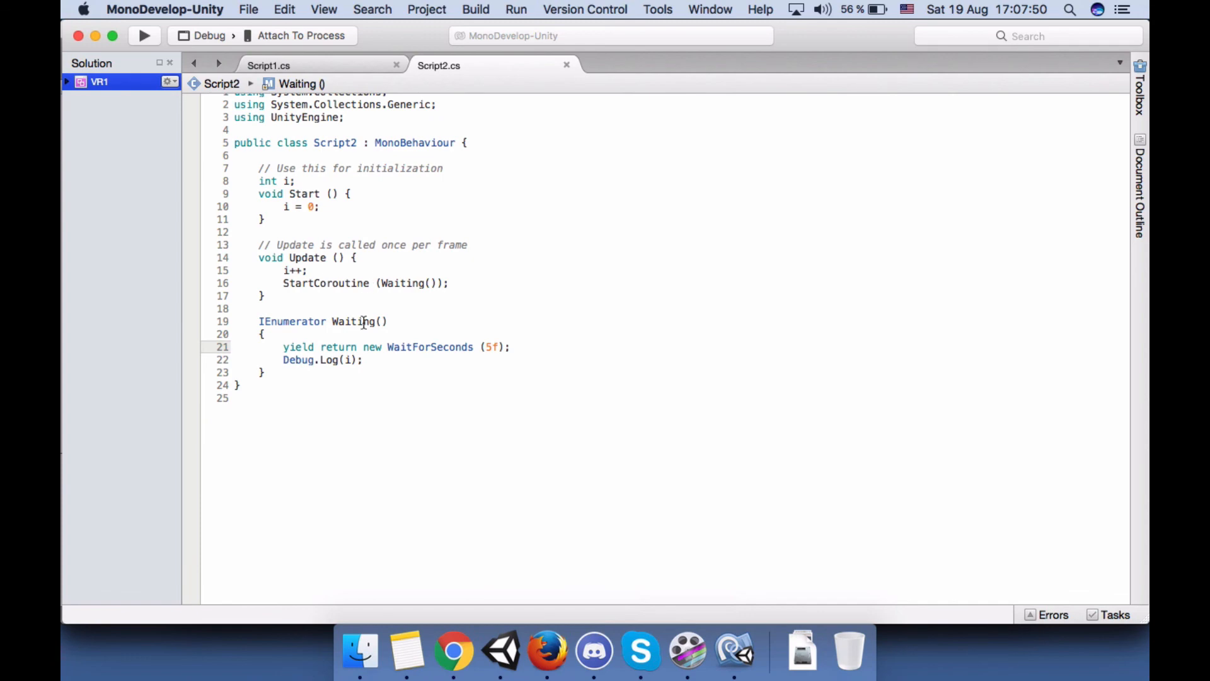
- Bring up Script1.cs with its Invoke("WaitingMethod", 5f) call in MonoDevelop
click(268, 65)
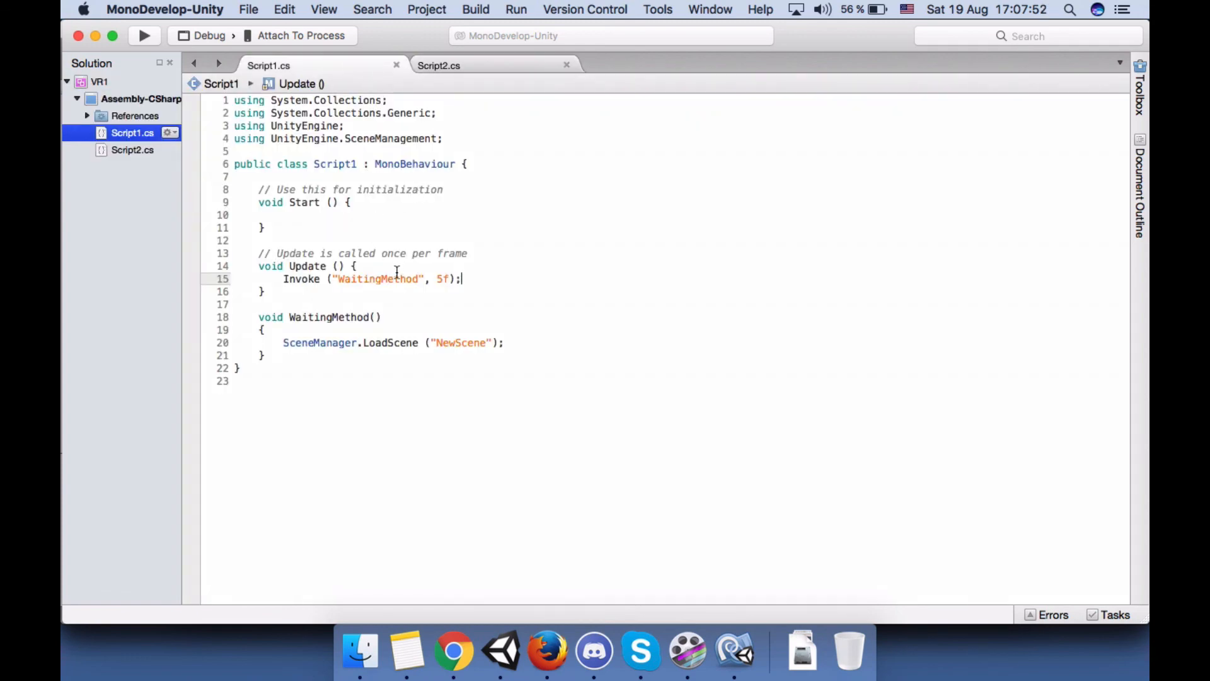
mouse_move(531, 295)
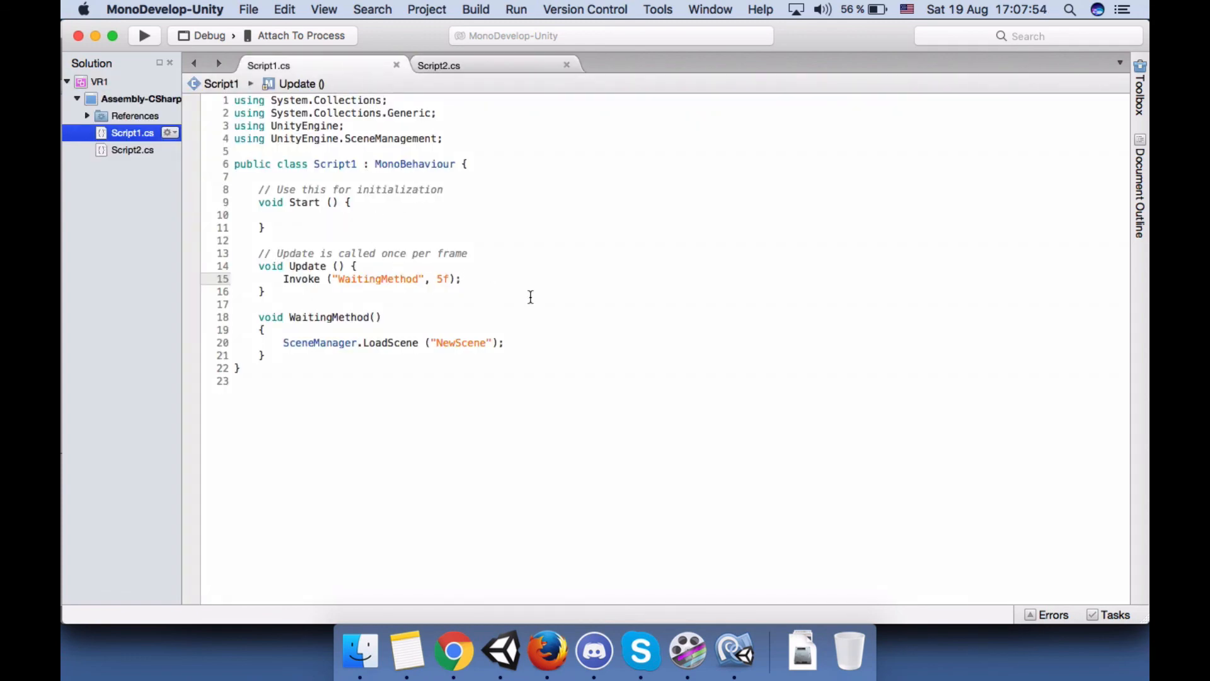